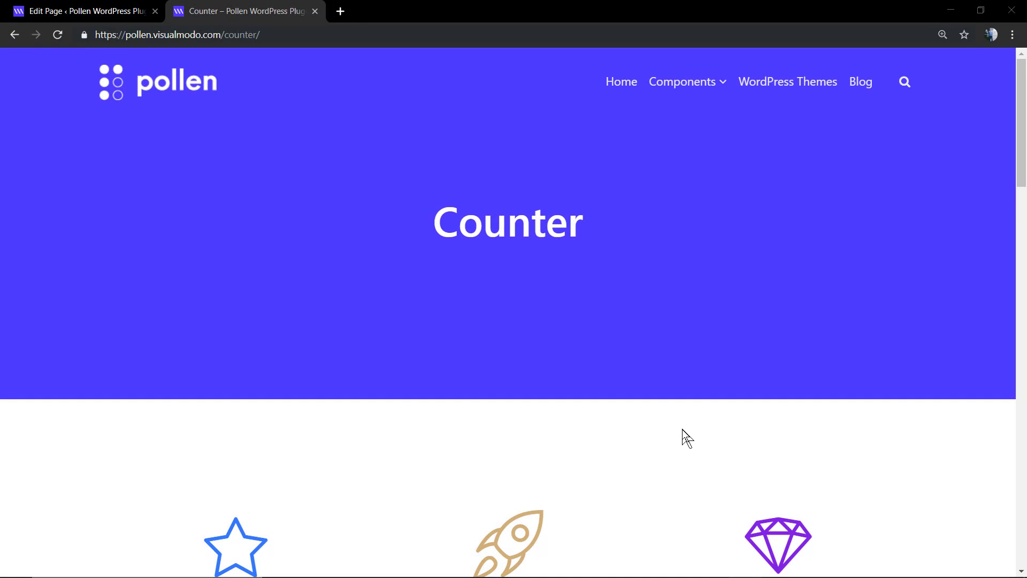
mouse_move(623, 477)
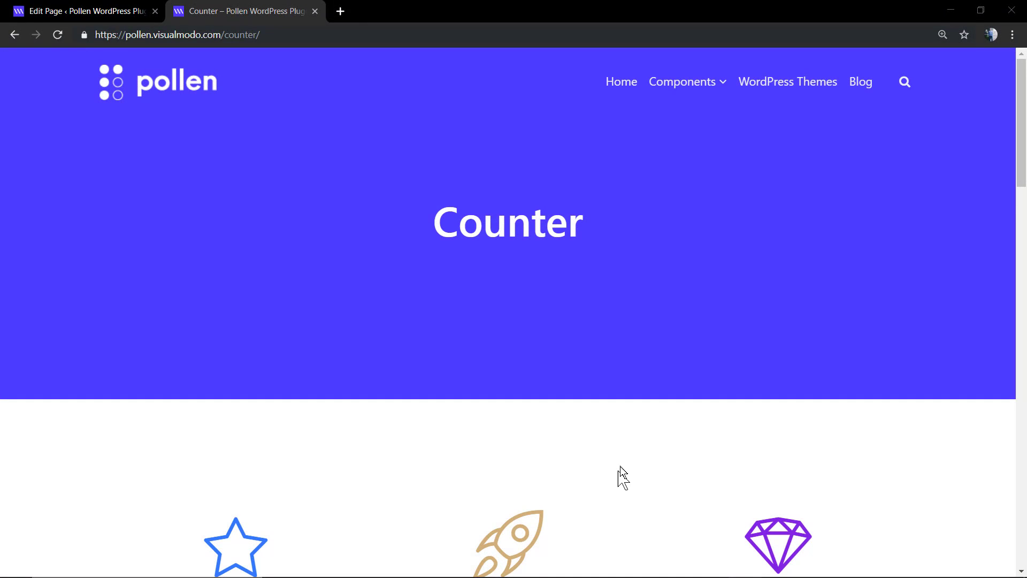
mouse_move(616, 404)
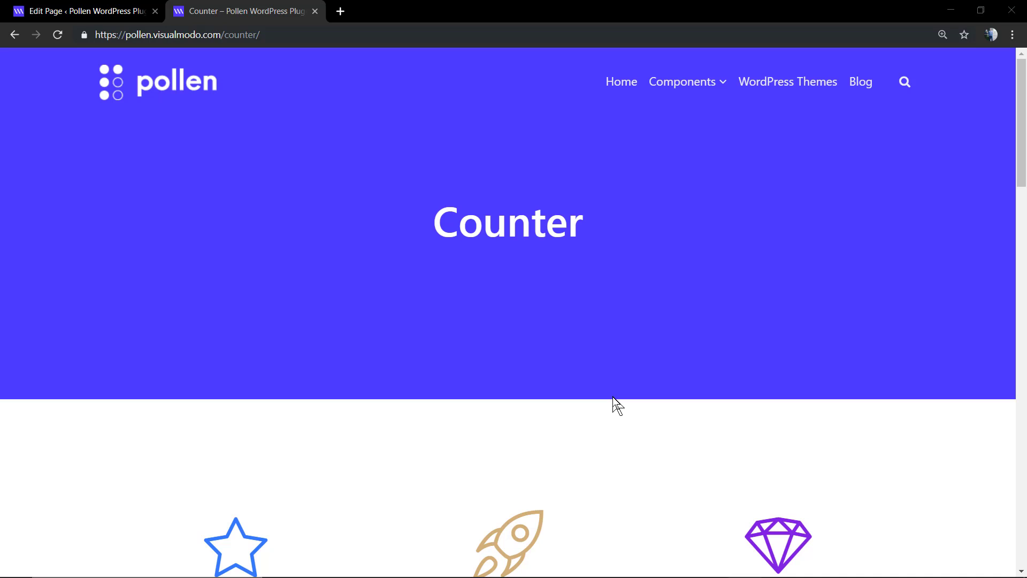
Step: Scroll through the current page, then return to the Counter page's edit screen
scroll("down", 3)
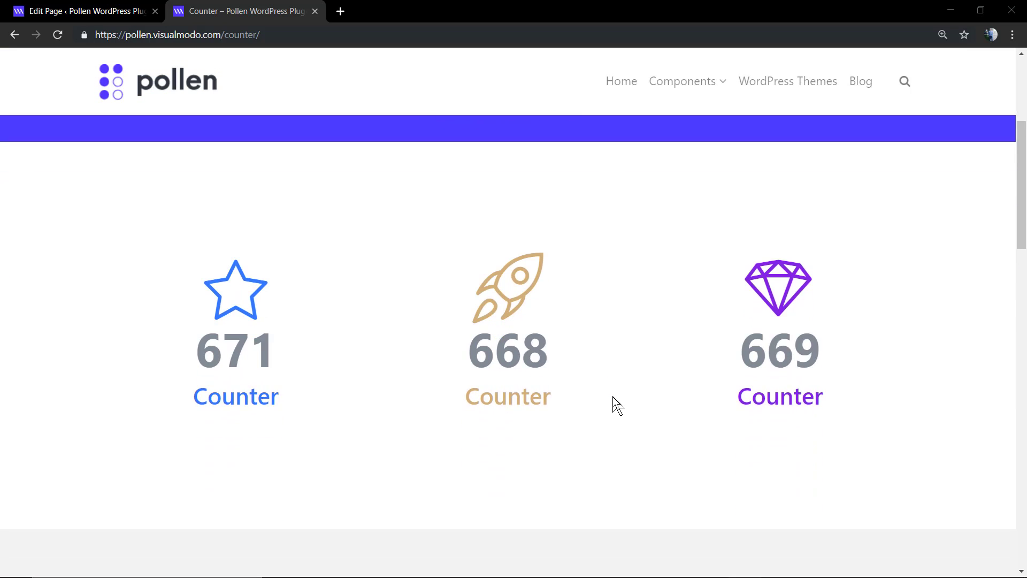
scroll("down", 3)
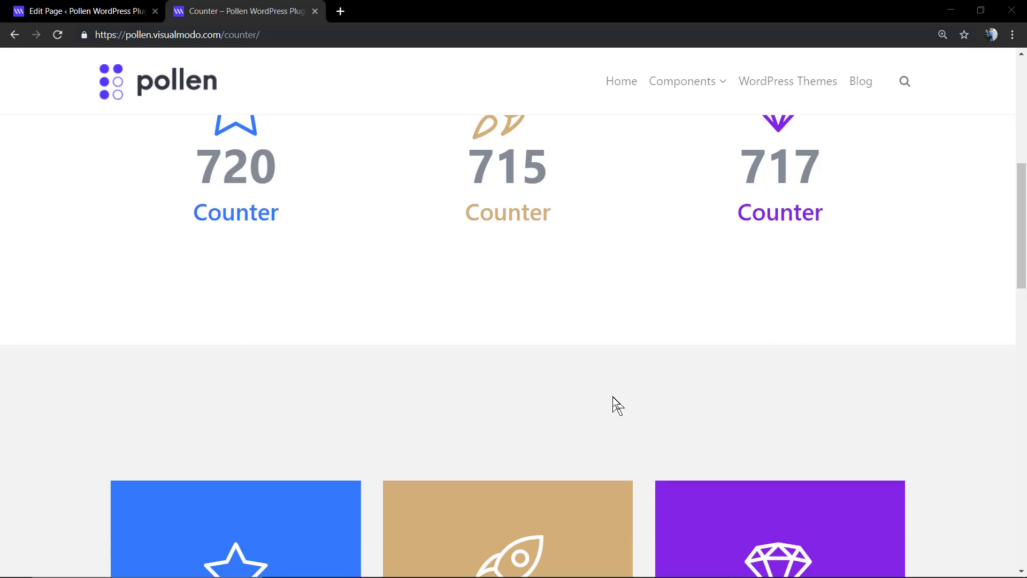
scroll("down", 3)
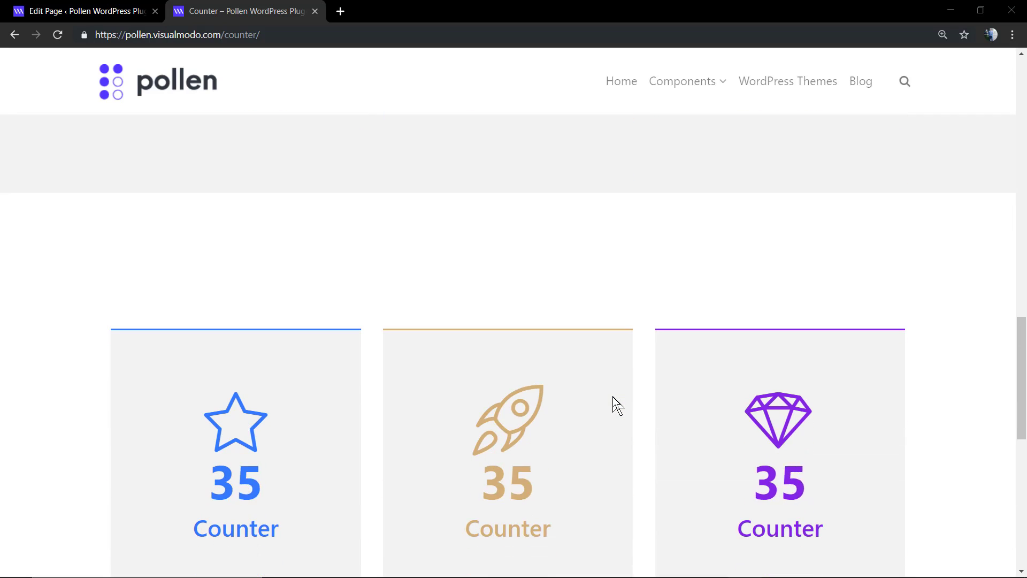
scroll("down", 3)
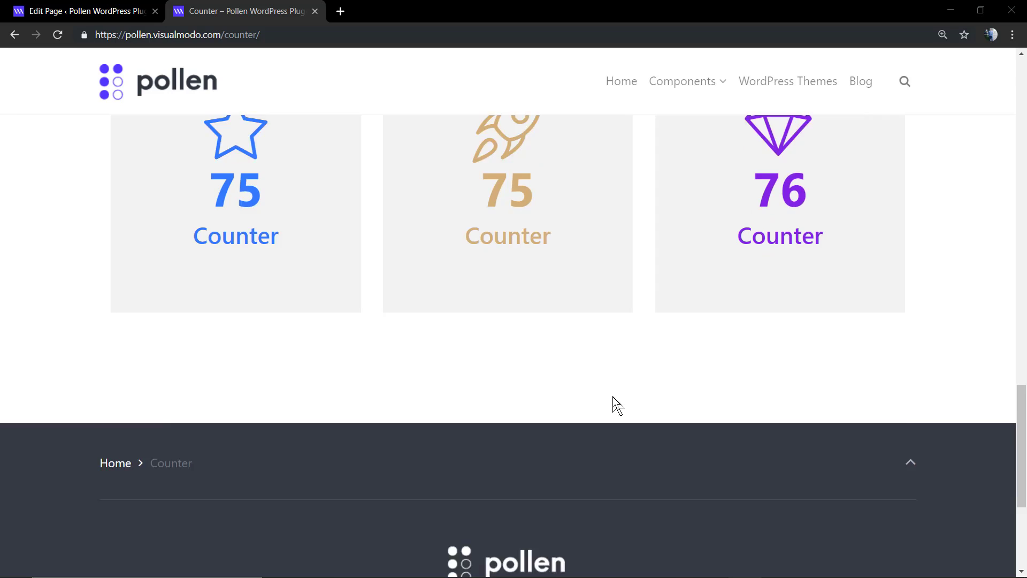
scroll("down", 3)
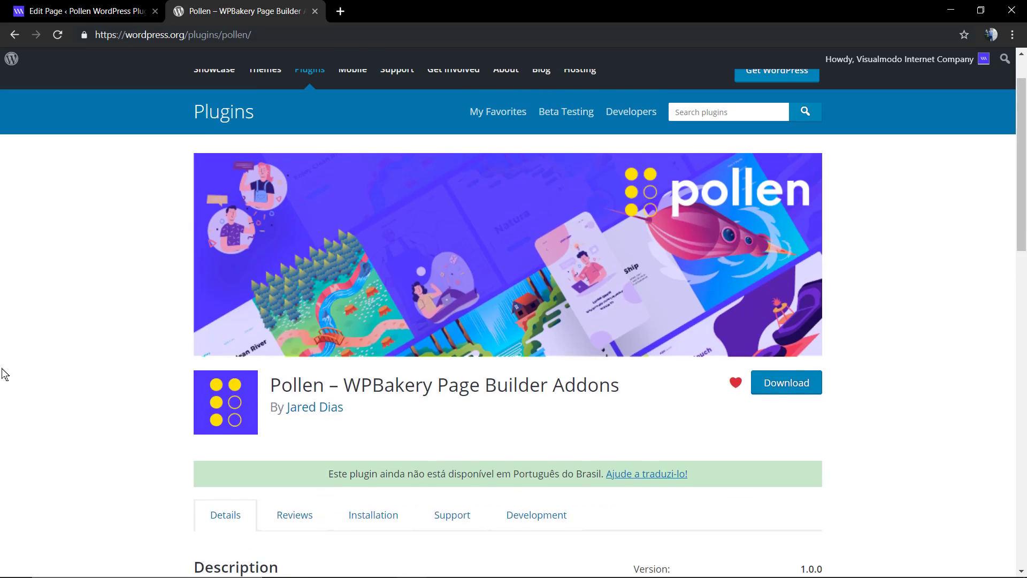
scroll("down", 3)
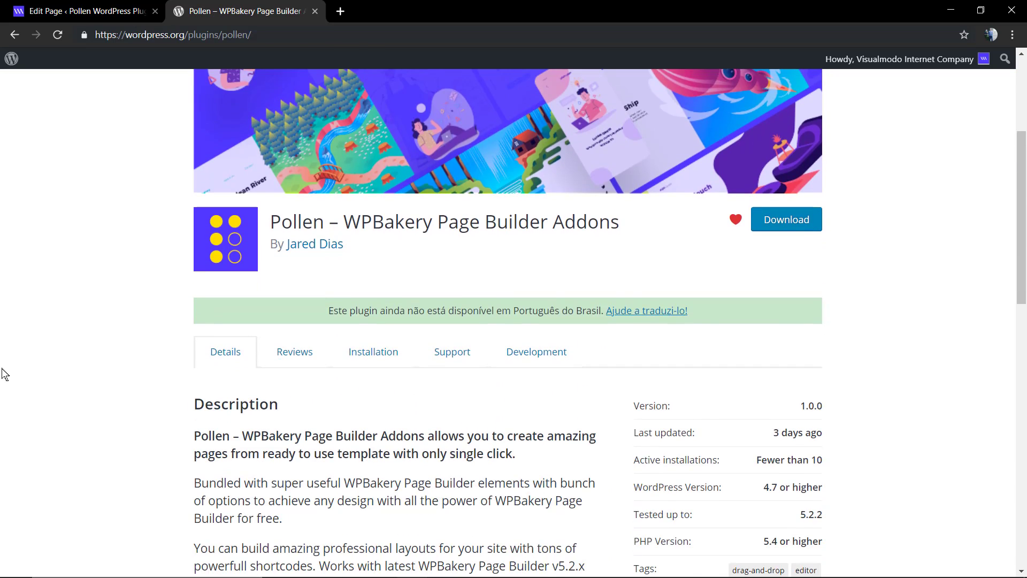
scroll("up", 3)
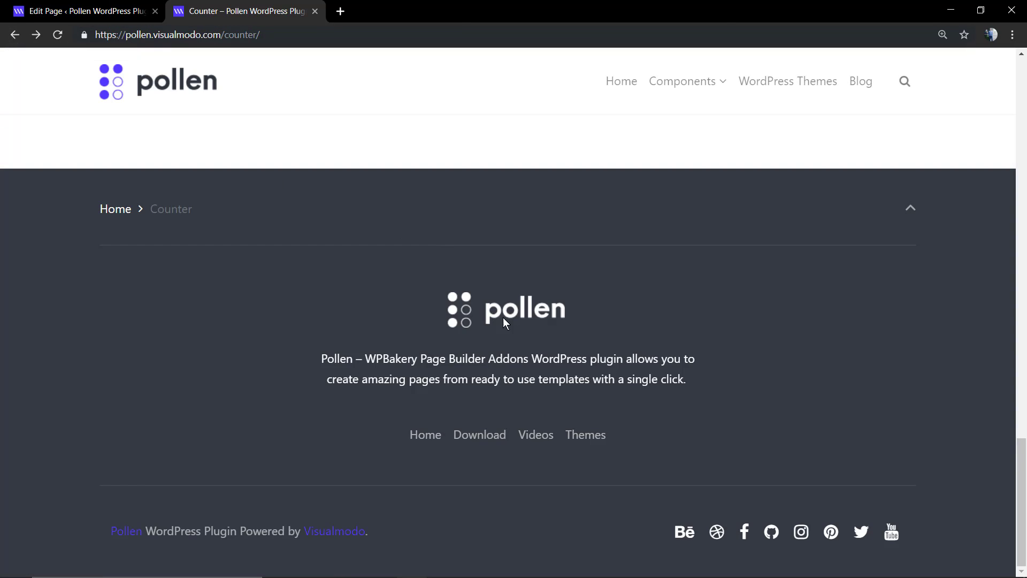
mouse_move(479, 434)
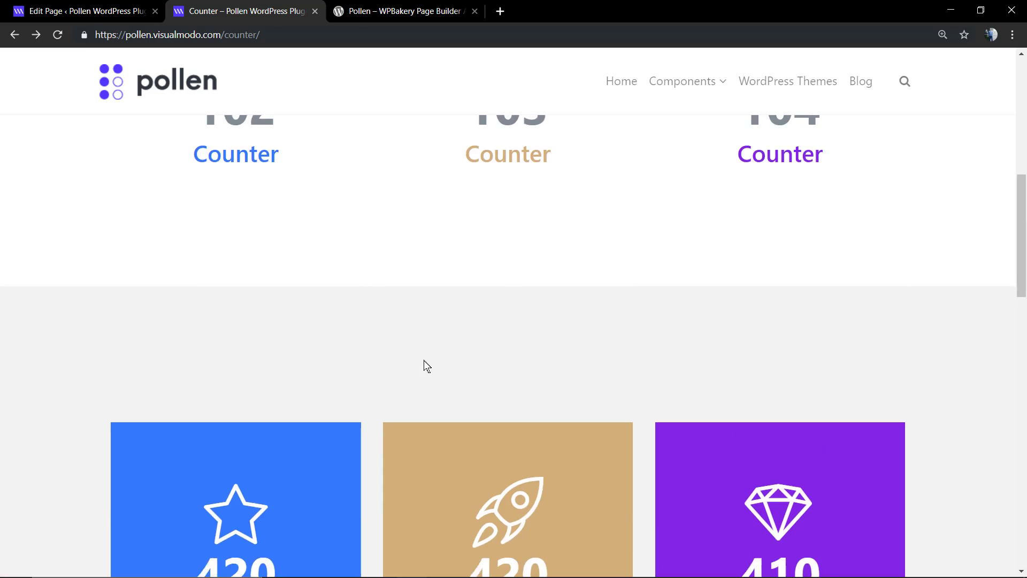
left_click(79, 11)
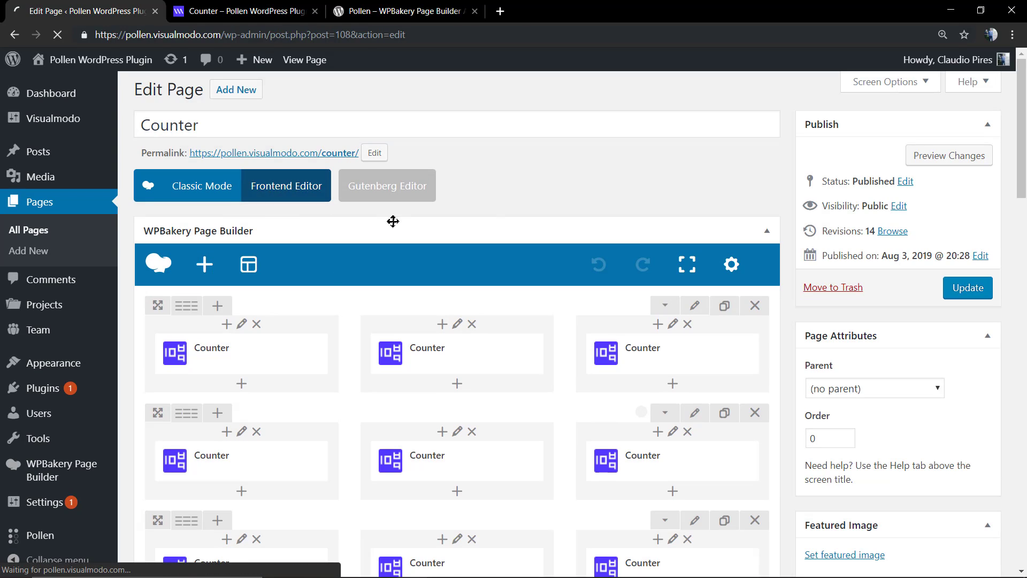
left_click(286, 185)
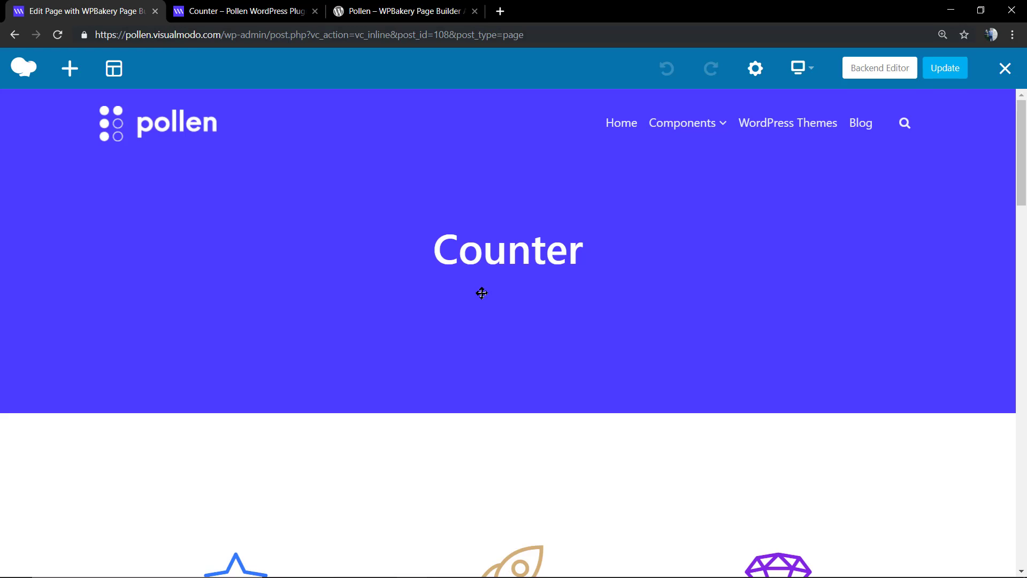
scroll("down", 3)
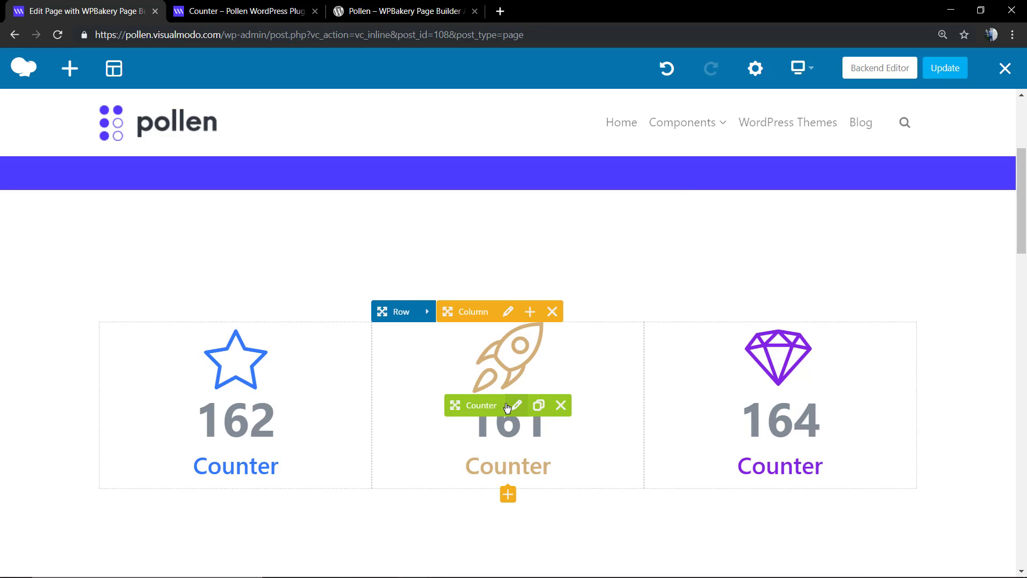
left_click(517, 404)
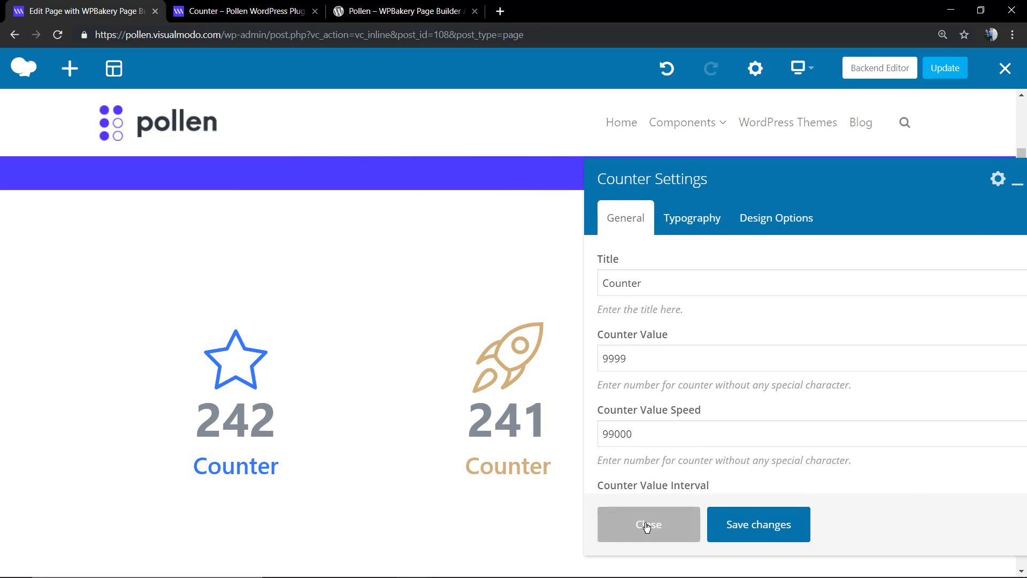
left_click(649, 524)
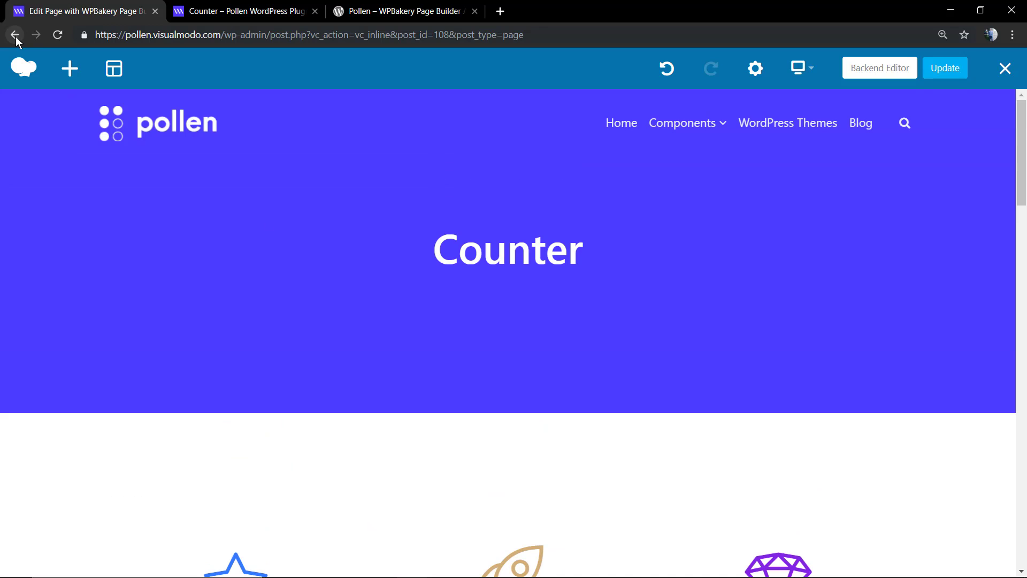
left_click(14, 35)
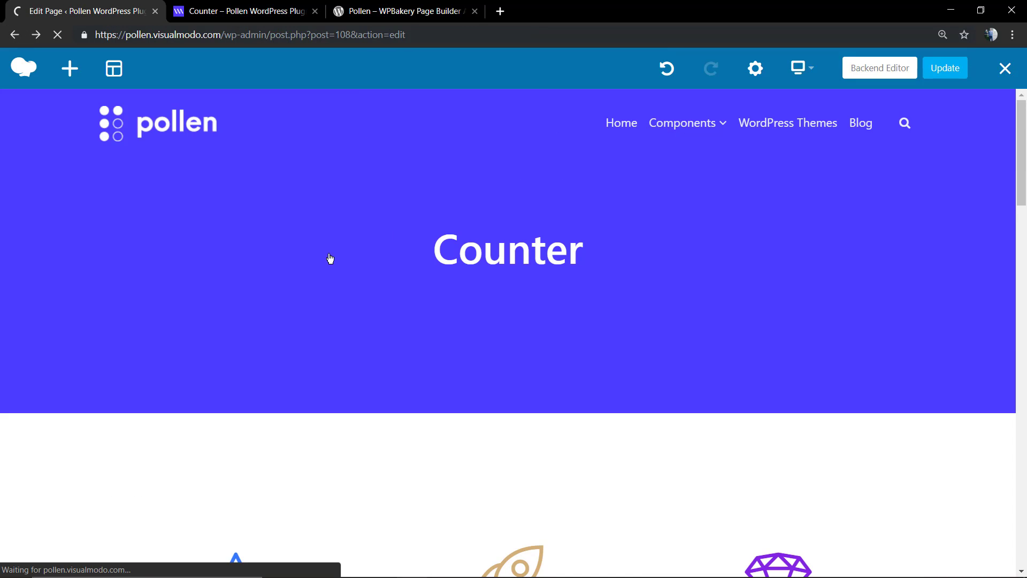
left_click(1004, 69)
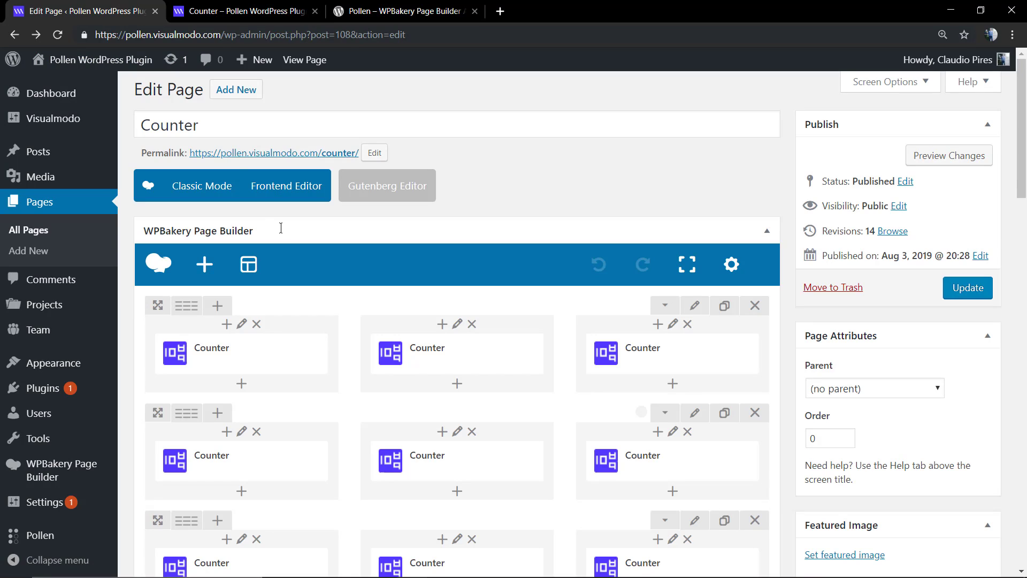
mouse_move(28, 250)
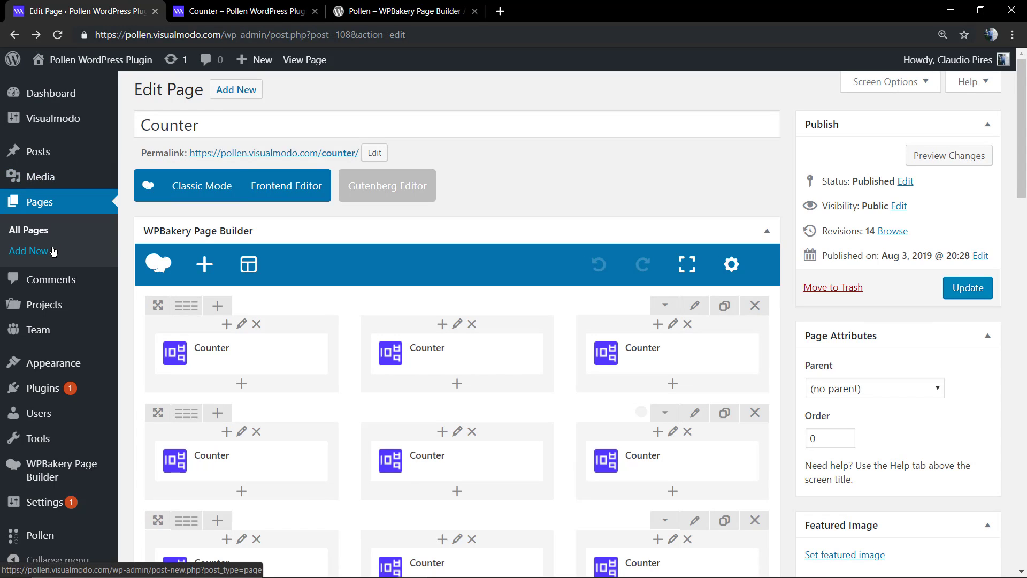
Step: Add a new page, dismiss the welcome tip, switch it to WPBakery and title it 'Counter Page'
left_click(34, 251)
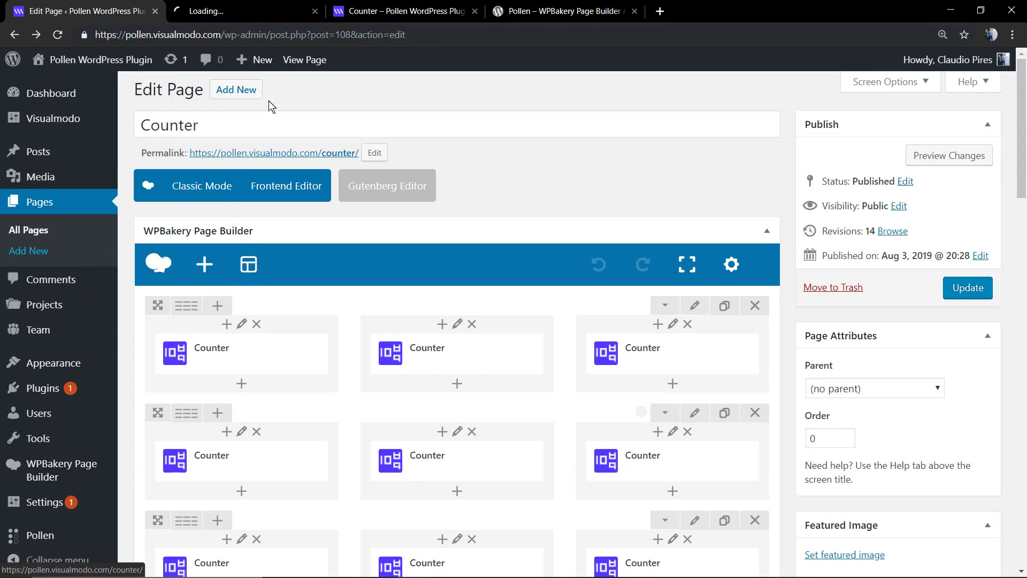
left_click(235, 90)
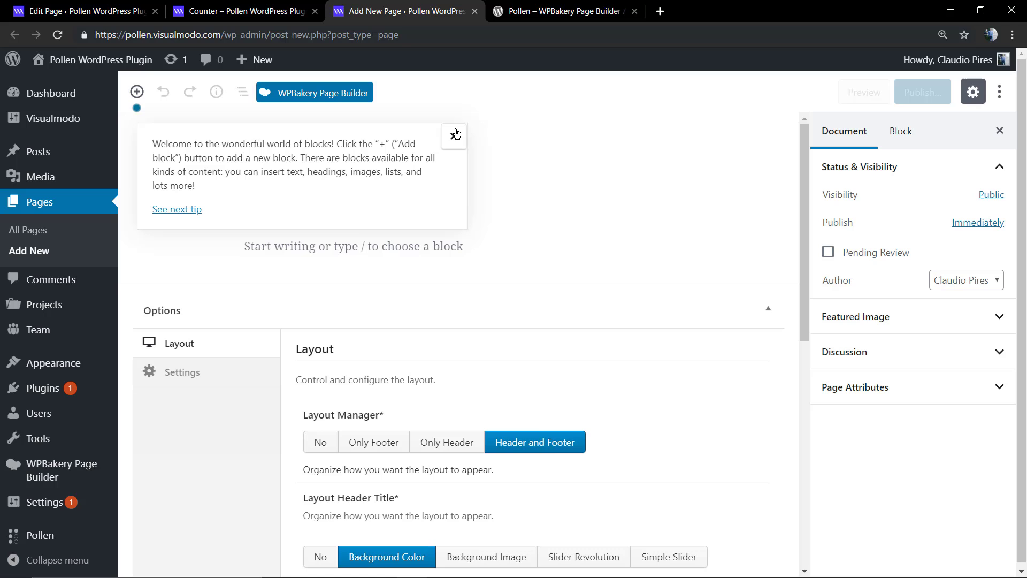
left_click(454, 134)
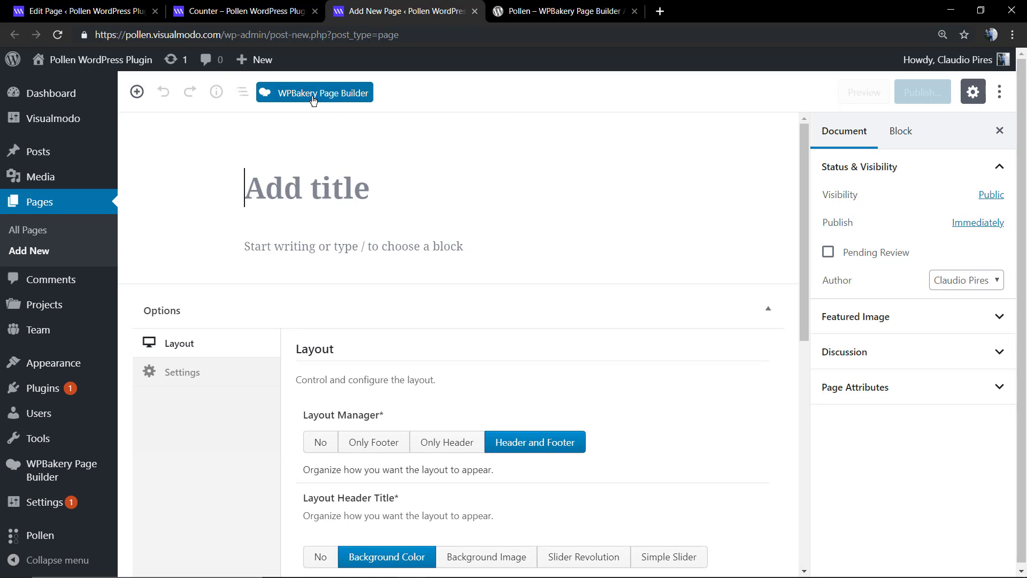
left_click(314, 92)
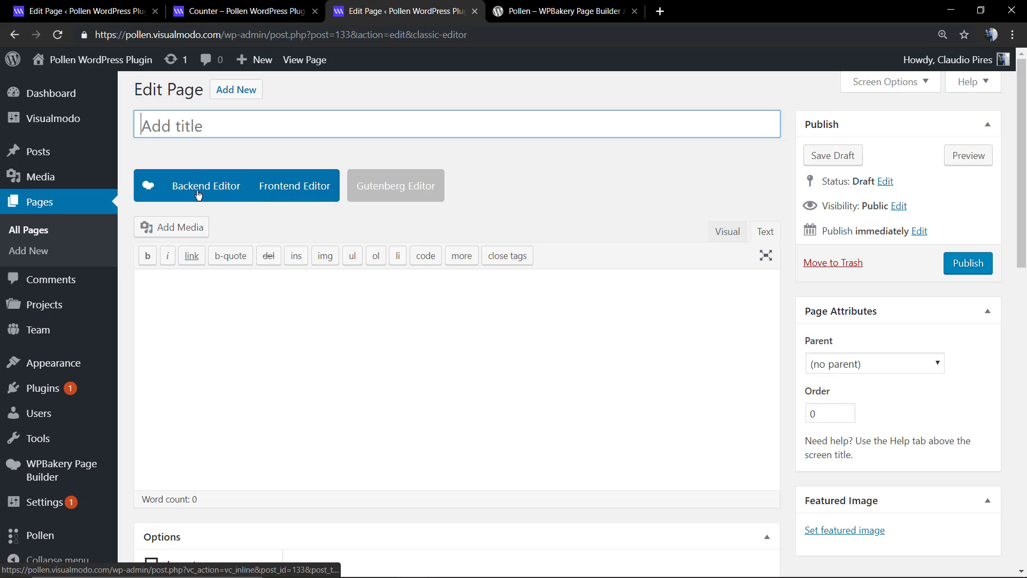
type("Counter")
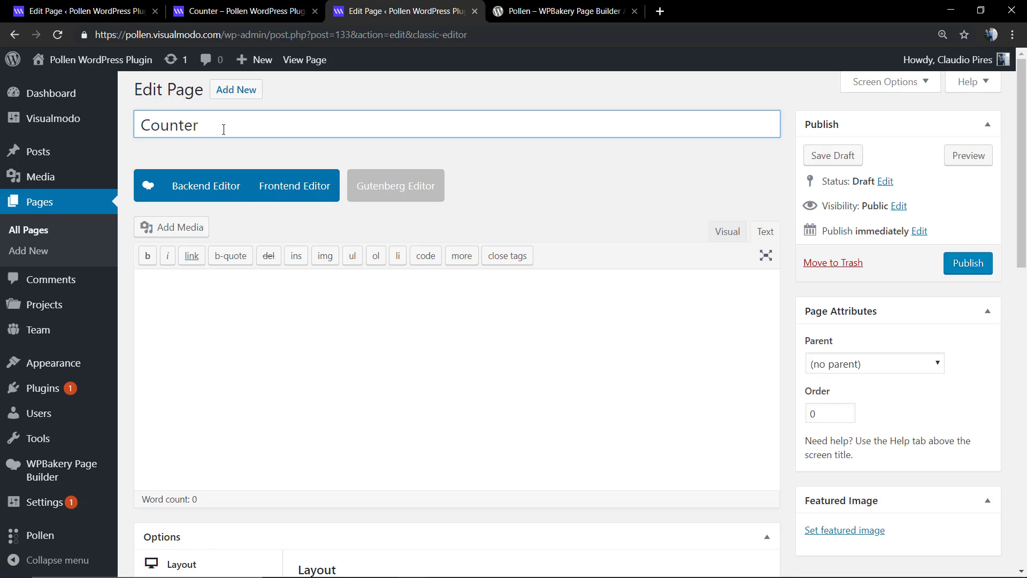
type("Page")
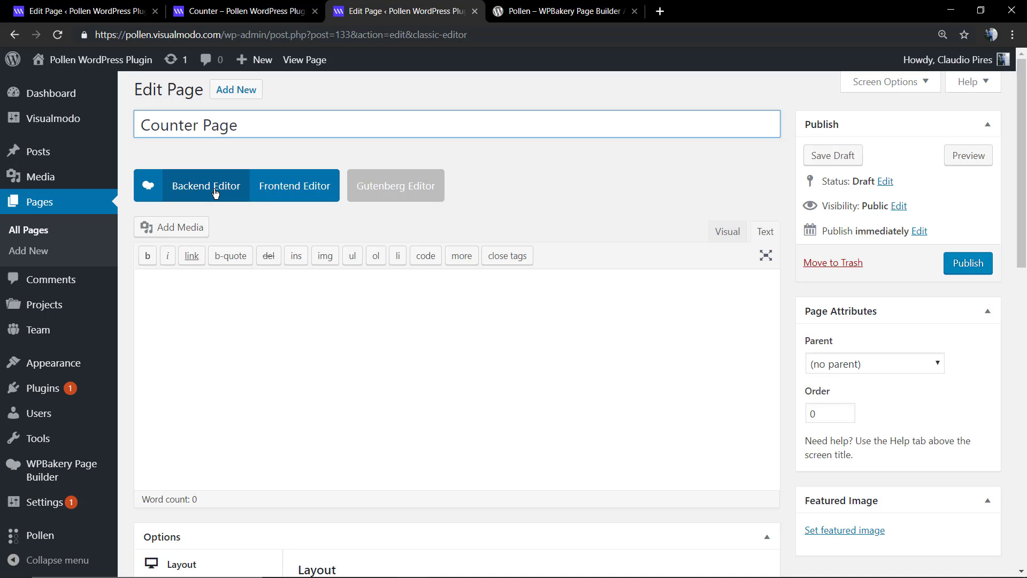
Step: Enable the Backend Editor and add a Counter element from the Pollen elements catalogue
left_click(206, 185)
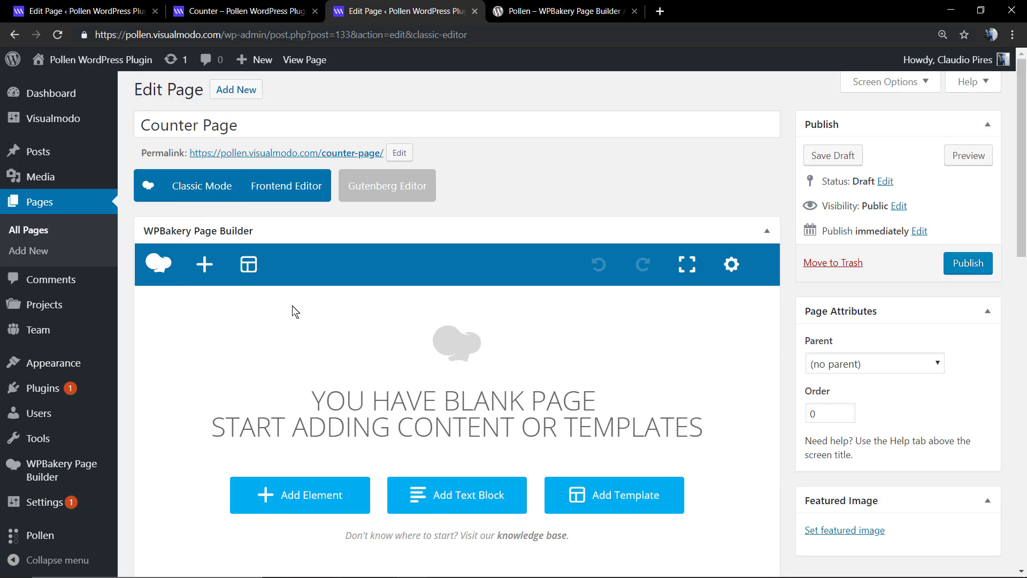
mouse_move(203, 264)
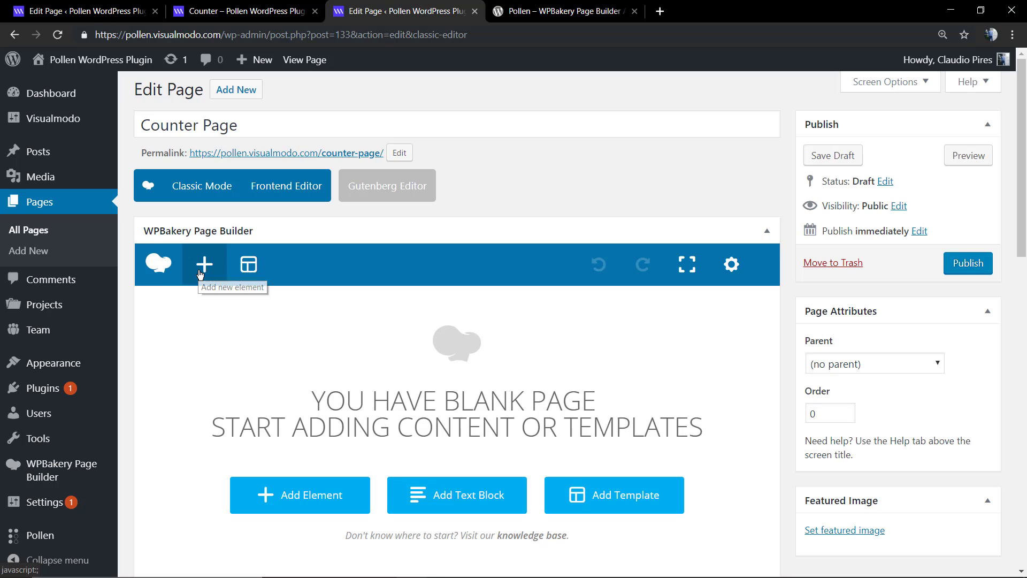
left_click(204, 264)
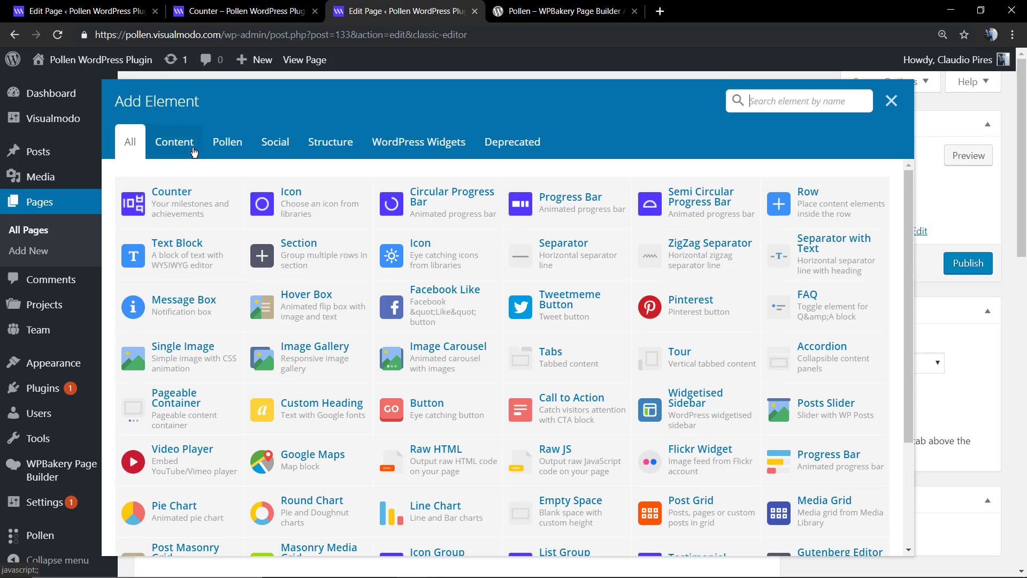
left_click(227, 141)
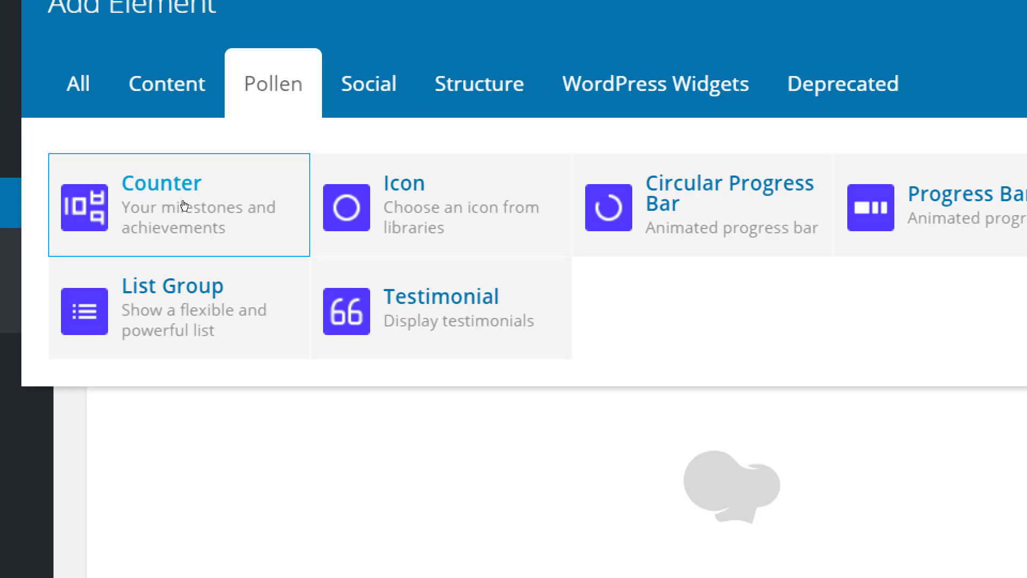
left_click(178, 203)
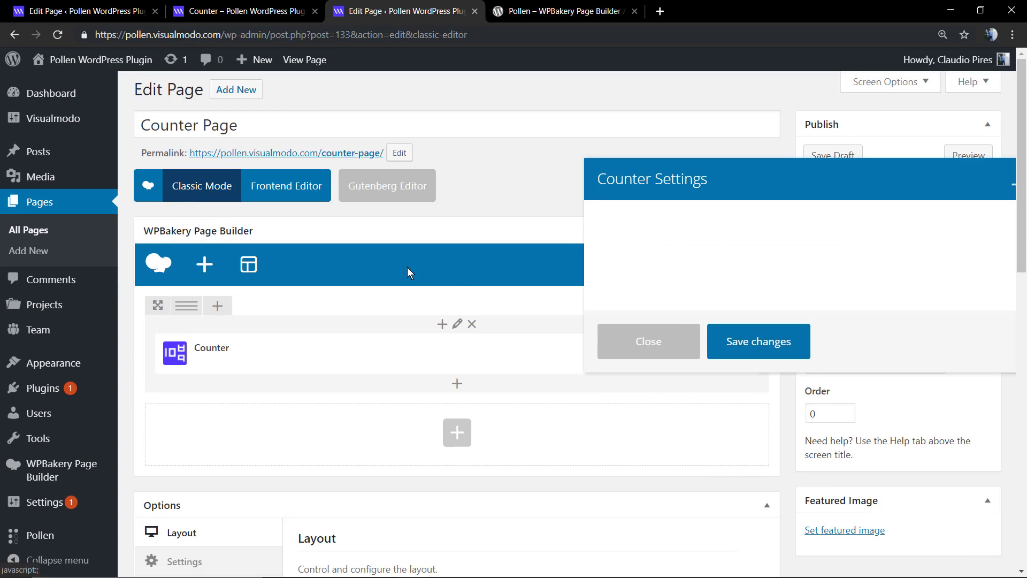
Step: Enter the counter's title as 'Counter' (after correcting a draft) and its value as 100
left_click(457, 324)
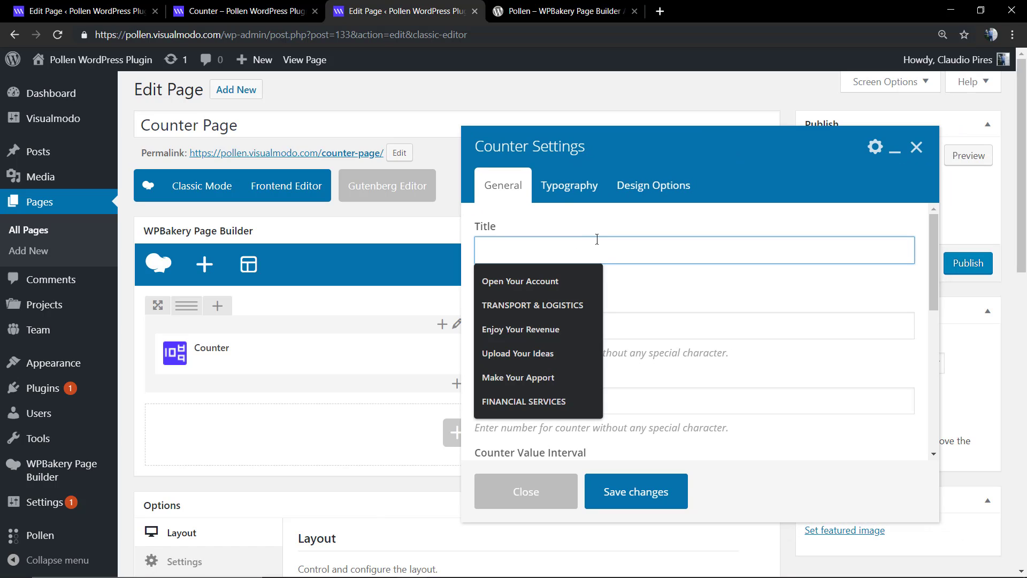
type("C")
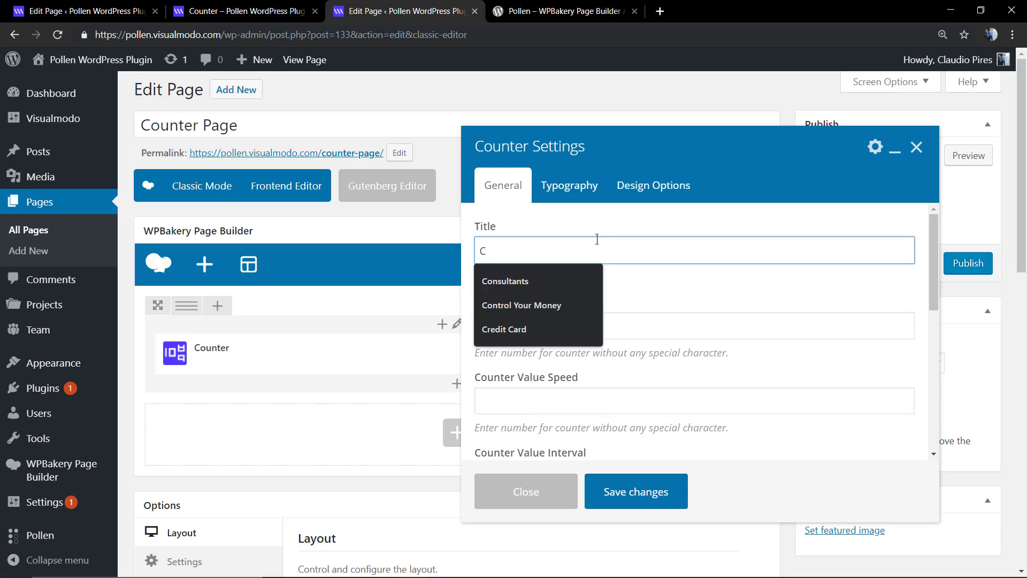
type("offee Cup")
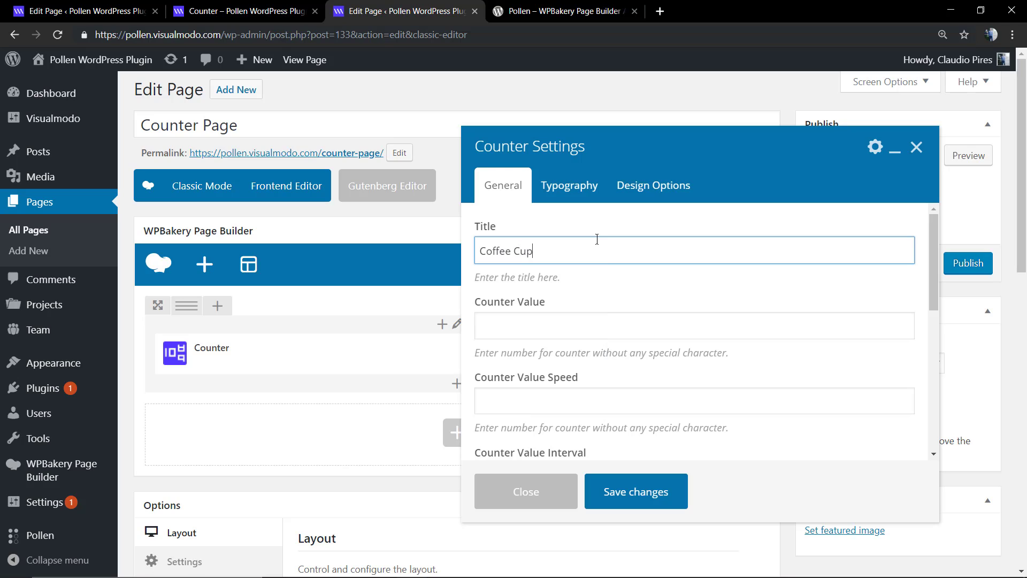
type("s")
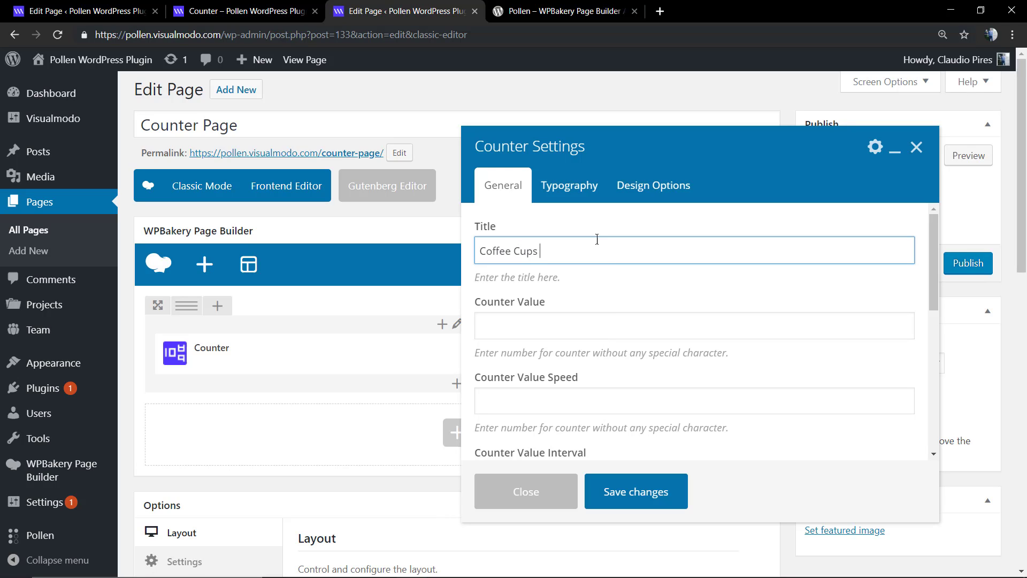
key("BackSpace")
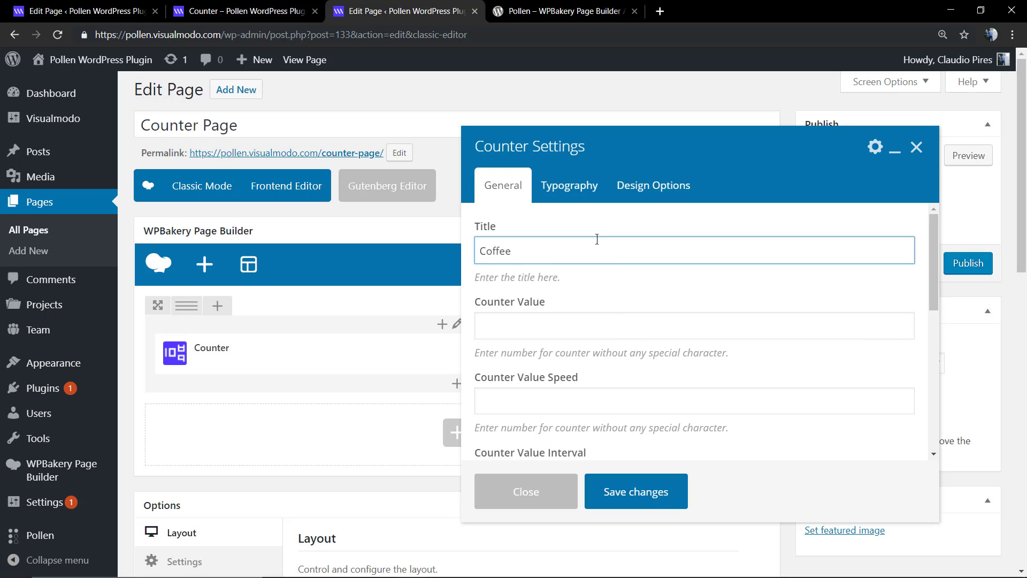
type("s")
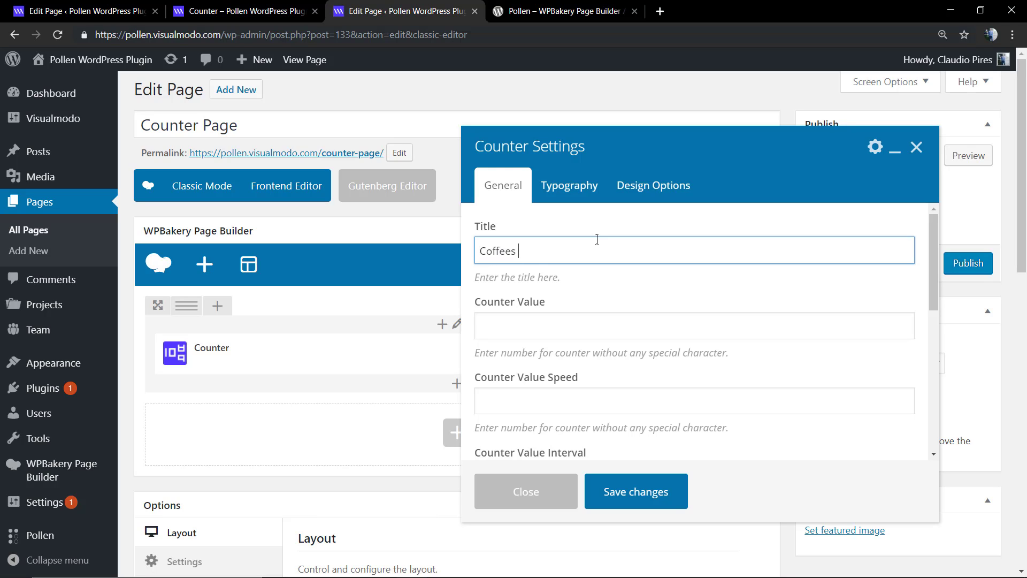
type("ss")
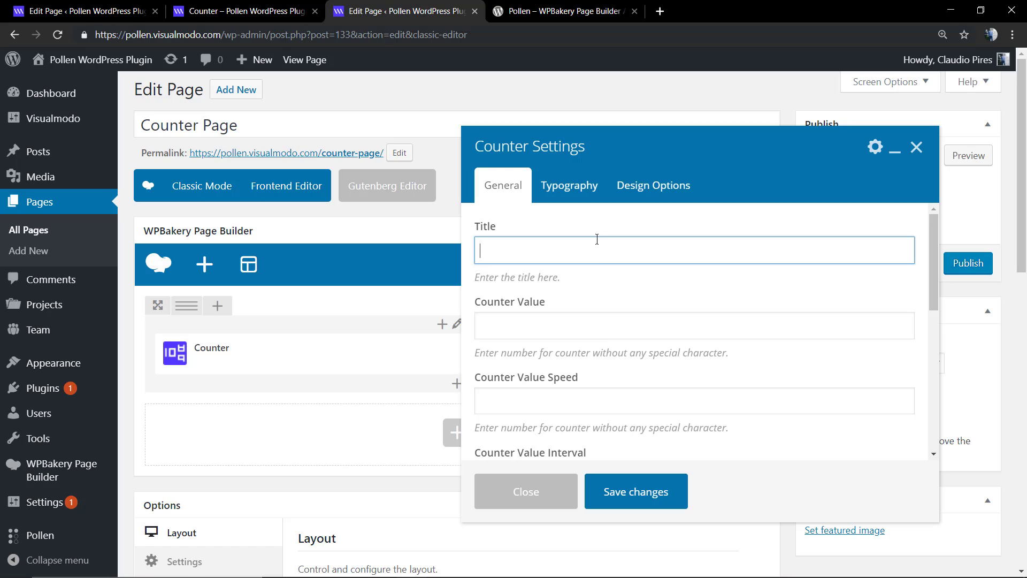
type("Counter")
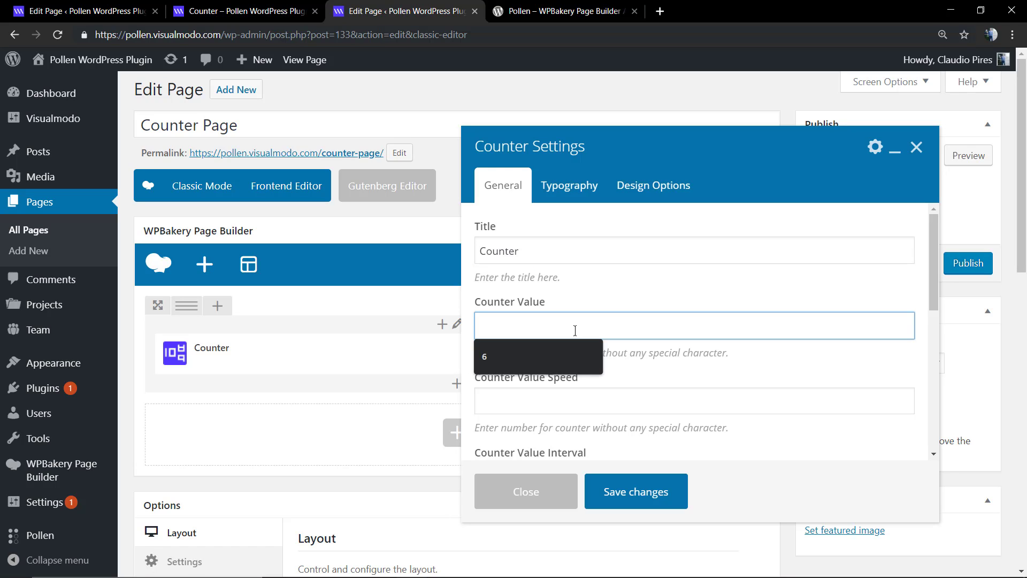
type("100")
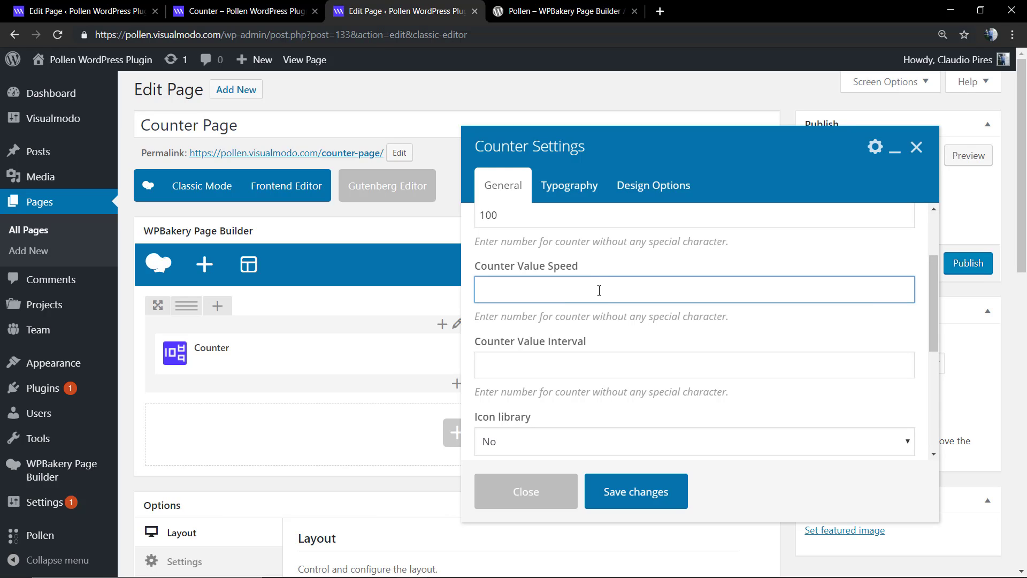
mouse_move(603, 295)
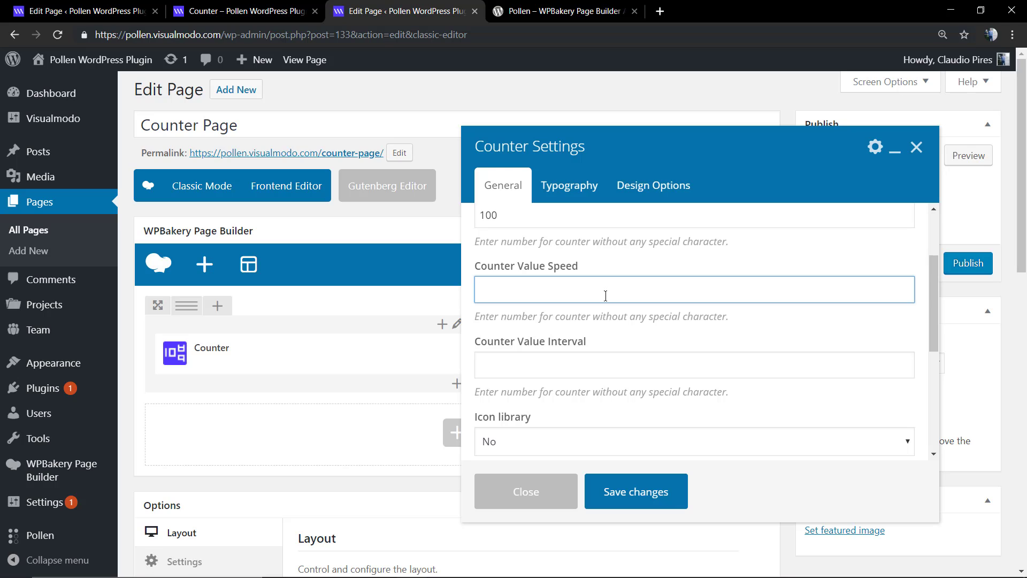
Step: Save the counter's title and value settings
scroll("up", 3)
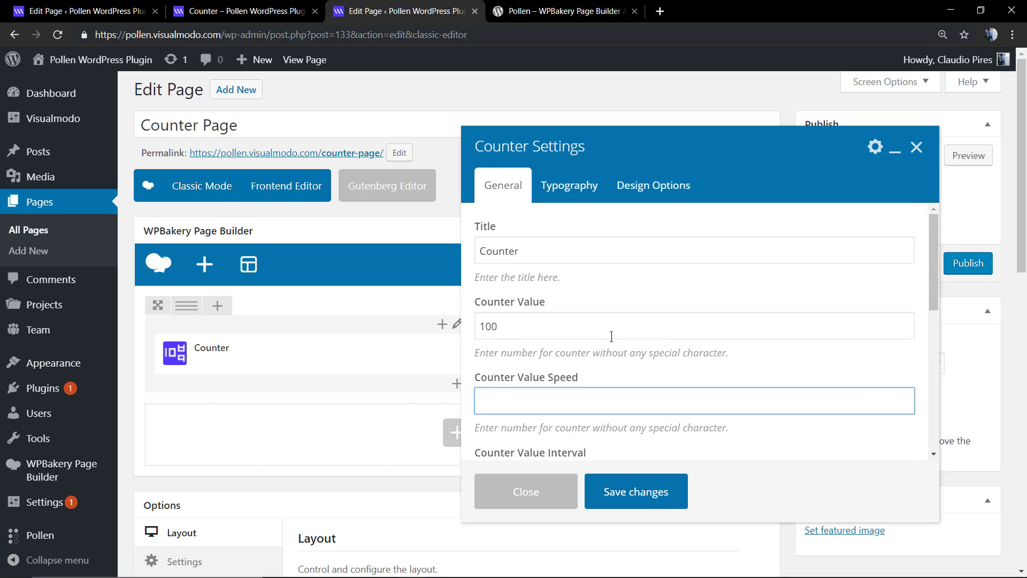
scroll("down", 3)
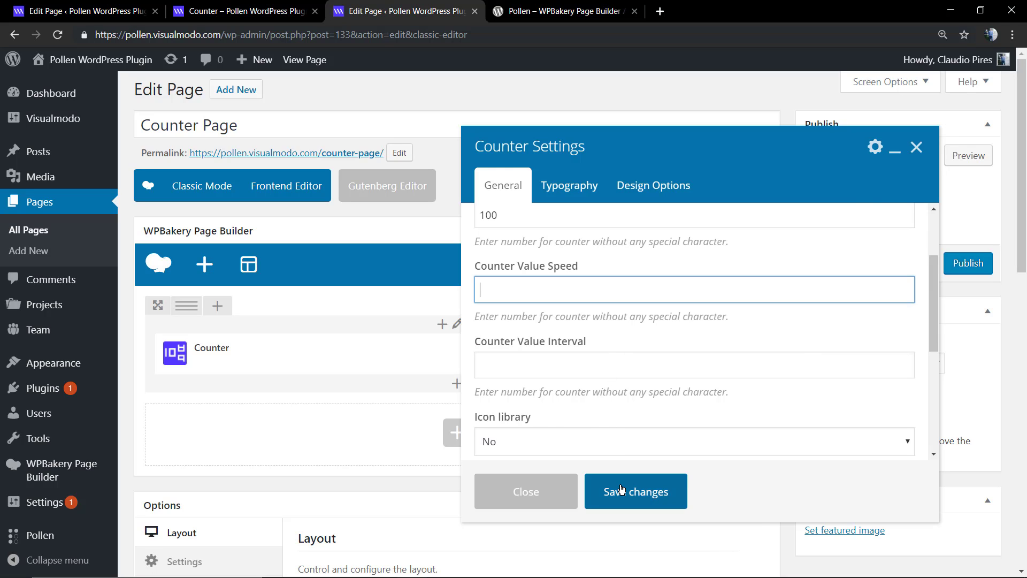
left_click(634, 491)
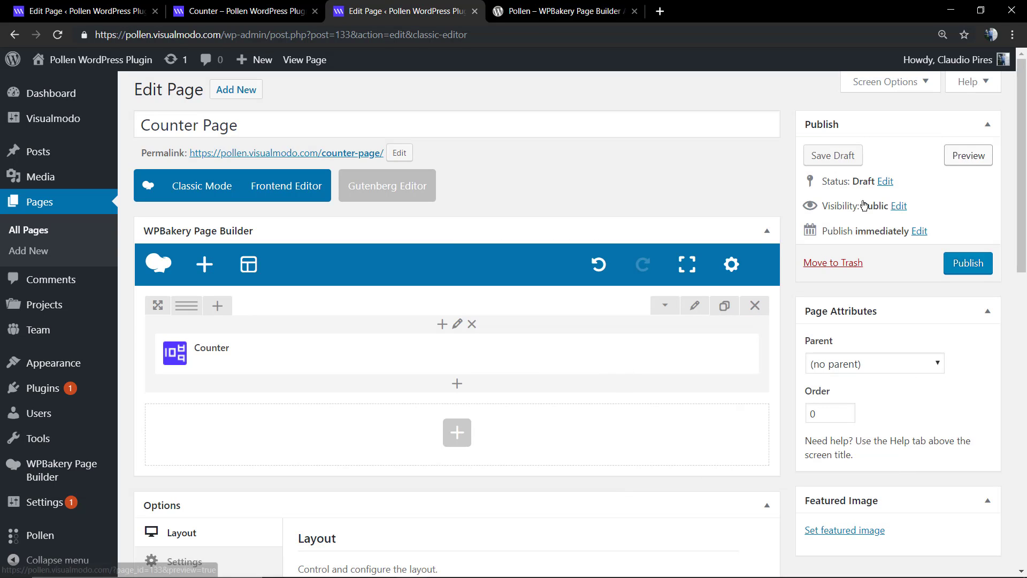
Step: Browse the row's settings without changes, close them, and preview the page
left_click(694, 304)
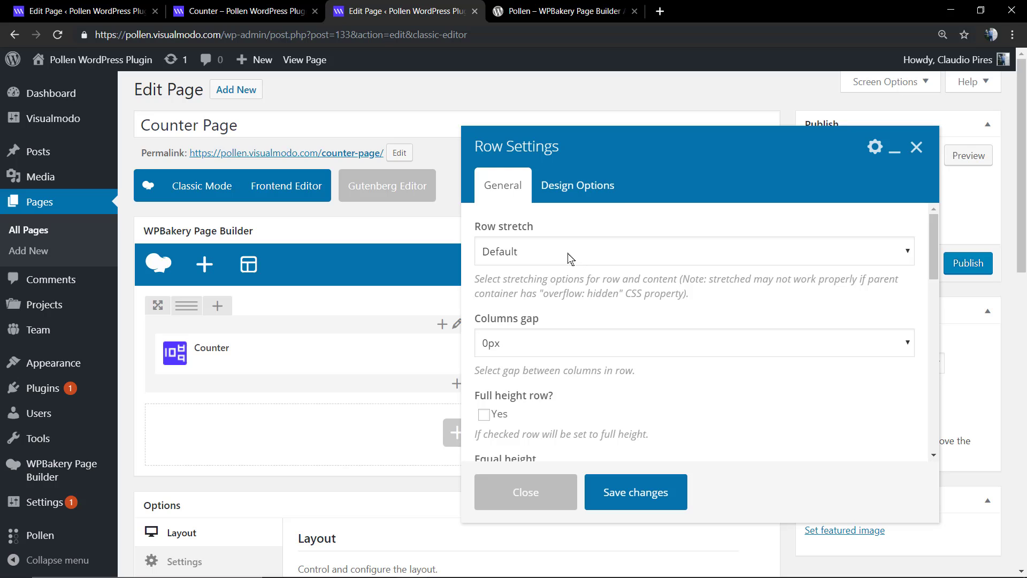
left_click(577, 185)
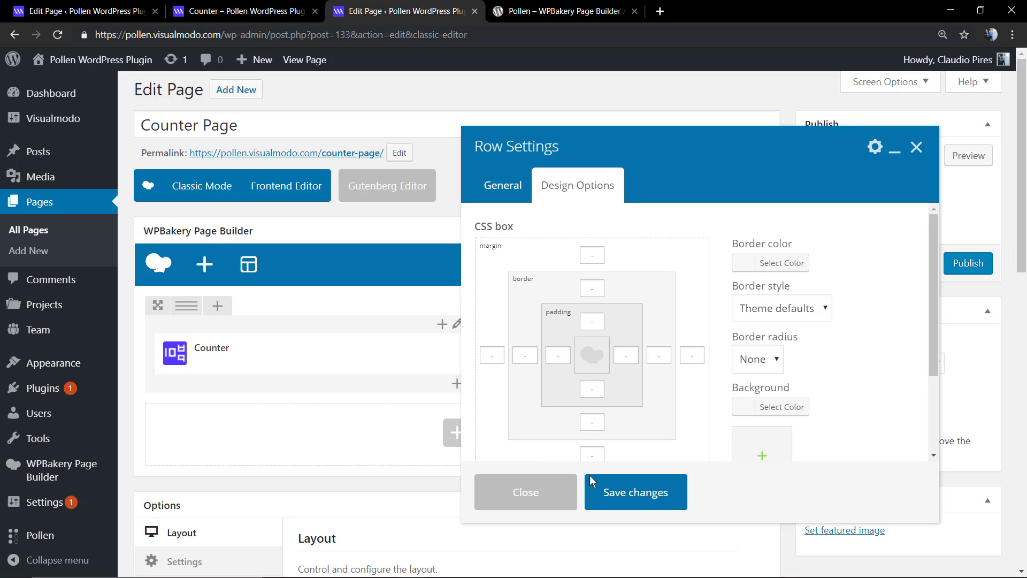
left_click(501, 185)
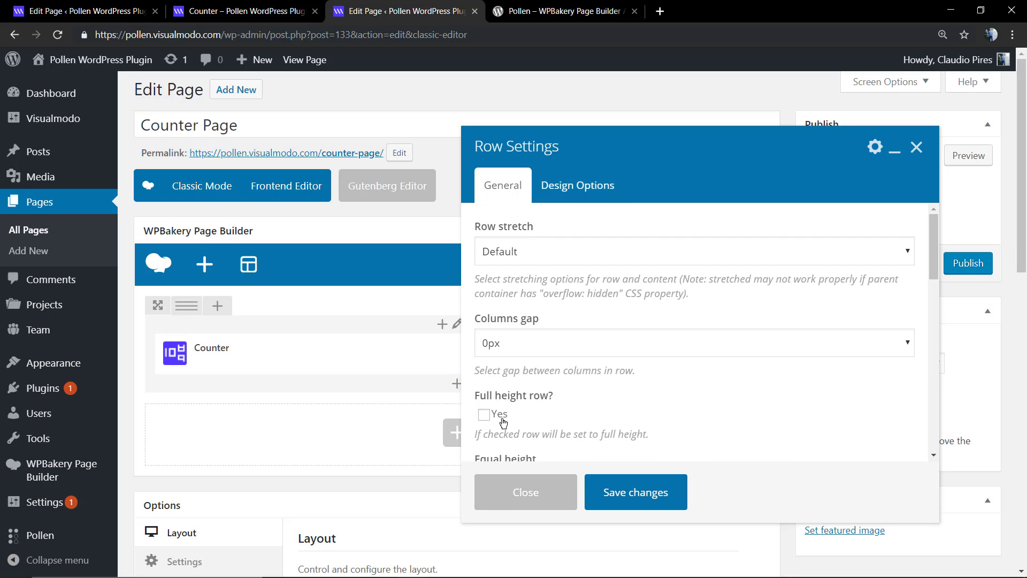
left_click(917, 147)
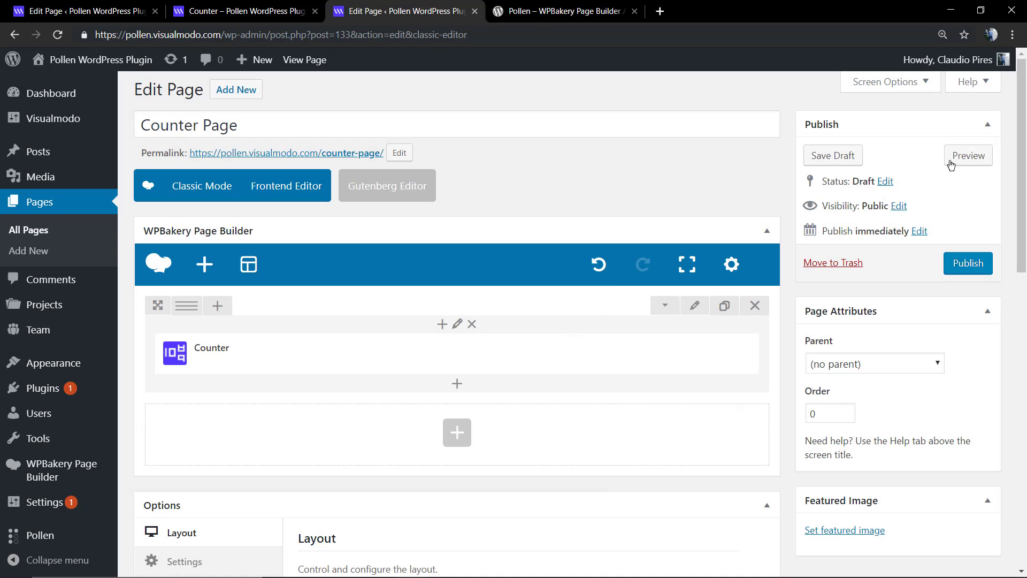
left_click(966, 155)
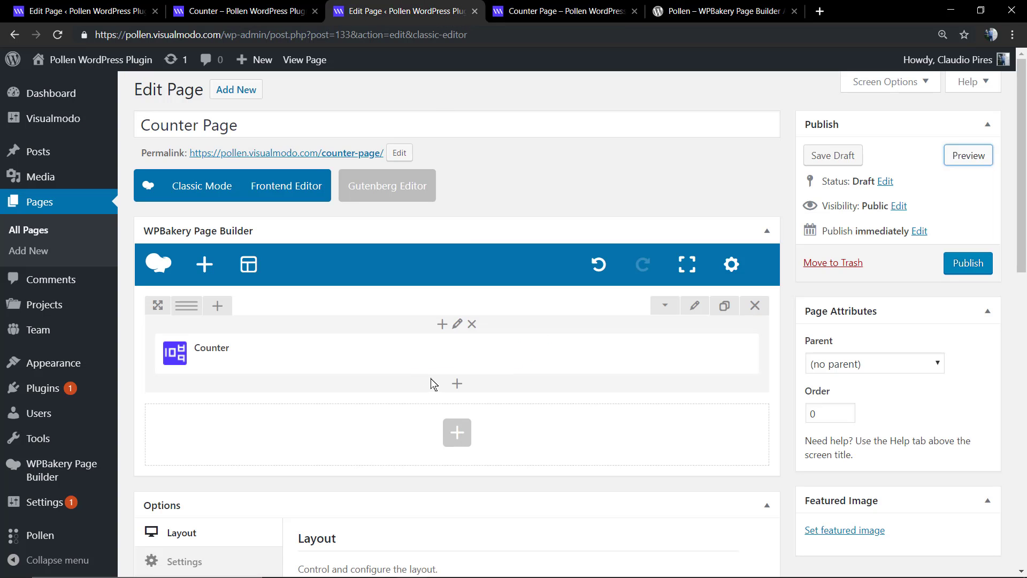
Step: Reopen the counter's settings, browse its General fields and enter 70
left_click(457, 323)
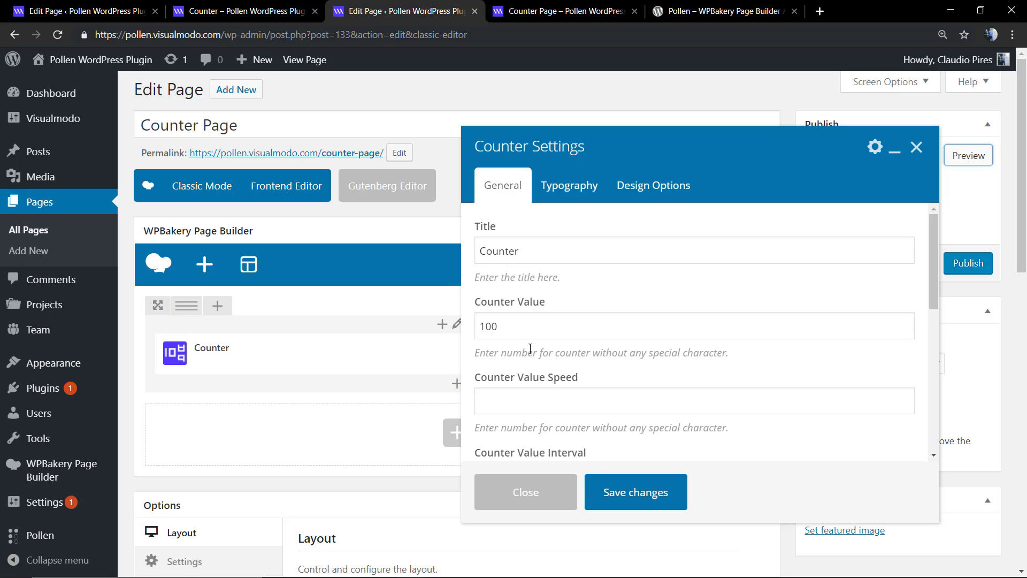
scroll("down", 3)
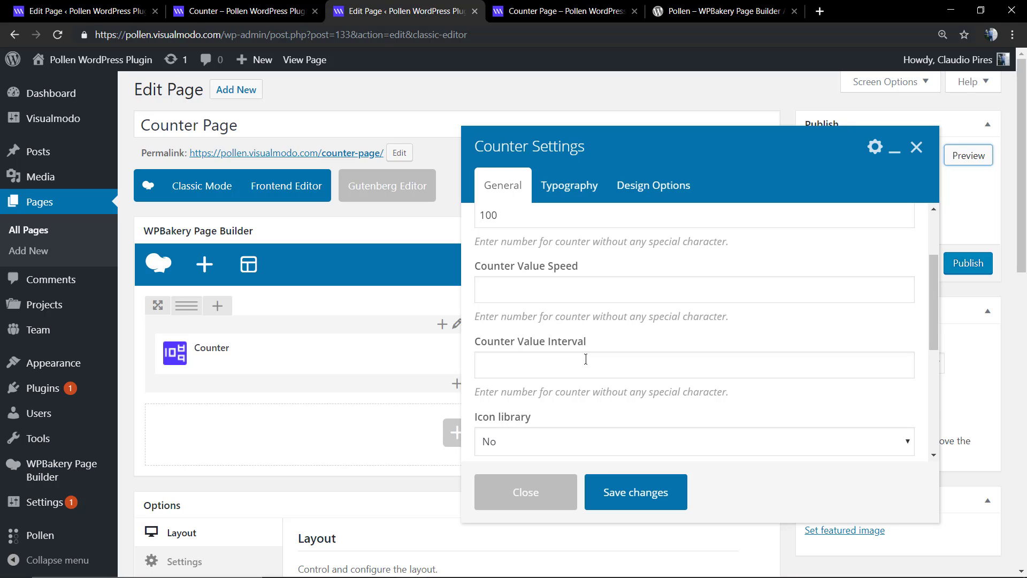
scroll("down", 3)
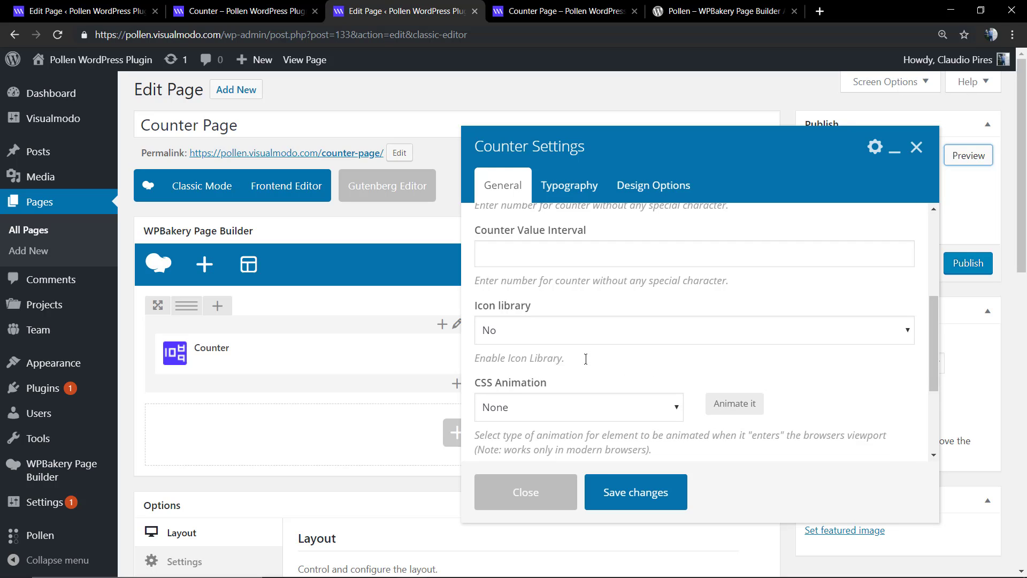
scroll("down", 3)
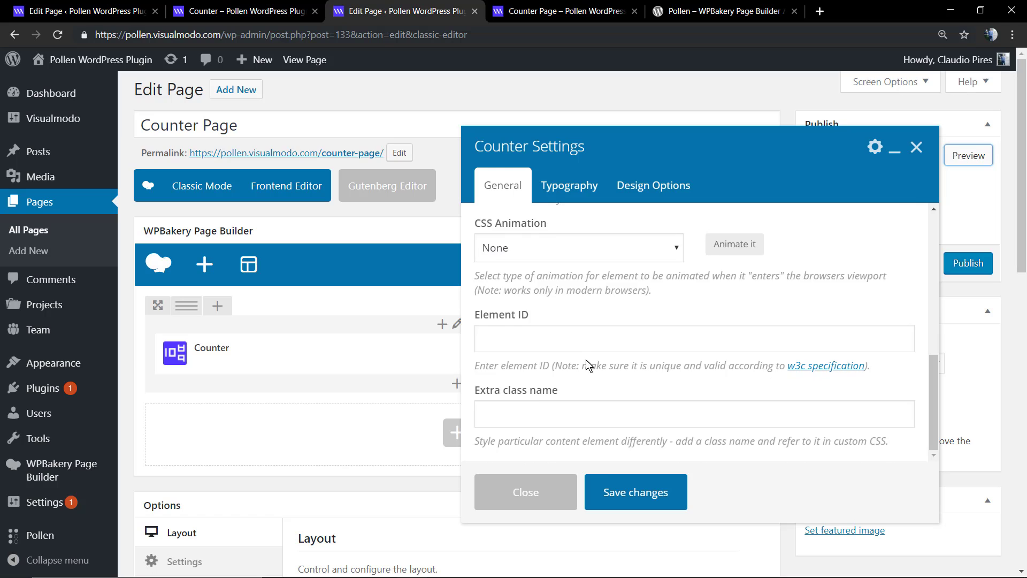
scroll("up", 3)
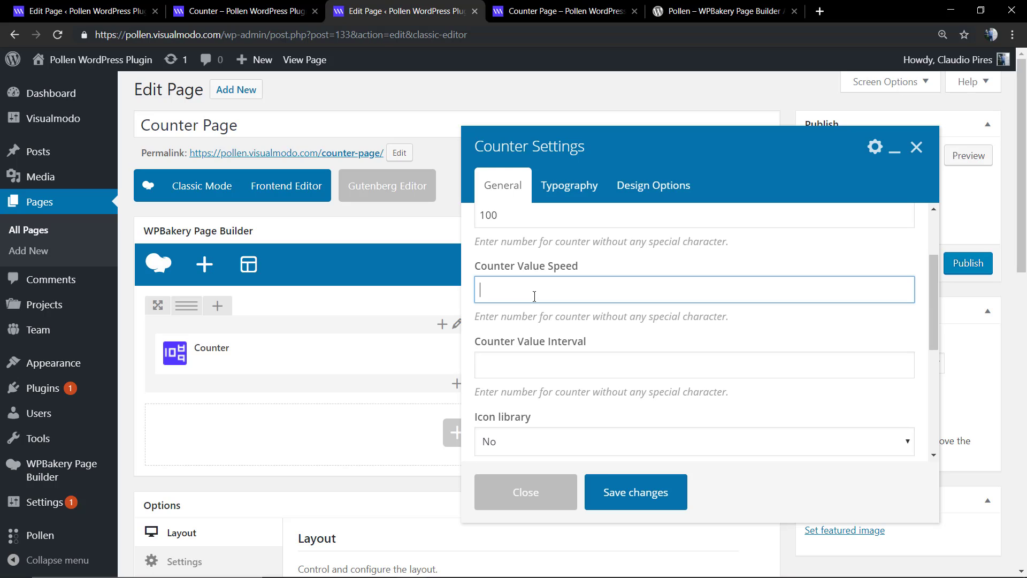
type("70")
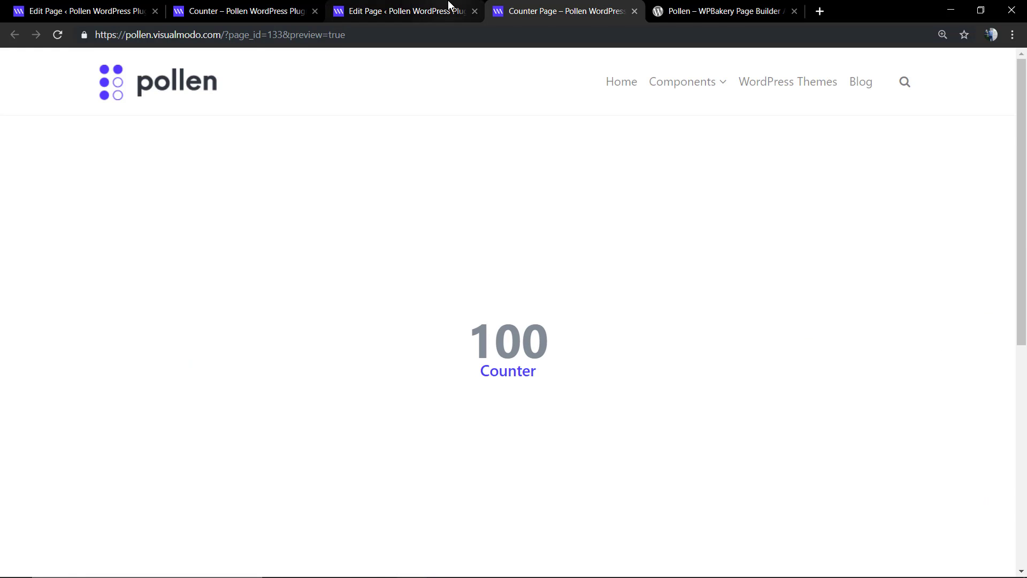
Step: Return to the page editor and reload the page preview
left_click(399, 10)
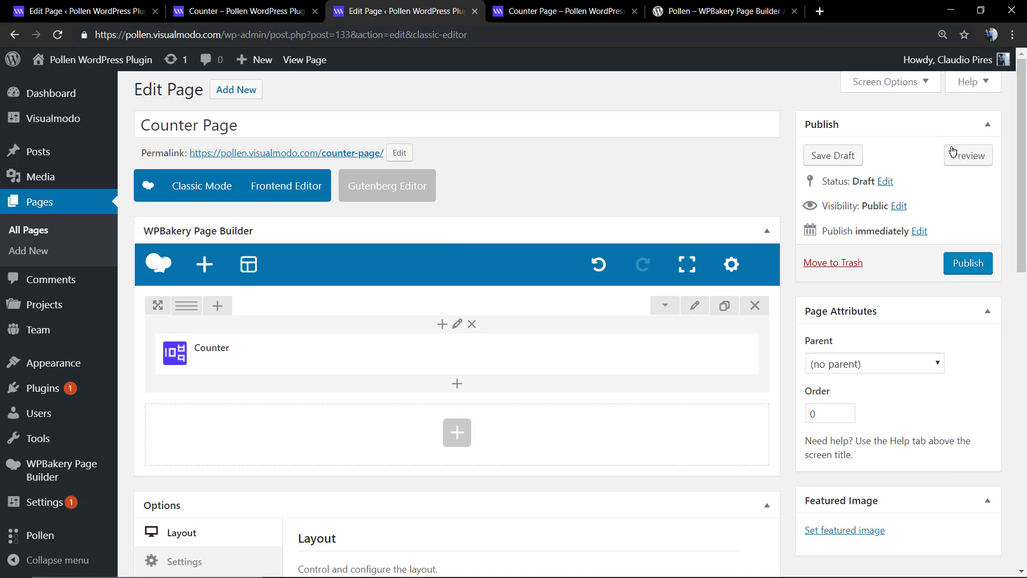
left_click(967, 155)
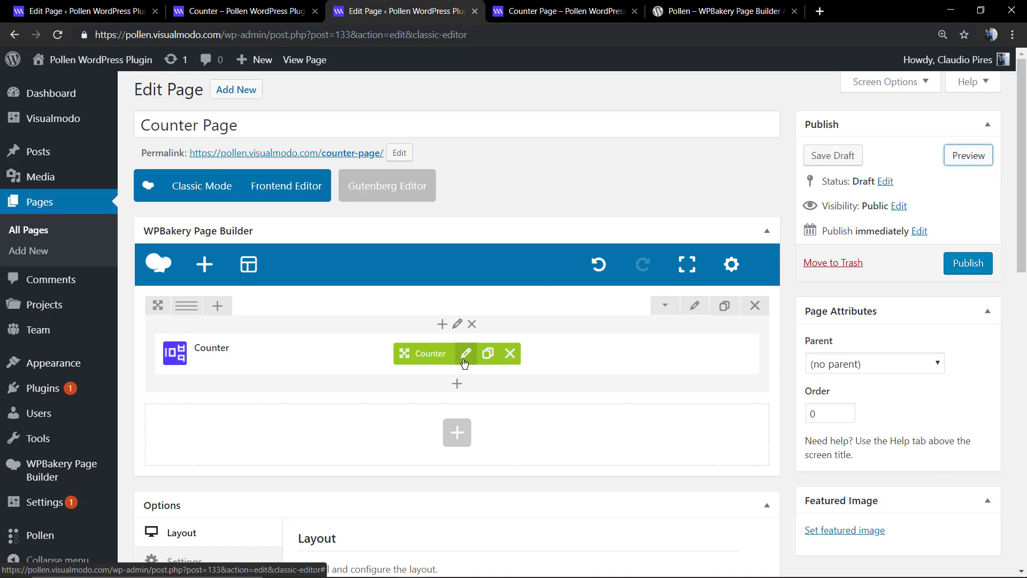
Step: Reopen the counter's settings, enter 2 in a field, and preview the page again
left_click(466, 353)
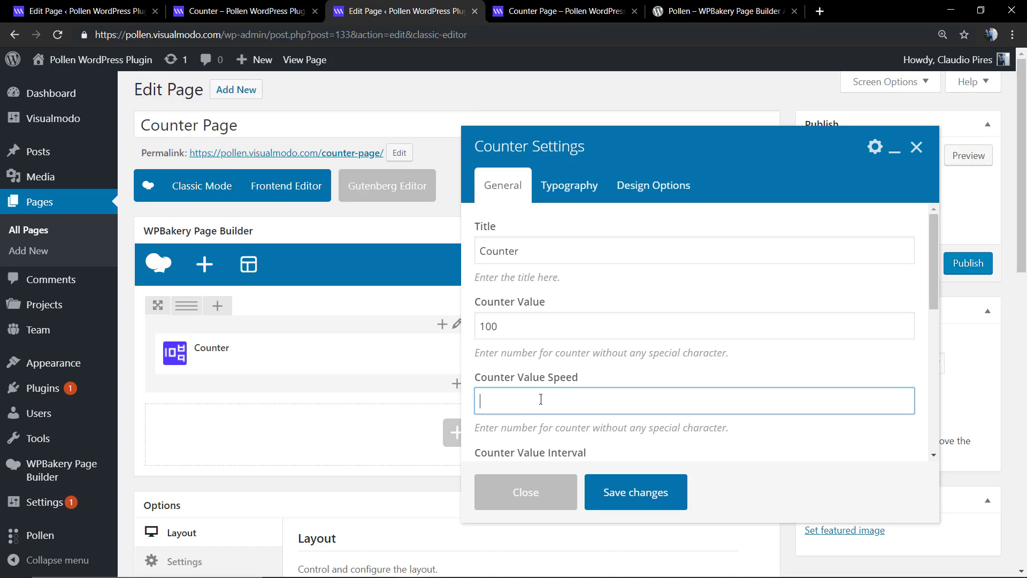
scroll("down", 3)
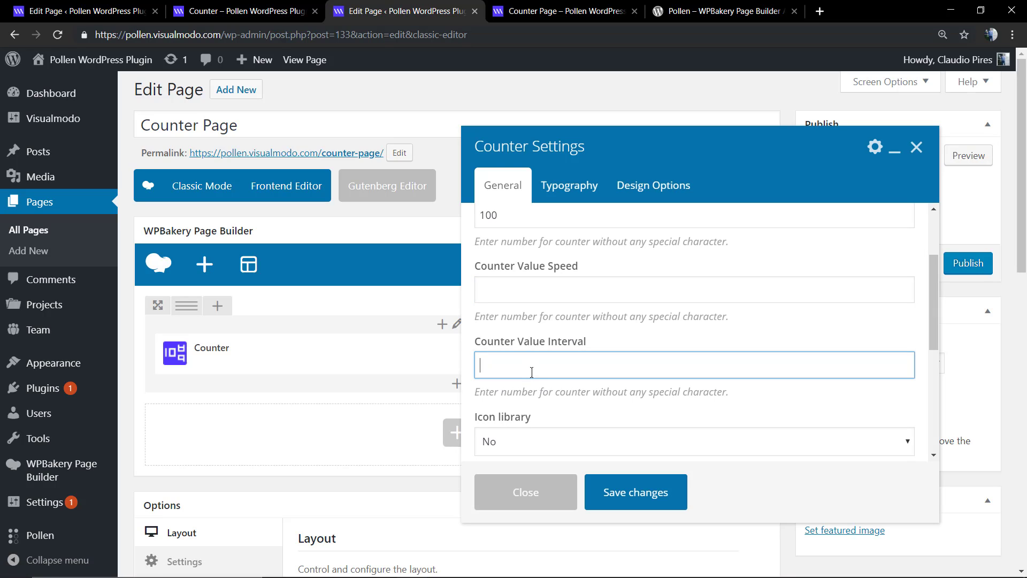
mouse_move(541, 366)
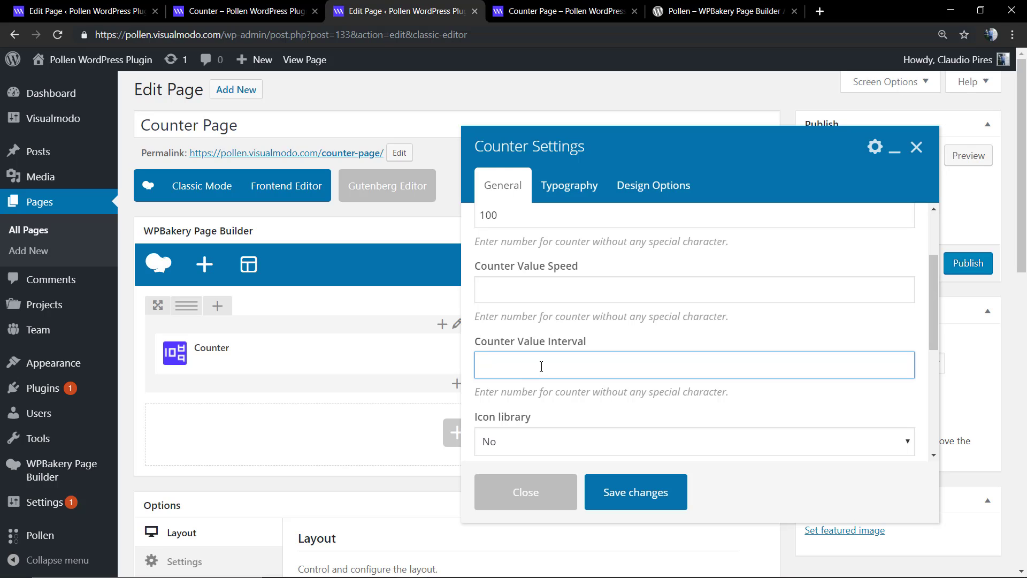
type("2")
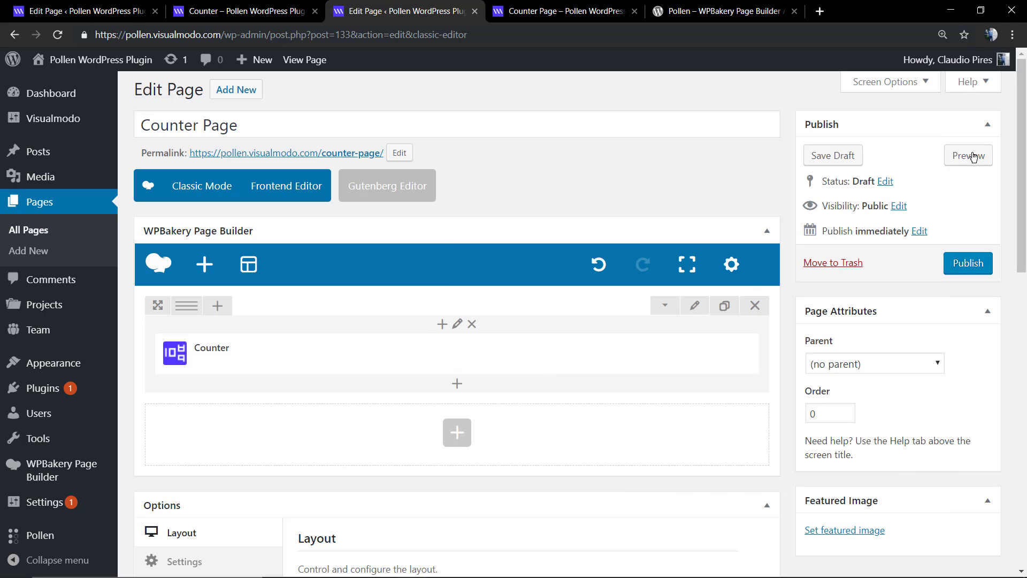
left_click(968, 155)
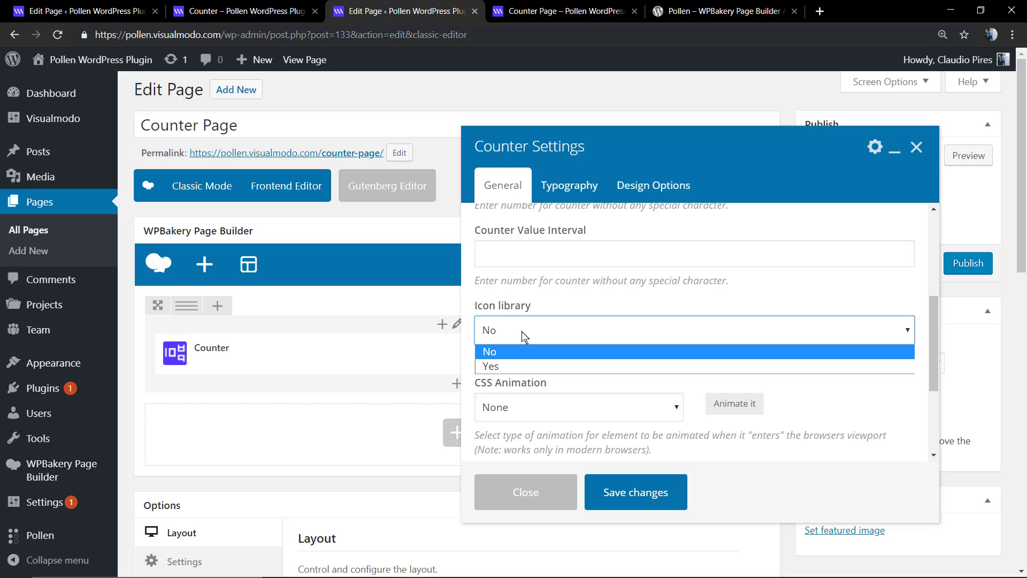
Step: Turn on the counter's icon library and scroll to the diamond icon choice
left_click(488, 366)
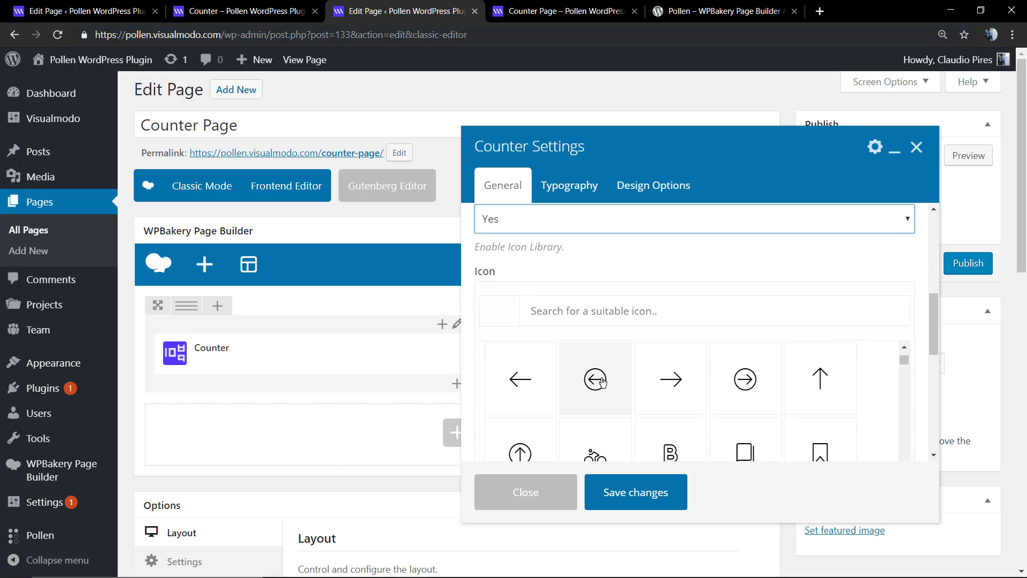
scroll("down", 3)
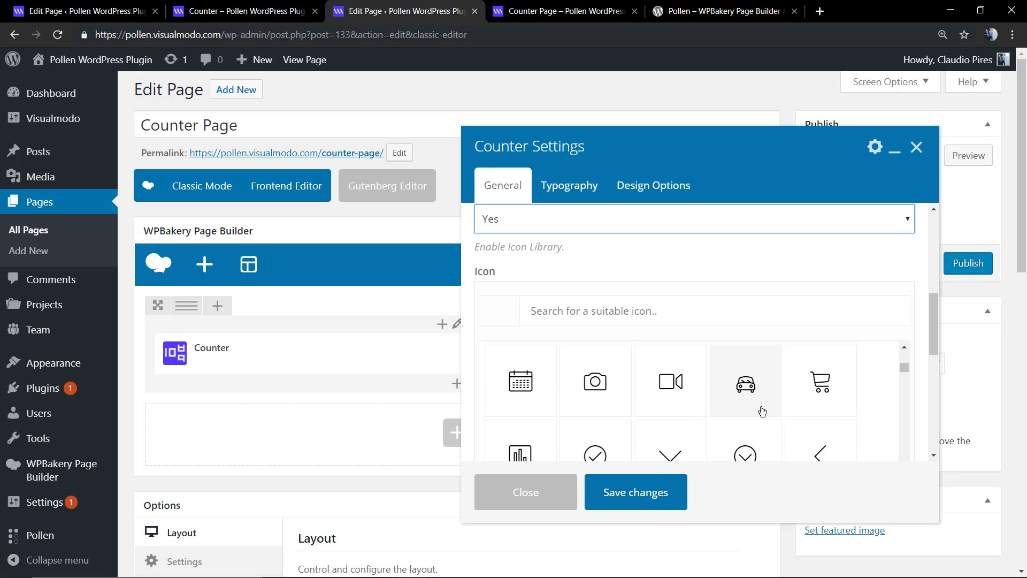
mouse_move(520, 381)
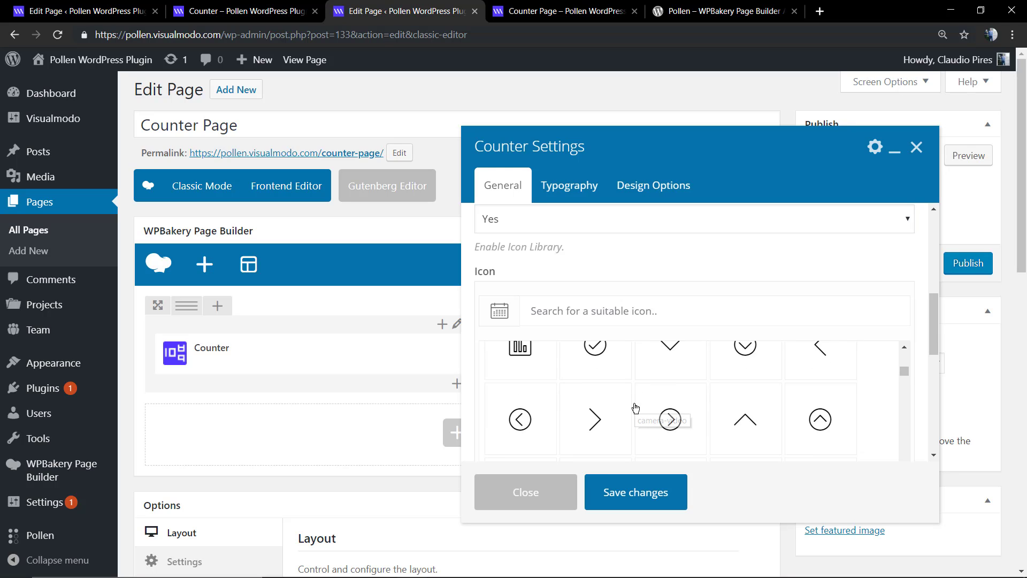
scroll("down", 3)
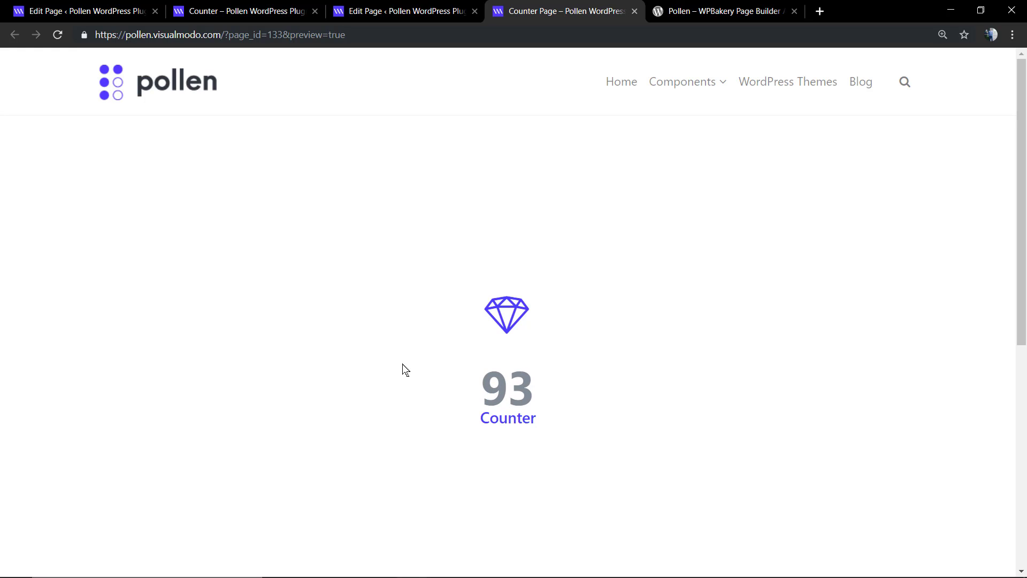
Step: Back in the editor, set the counter's Title Color to dark grey #545454 in Typography
left_click(399, 11)
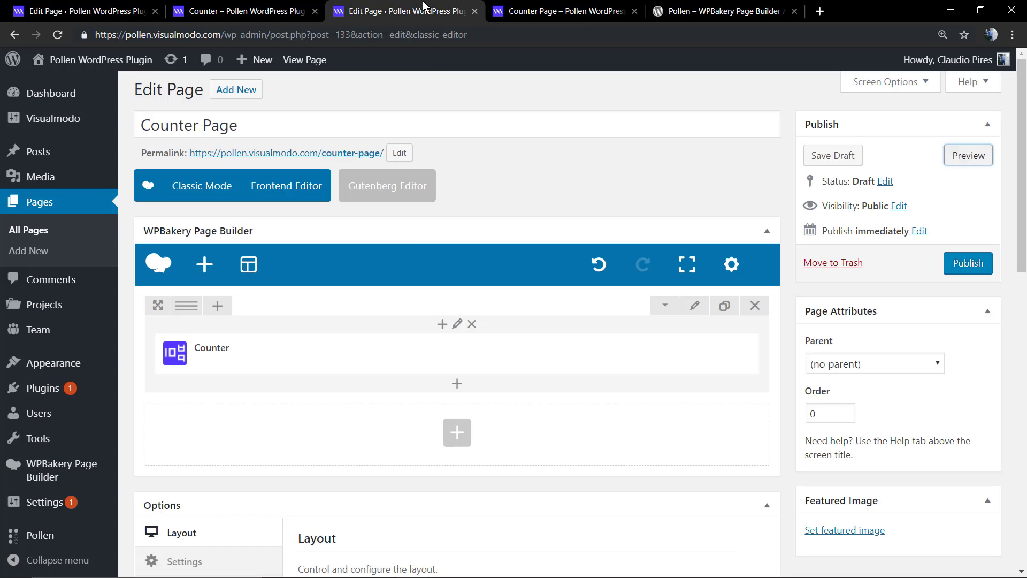
mouse_move(466, 353)
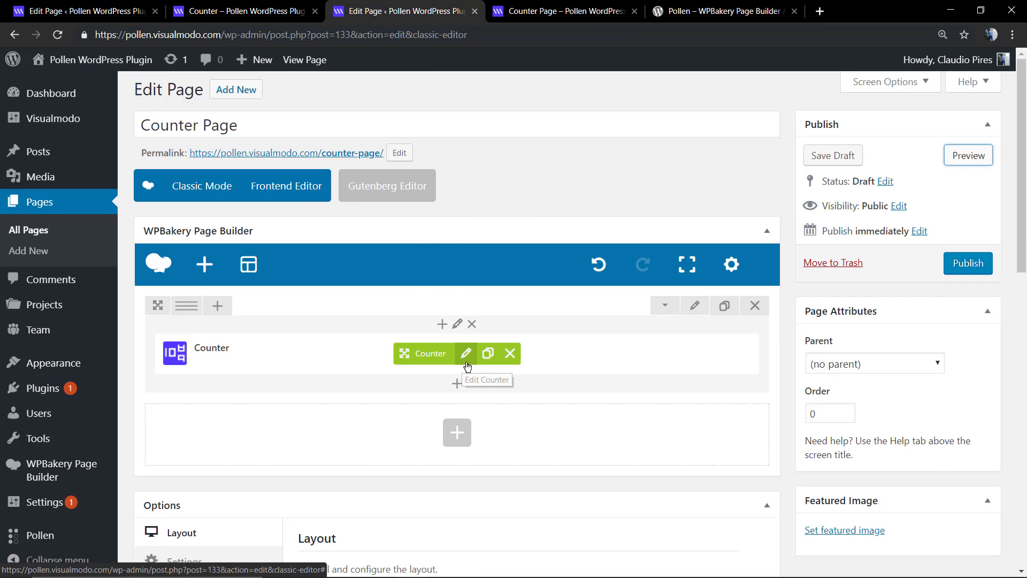
left_click(466, 353)
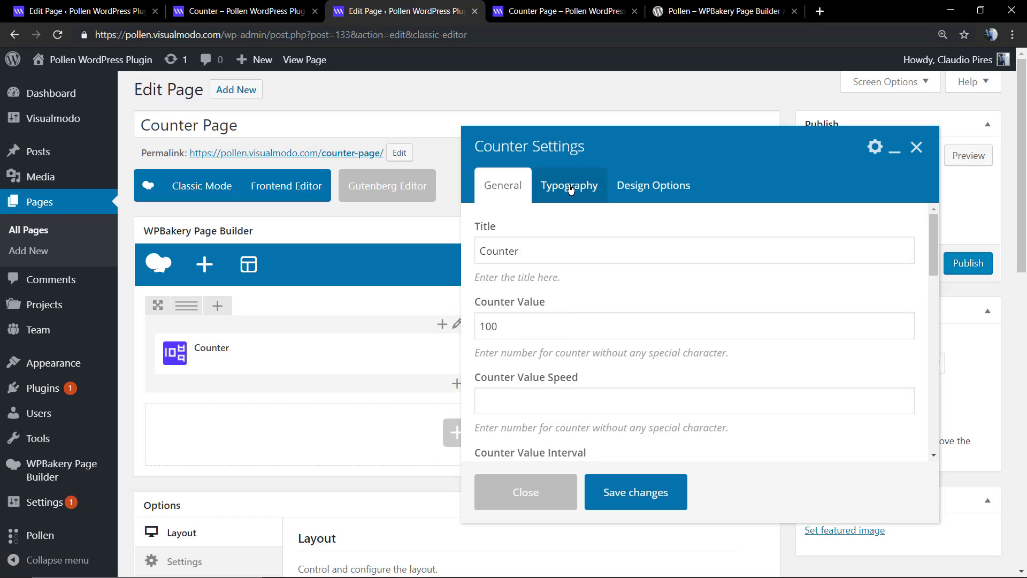
left_click(568, 186)
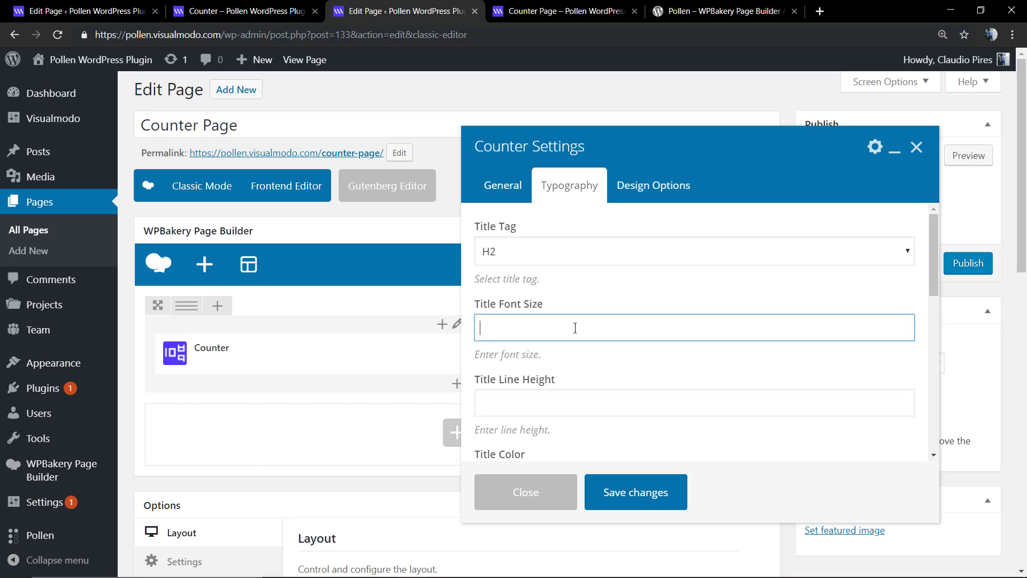
scroll("down", 3)
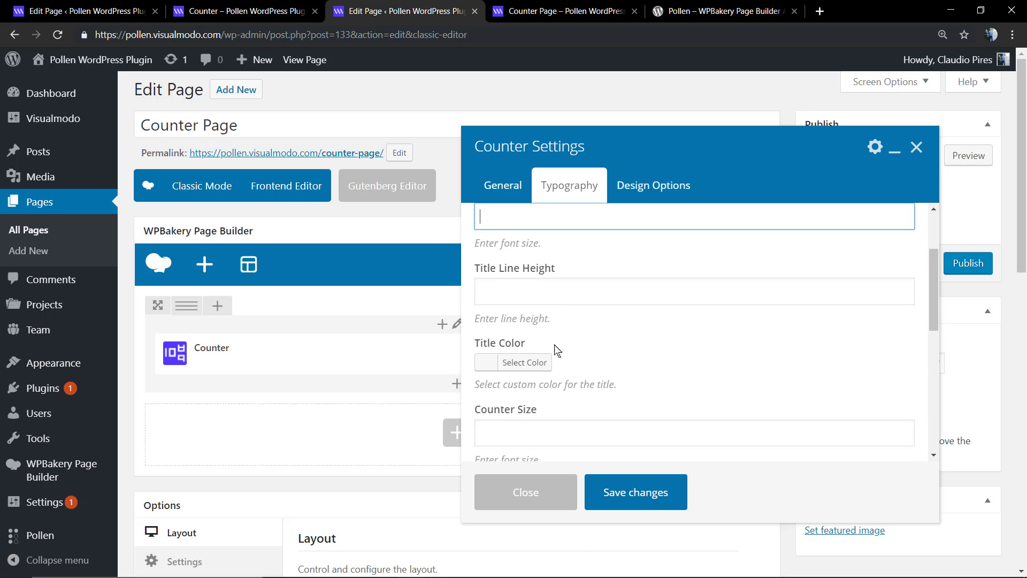
left_click(524, 362)
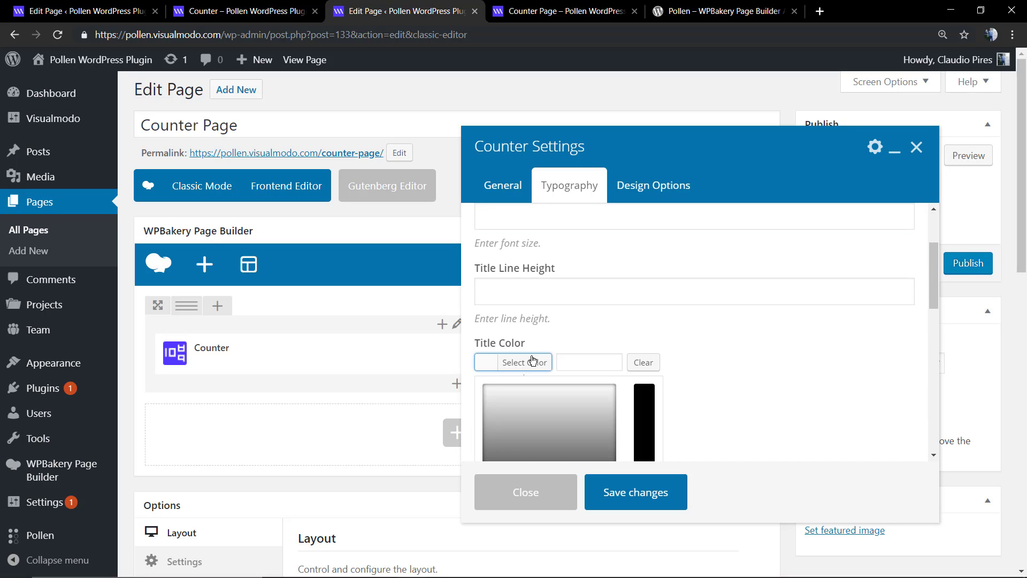
left_click(512, 362)
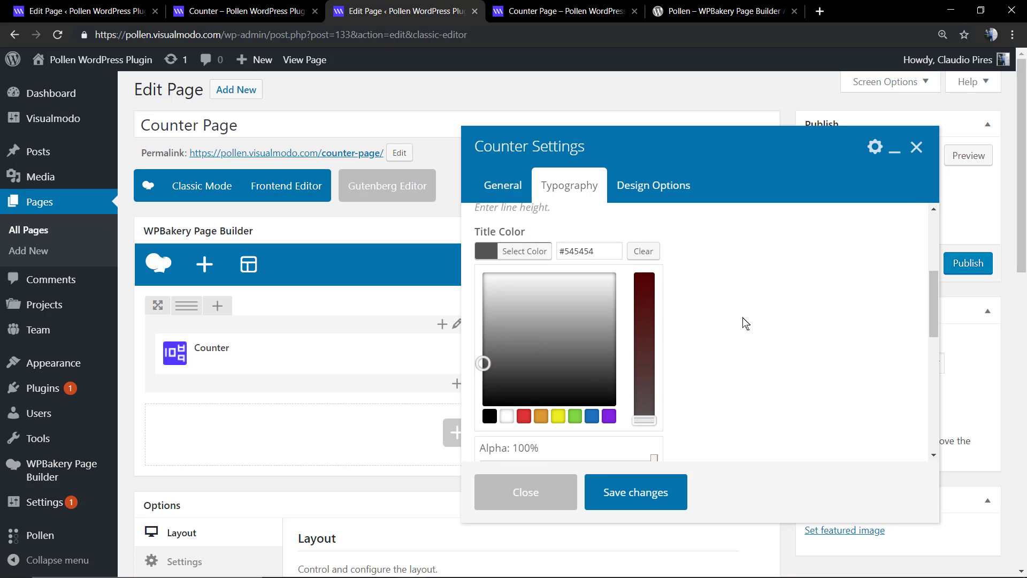
Step: Browse the remaining typography options and save the counter's settings
scroll("down", 3)
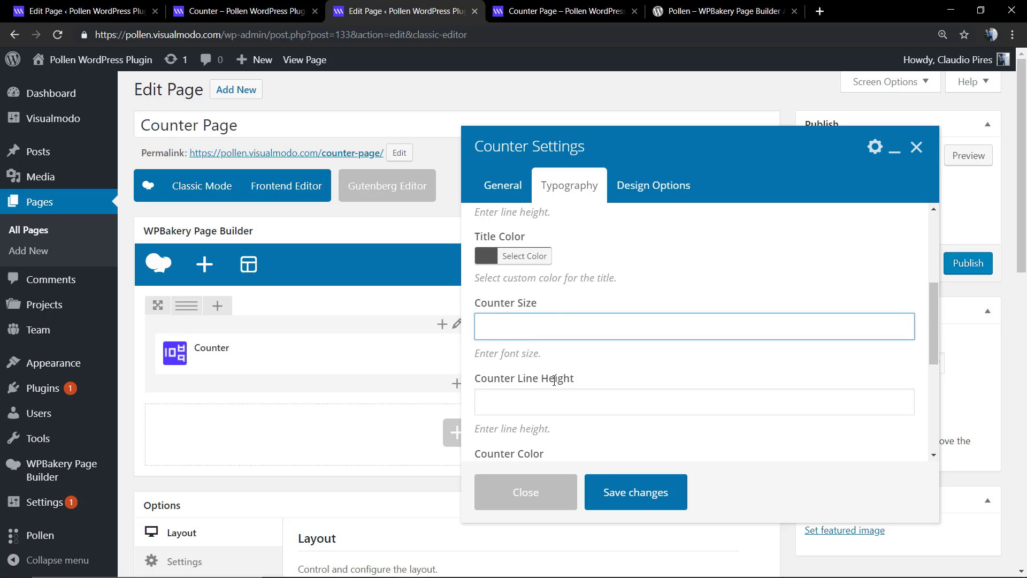
scroll("down", 3)
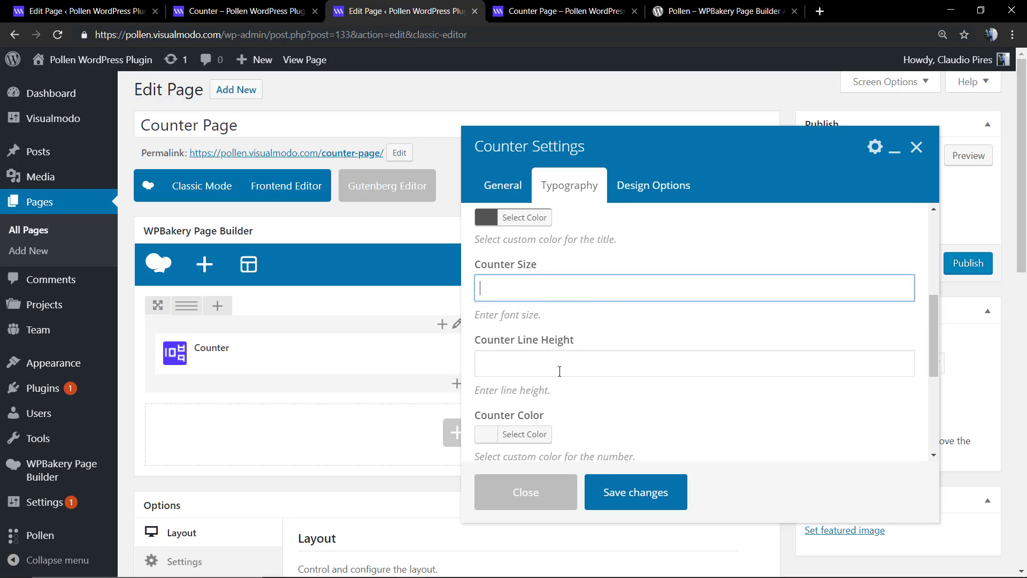
scroll("up", 3)
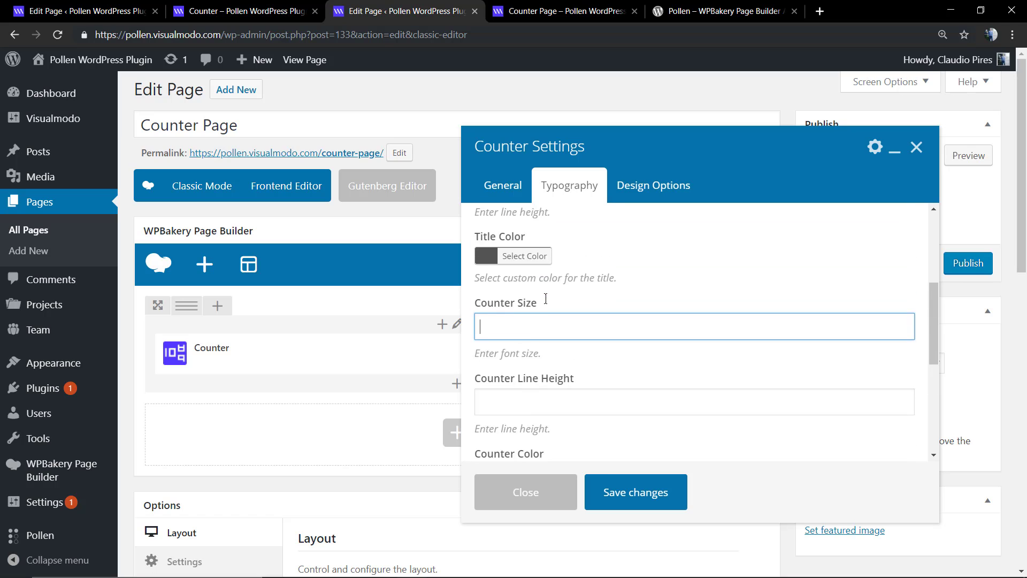
scroll("down", 3)
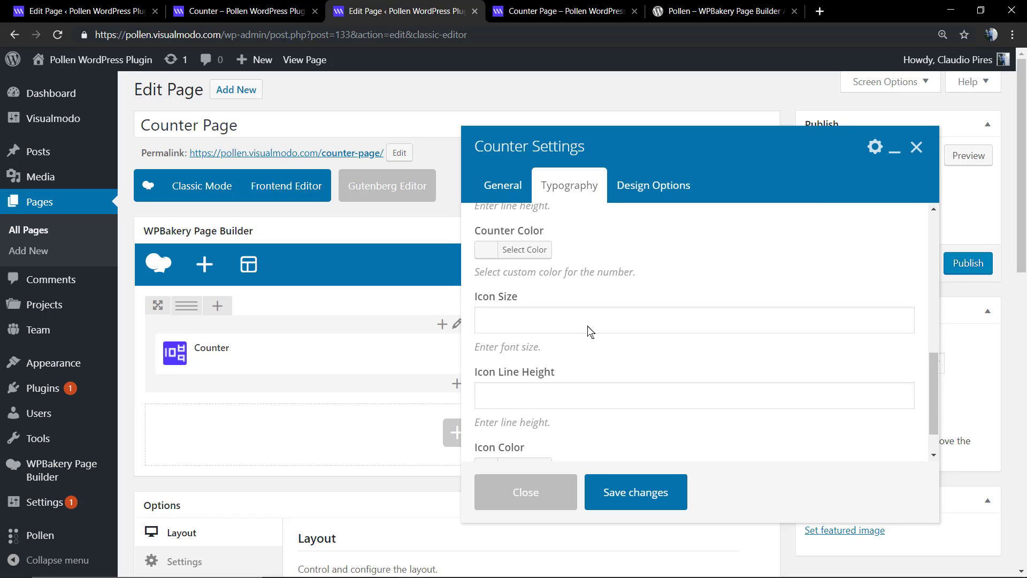
scroll("down", 3)
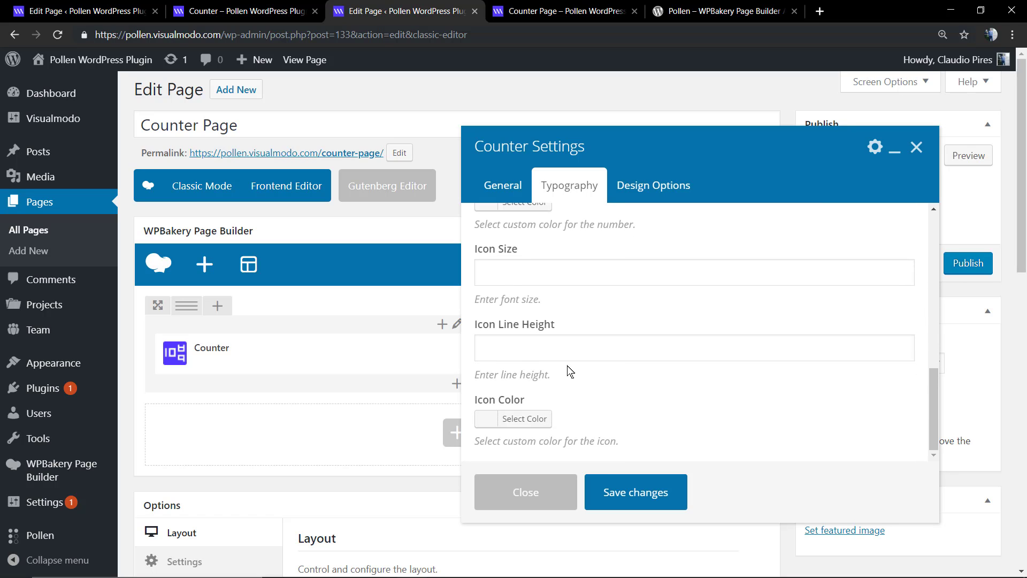
mouse_move(635, 492)
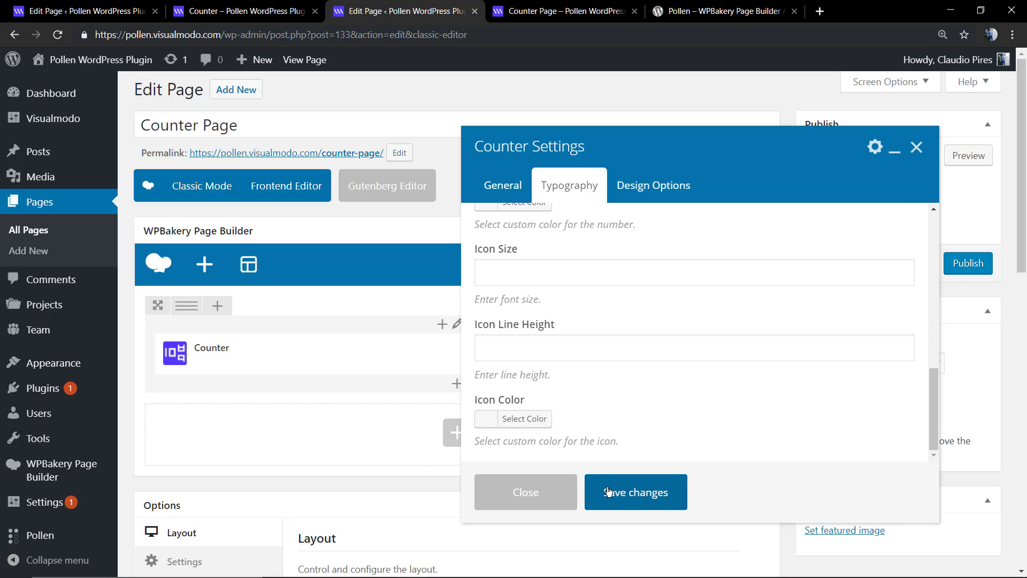
mouse_move(635, 481)
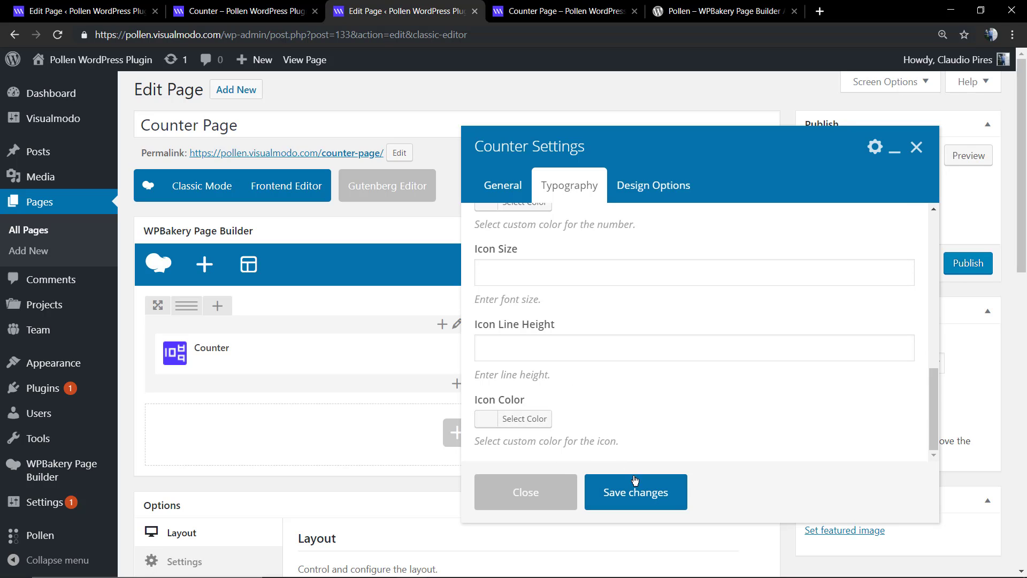
left_click(634, 492)
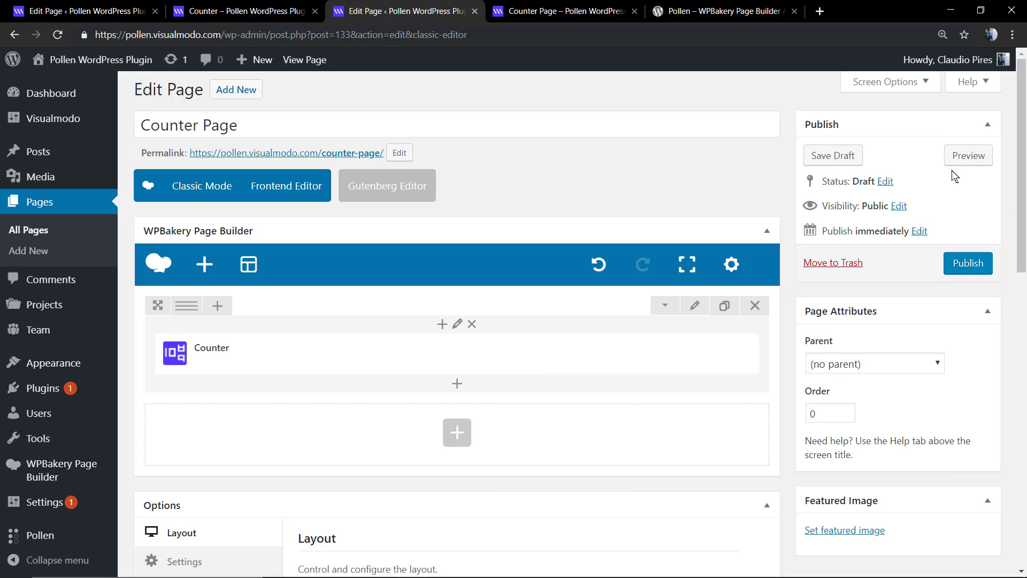
Step: Preview the three-column counter row and check the first column's responsive options
left_click(968, 155)
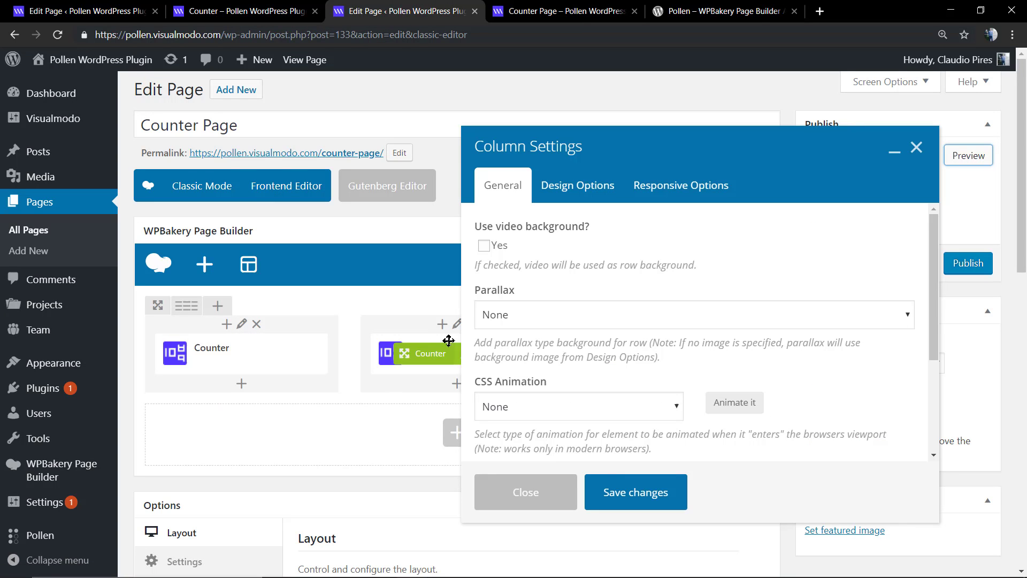
mouse_move(548, 475)
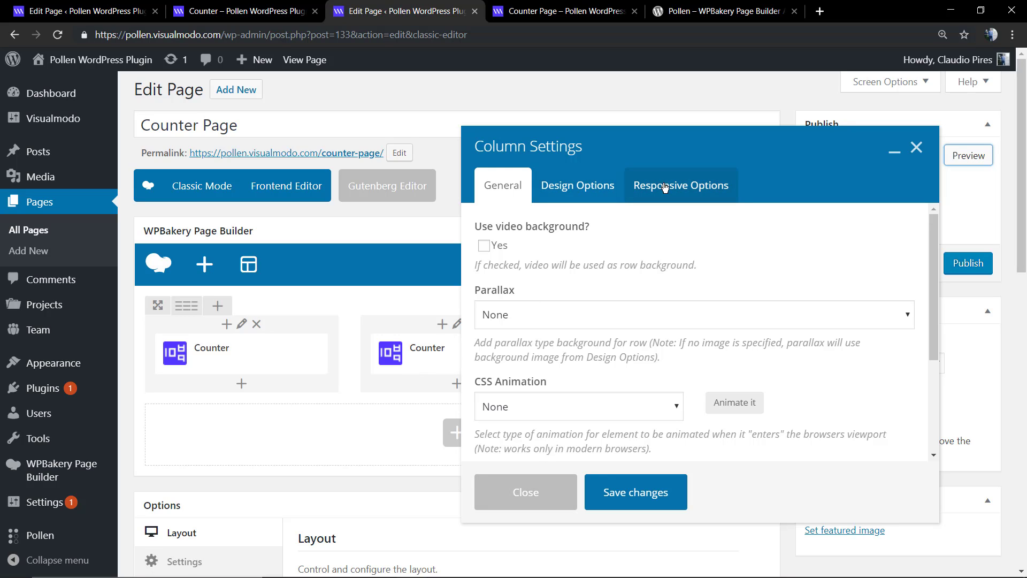
left_click(577, 185)
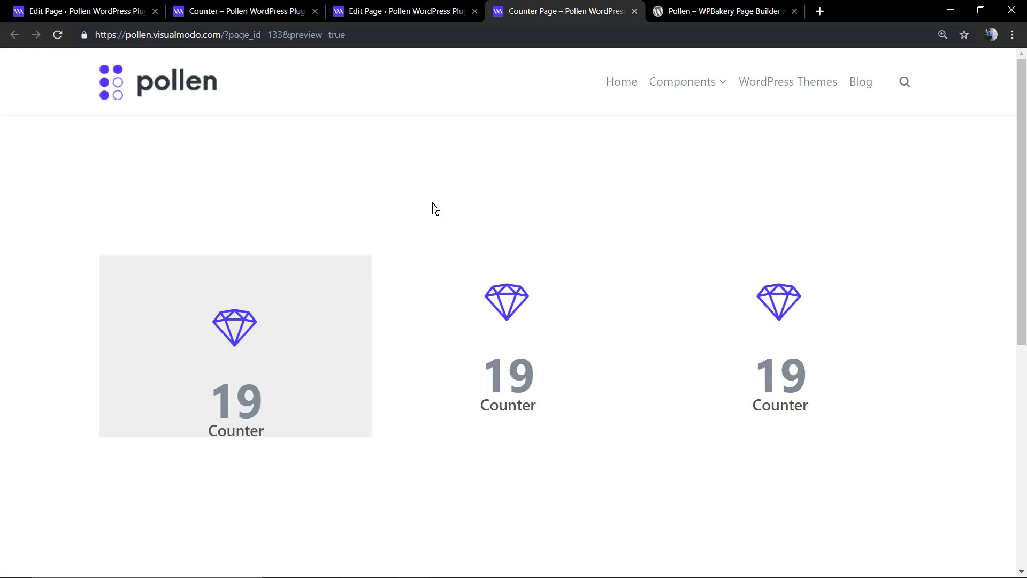
left_click(403, 10)
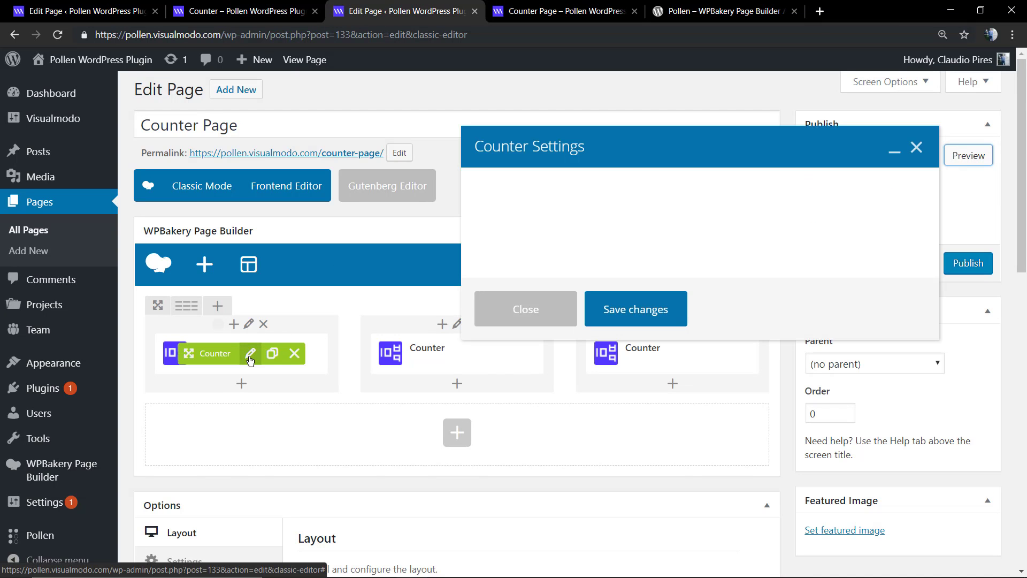
Step: Give the first counter a 35px bottom margin in its design options and save
left_click(250, 361)
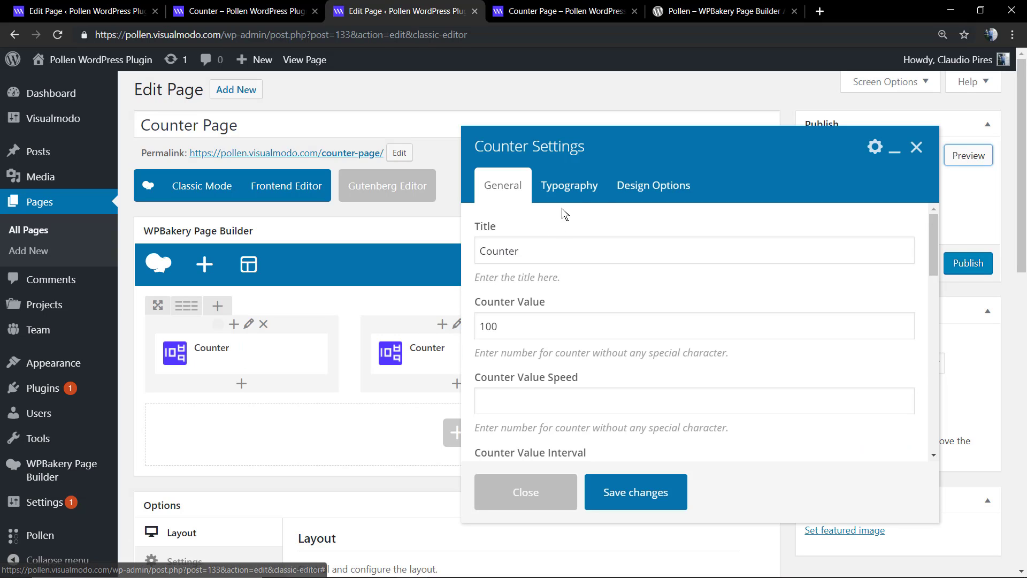
left_click(653, 185)
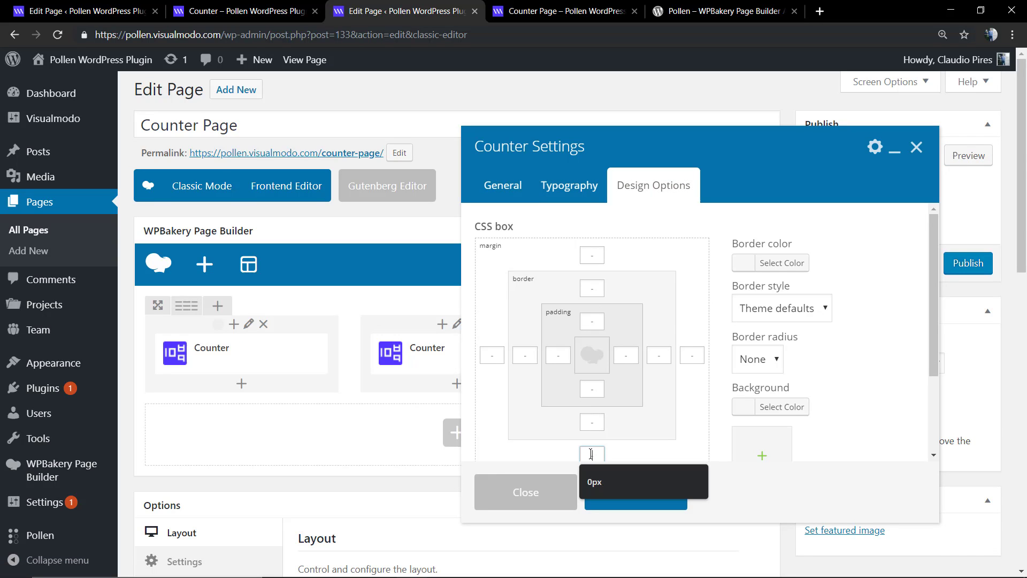
type("35")
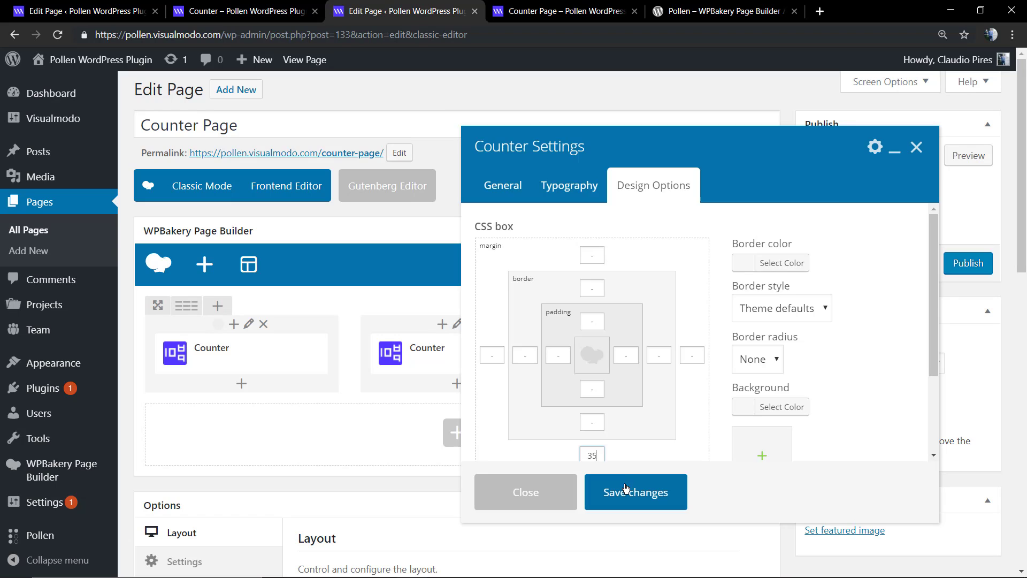
left_click(634, 492)
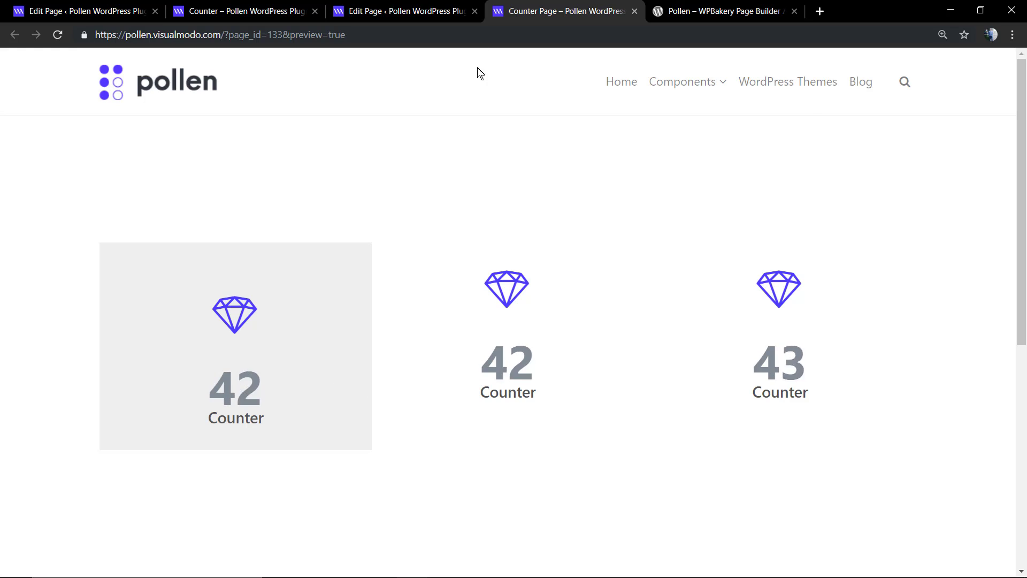
Step: Close the counter settings, re-preview the page and return to the editor
left_click(398, 11)
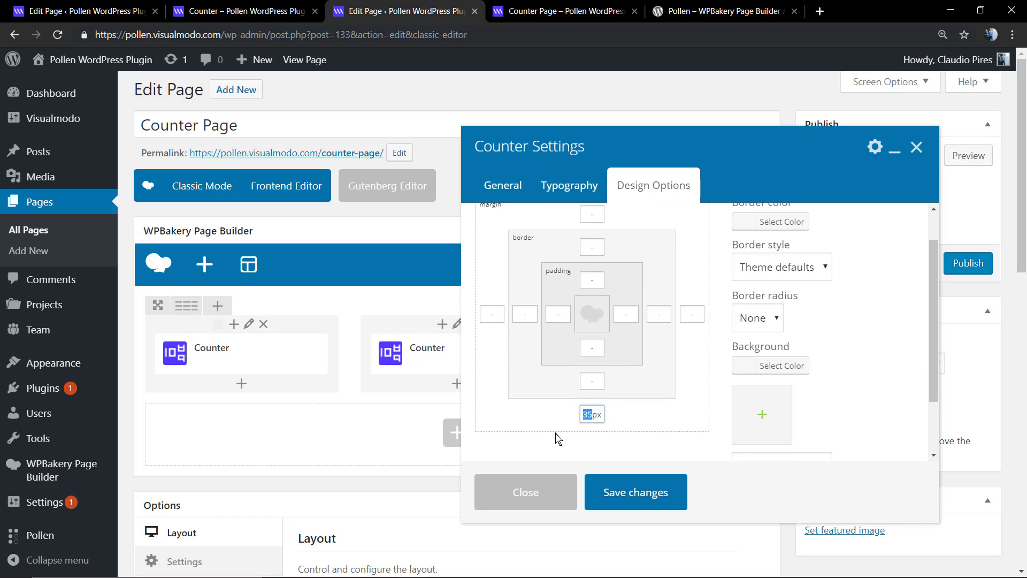
left_click(524, 492)
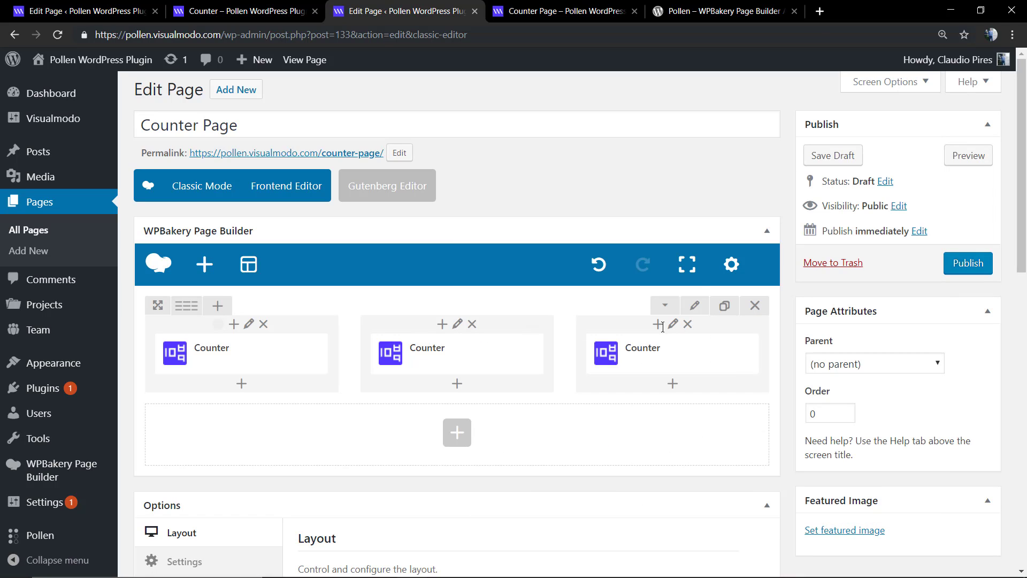
left_click(967, 155)
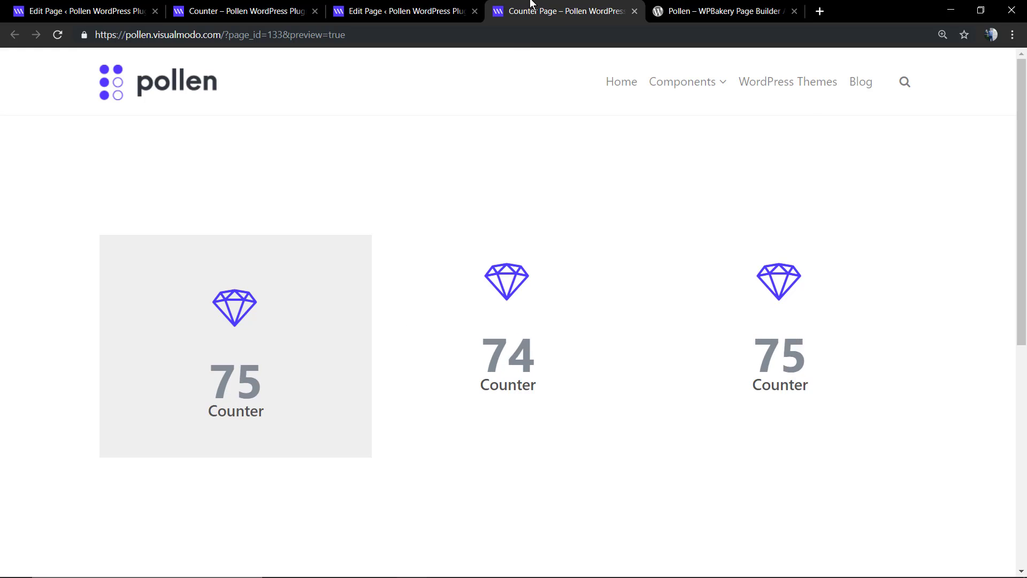
left_click(399, 10)
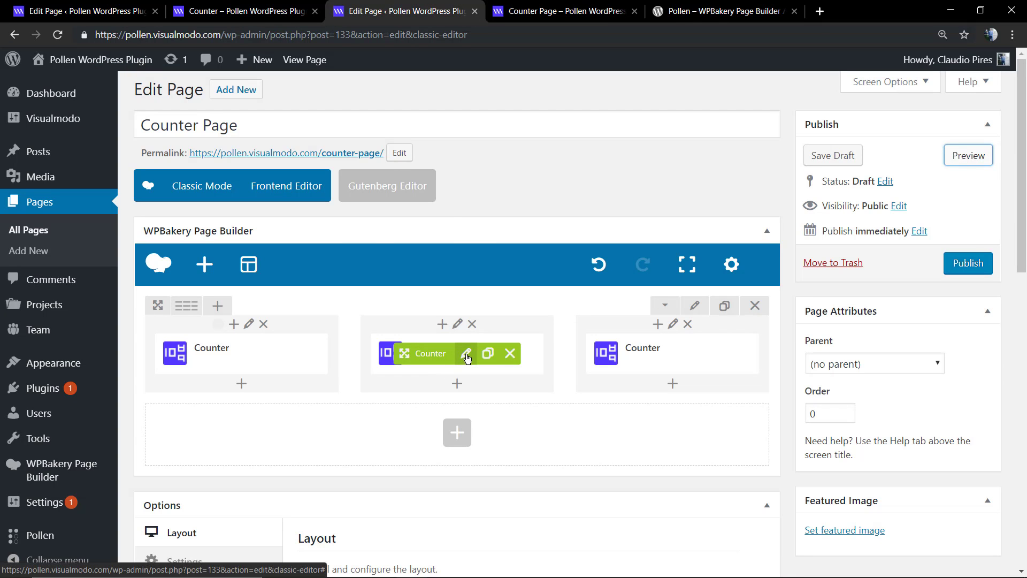
Step: Set the middle counter's title and icon colours to white #ffffff in Typography and save
left_click(467, 354)
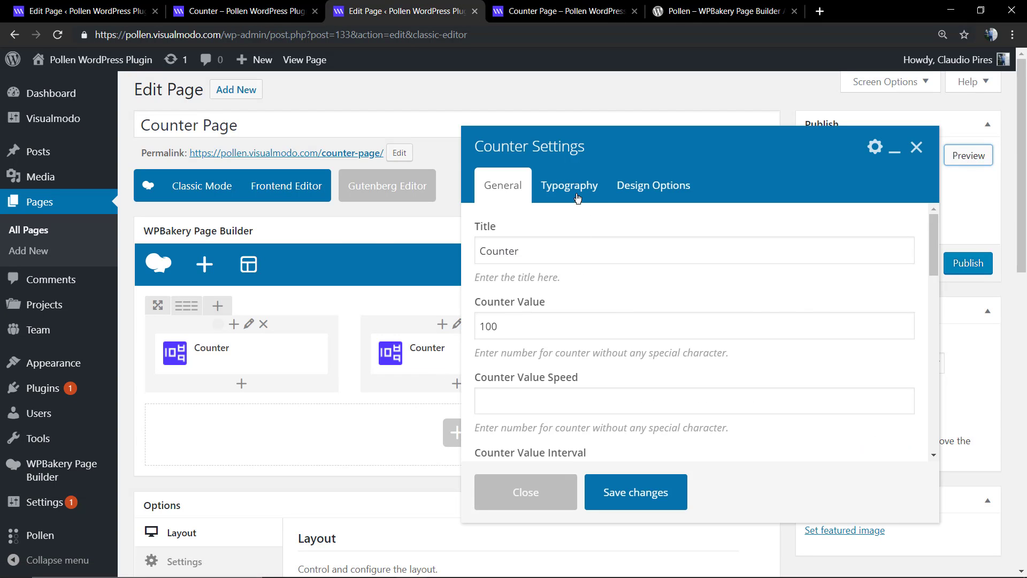
left_click(653, 185)
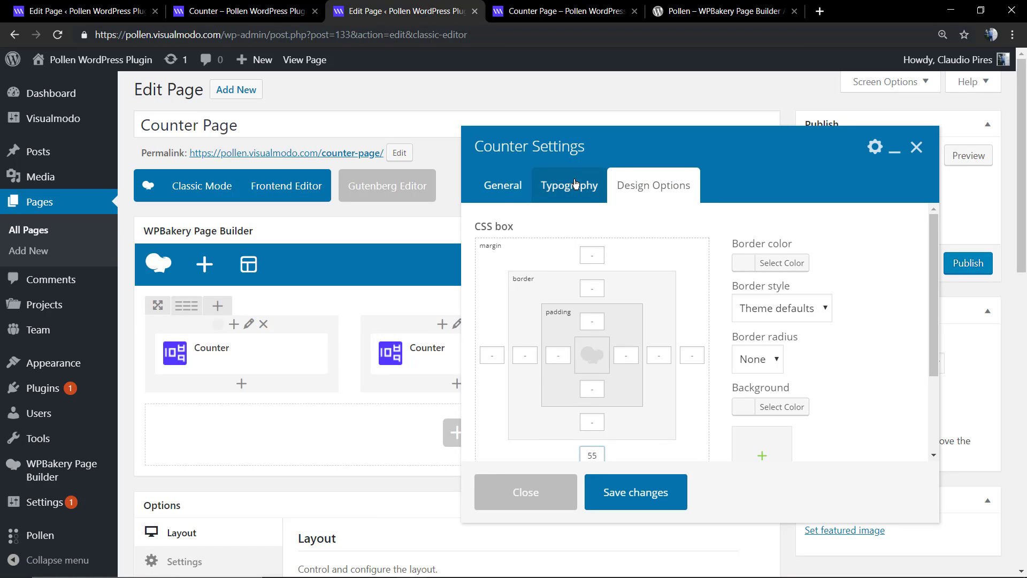
left_click(569, 185)
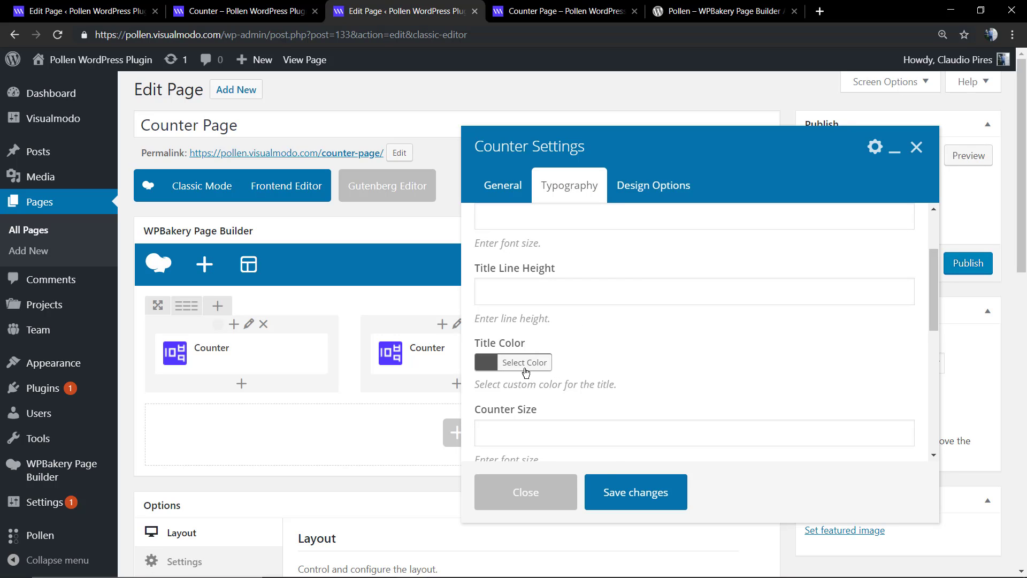
left_click(524, 362)
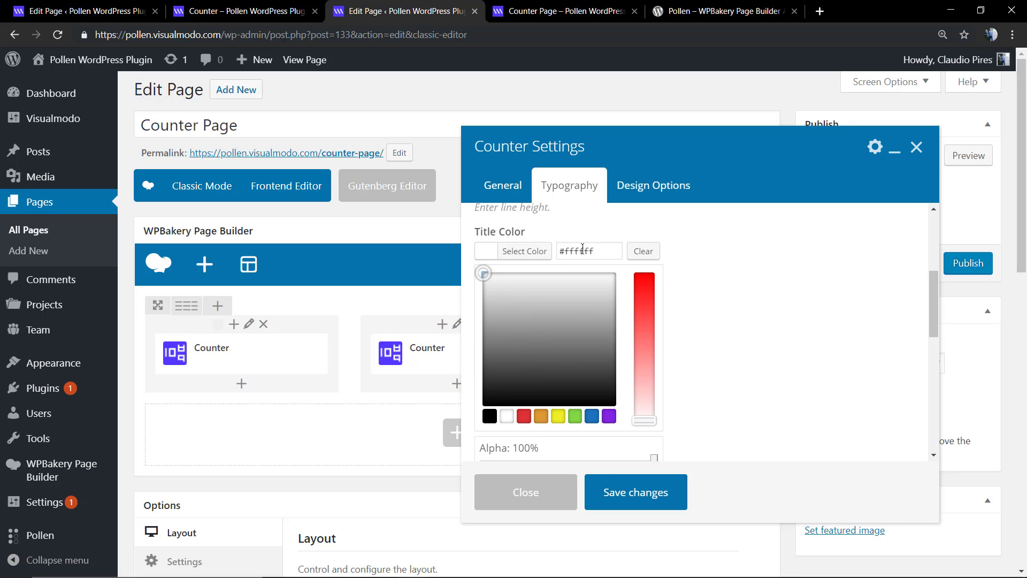
scroll("down", 3)
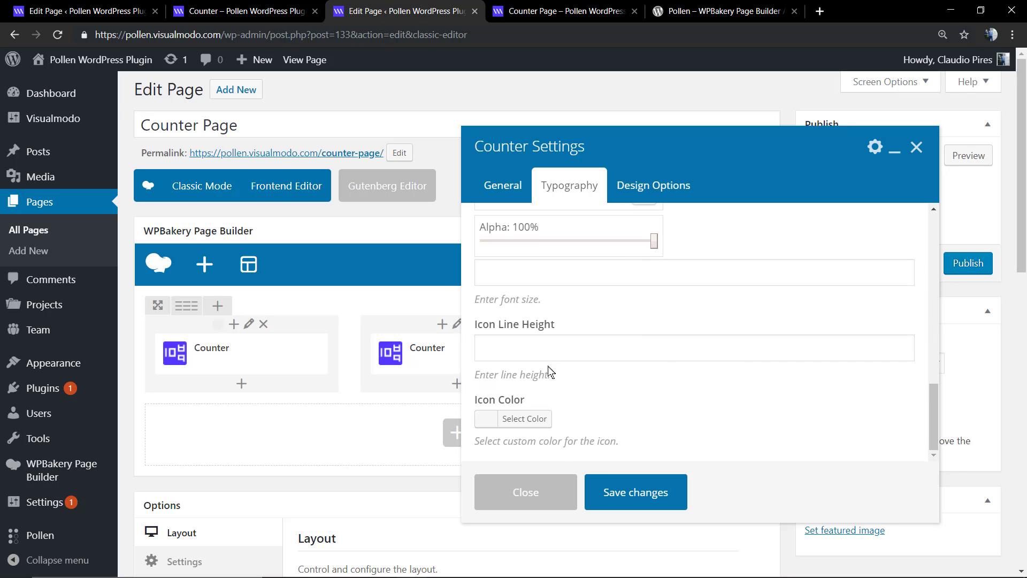
left_click(523, 419)
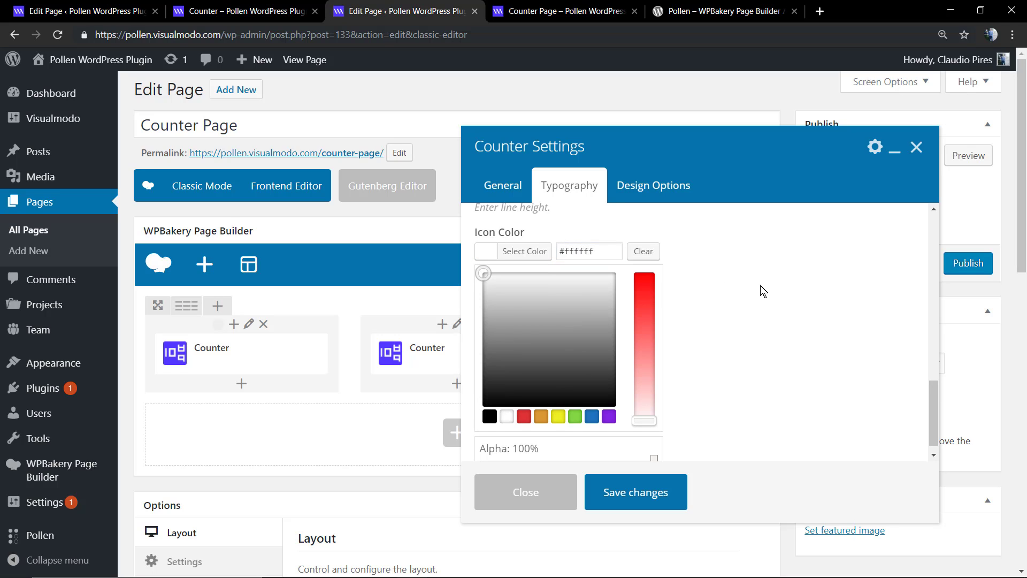
scroll("down", 3)
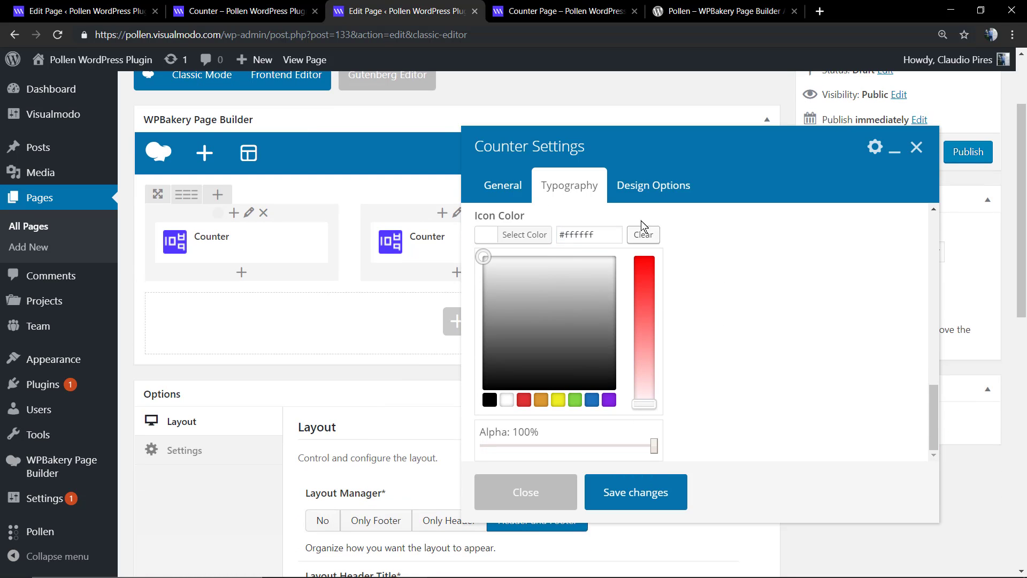
left_click(652, 185)
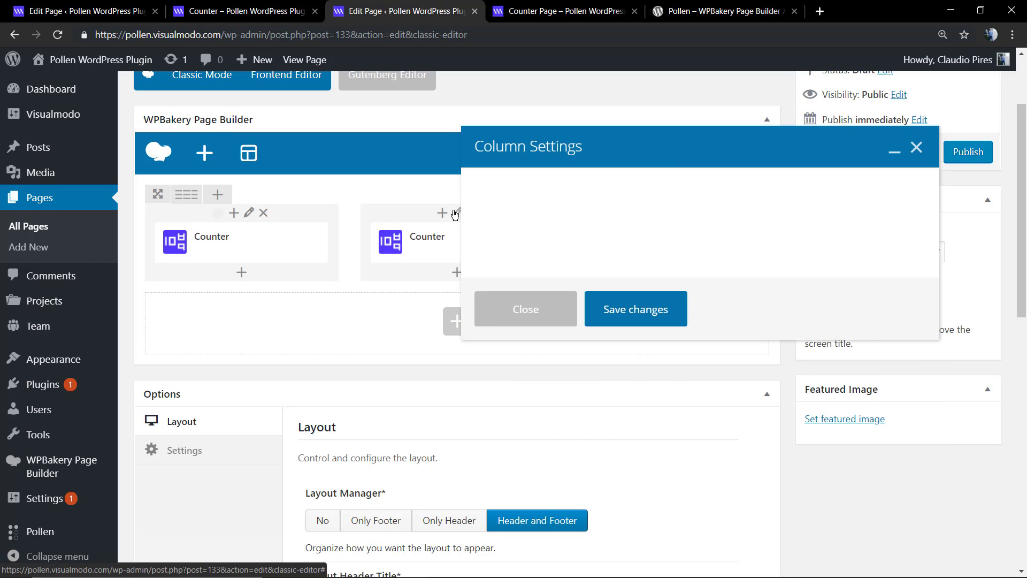
Step: Set the middle column's background to blue #1e73be, save and preview the page
left_click(578, 185)
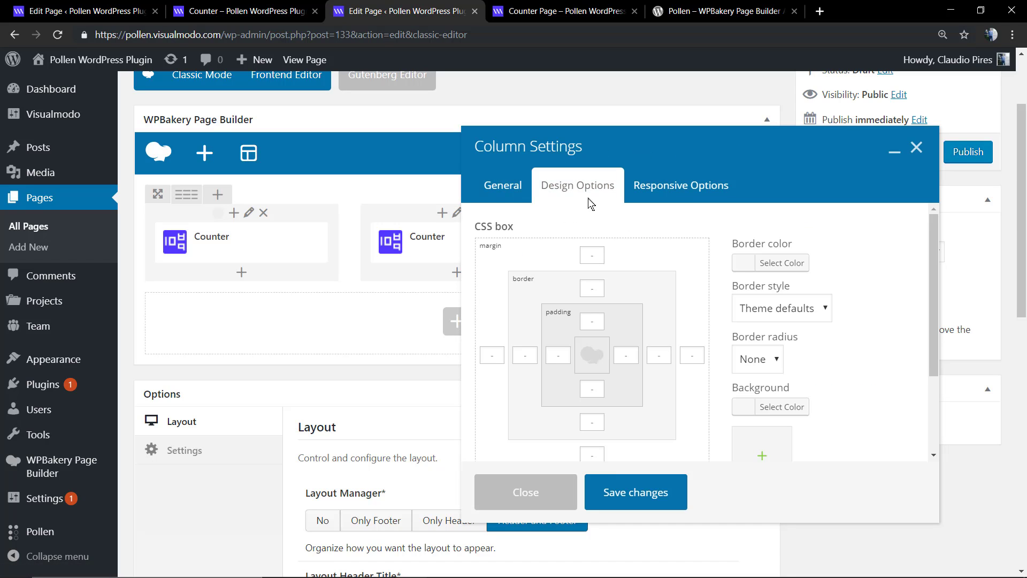
scroll("down", 3)
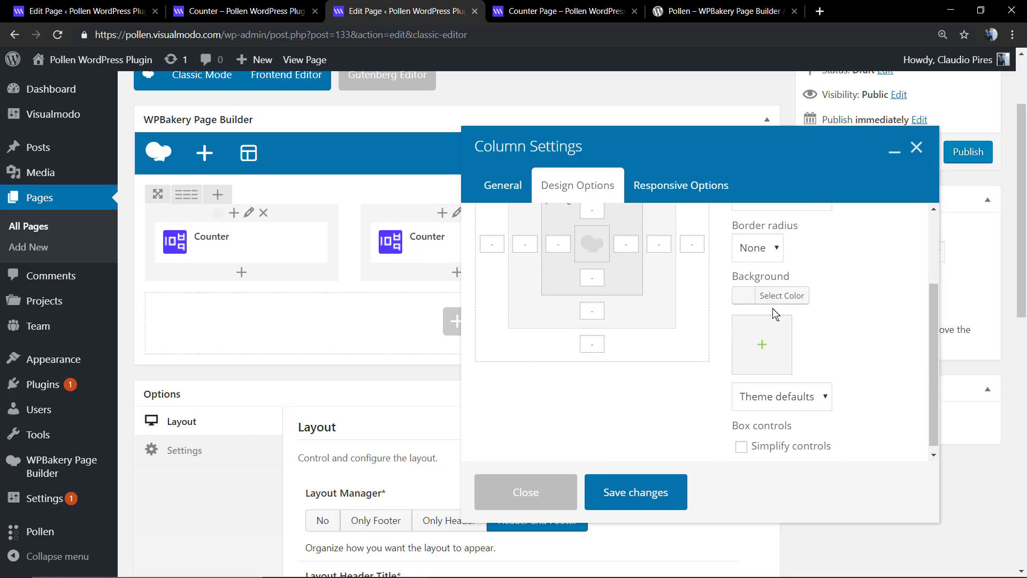
left_click(781, 295)
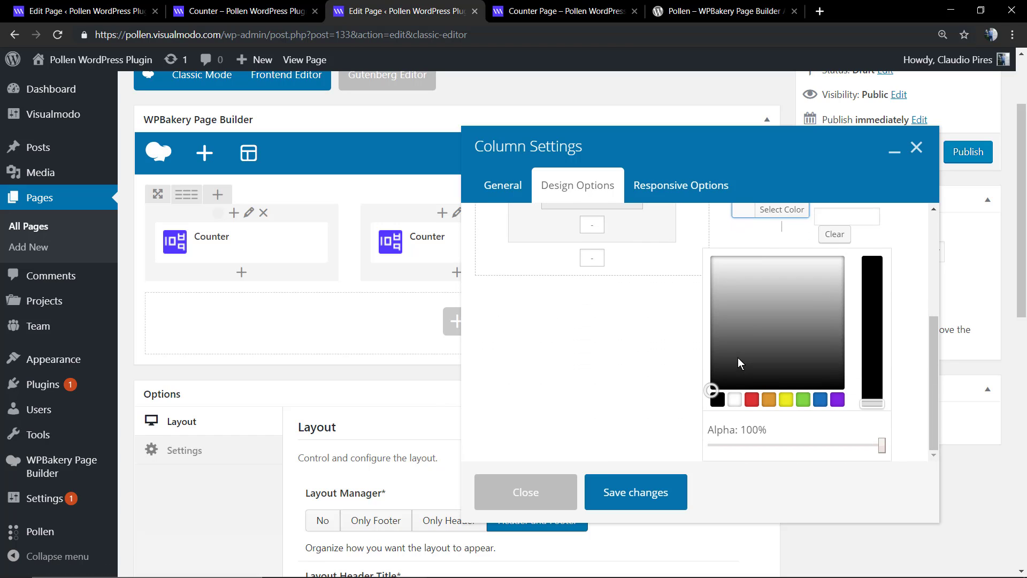
left_click(821, 399)
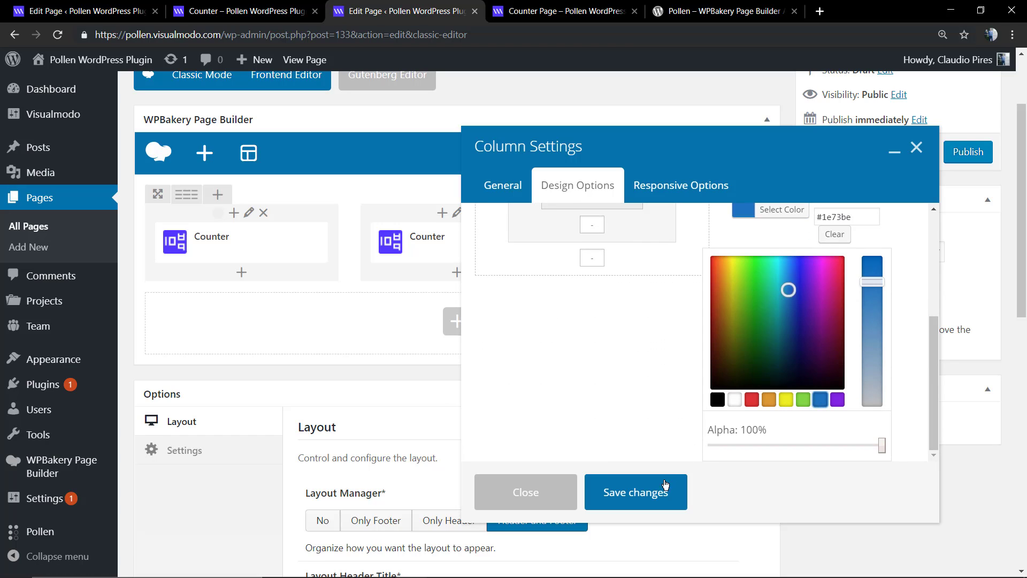
left_click(634, 492)
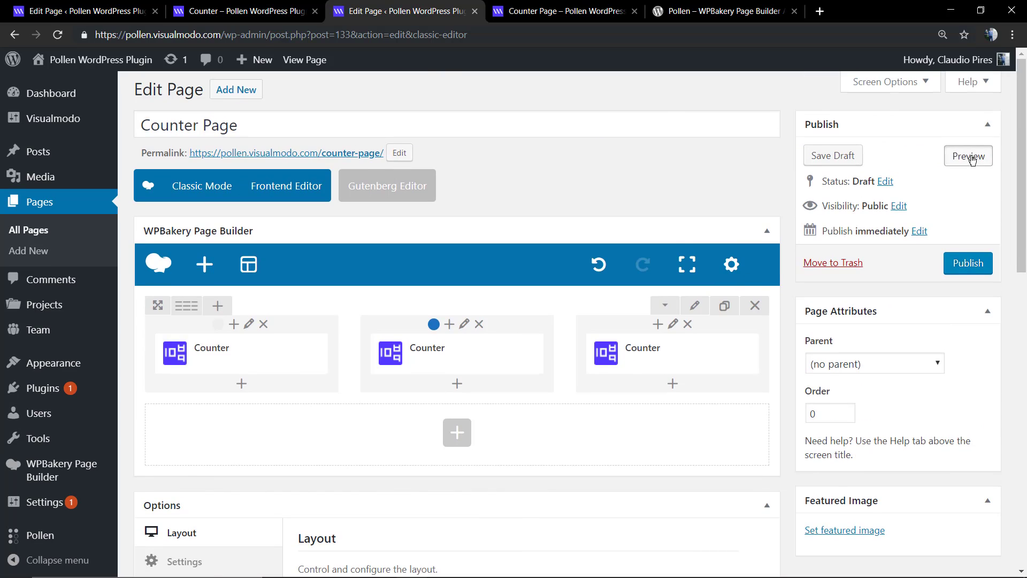
left_click(967, 155)
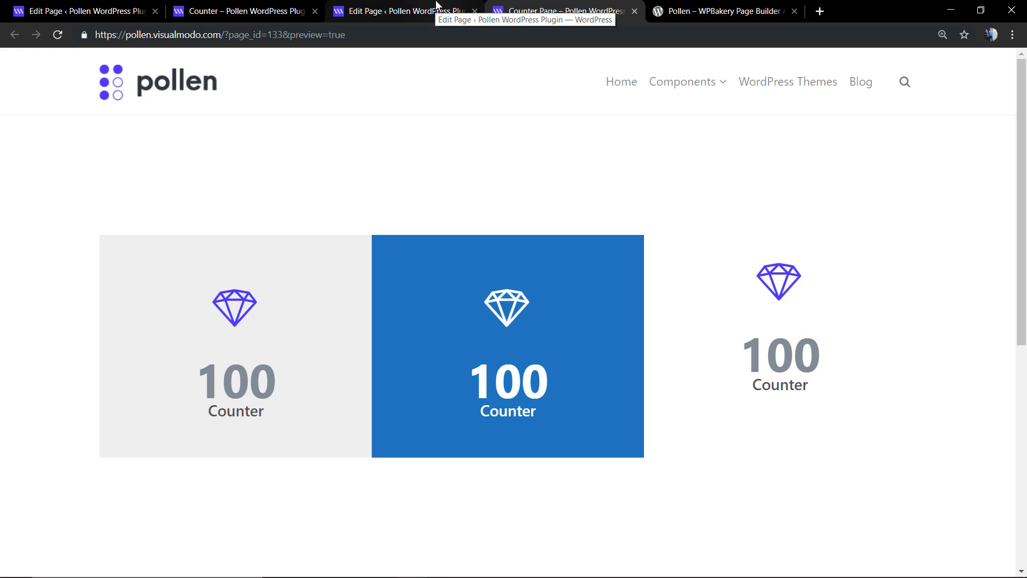
Step: Set the third column's background to a darker grey in Design Options and save
left_click(399, 11)
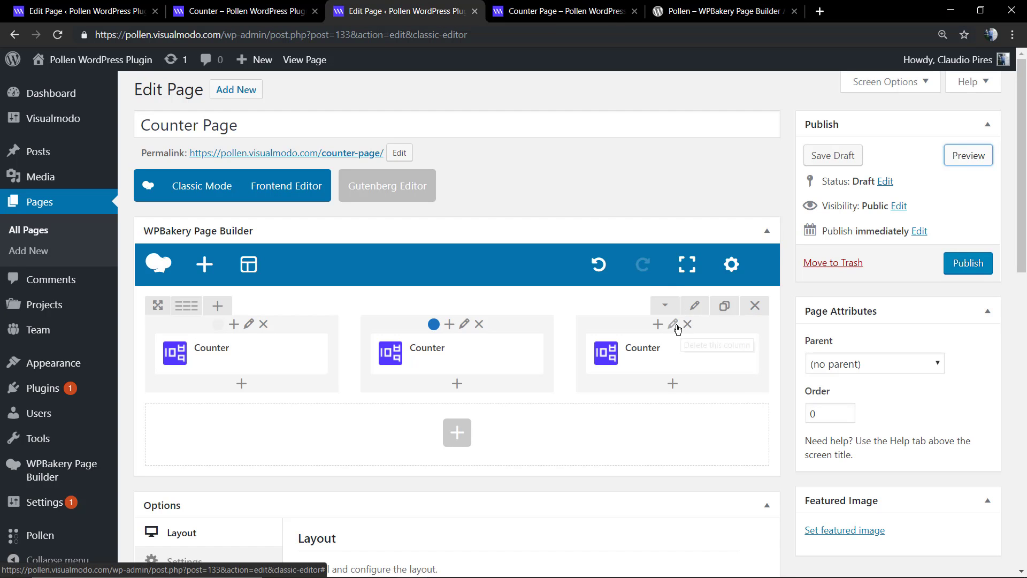
left_click(672, 324)
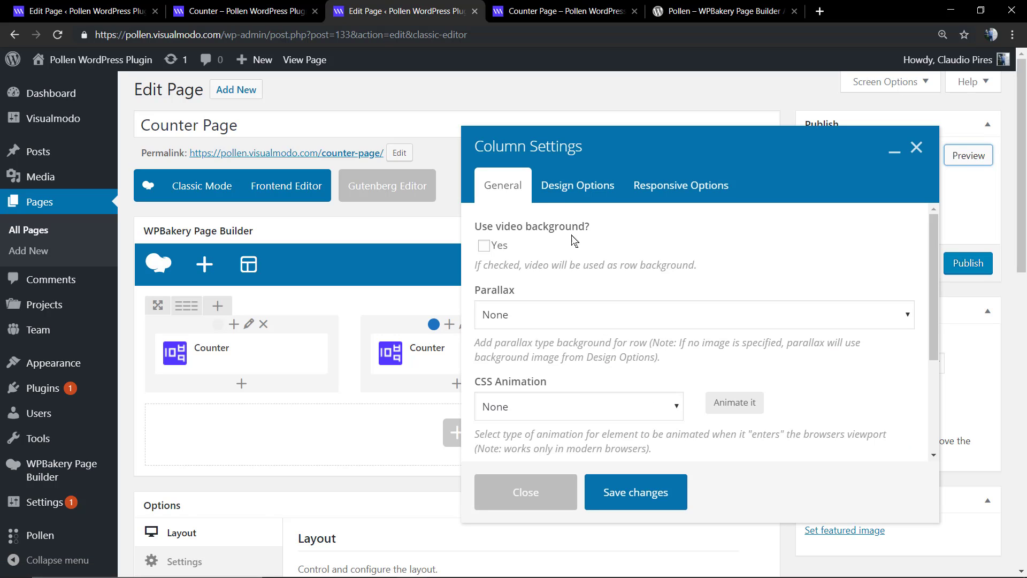
left_click(576, 185)
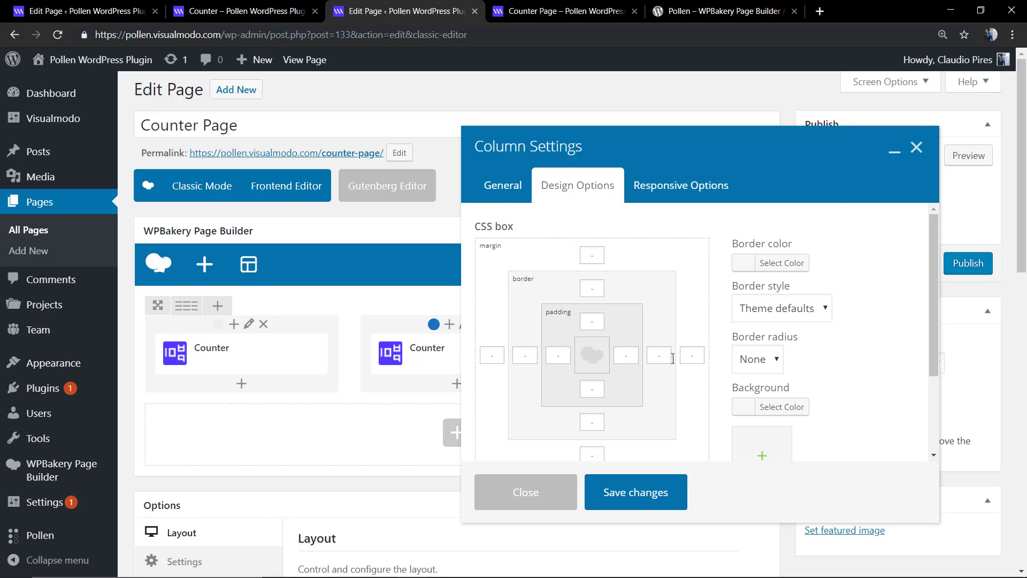
left_click(916, 146)
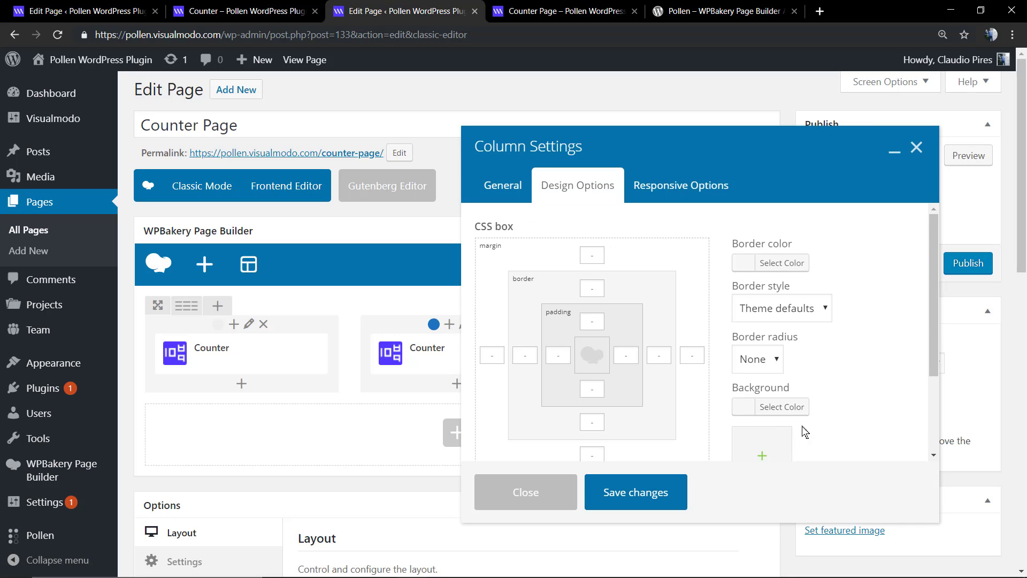
left_click(781, 407)
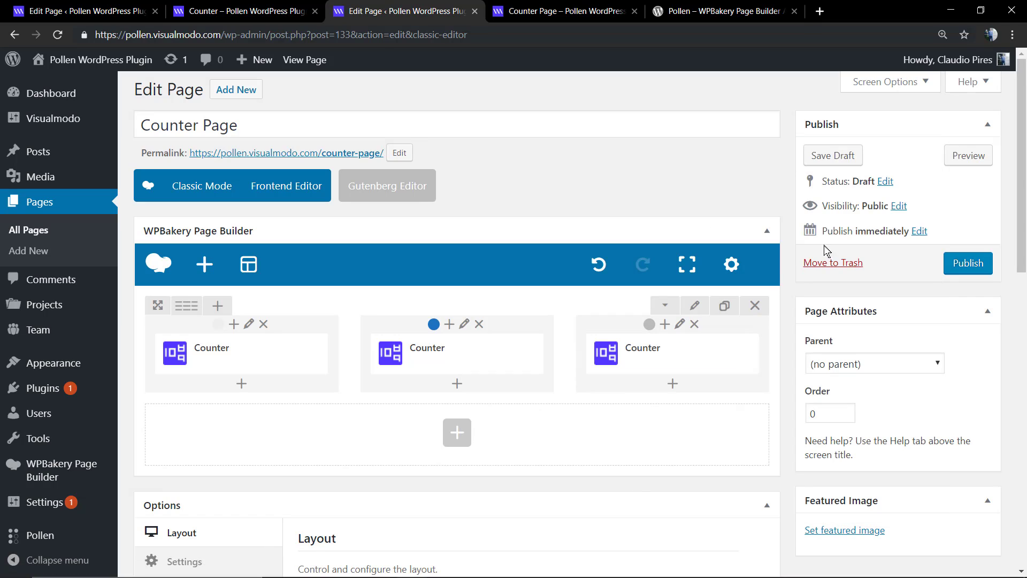
Step: Preview the grey third column and return to the editor
left_click(967, 155)
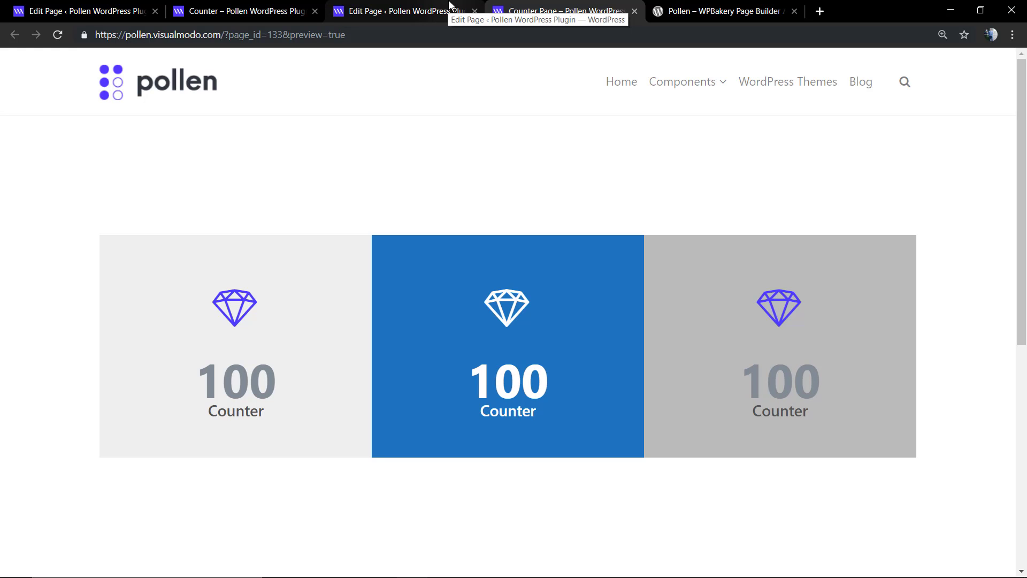
left_click(393, 11)
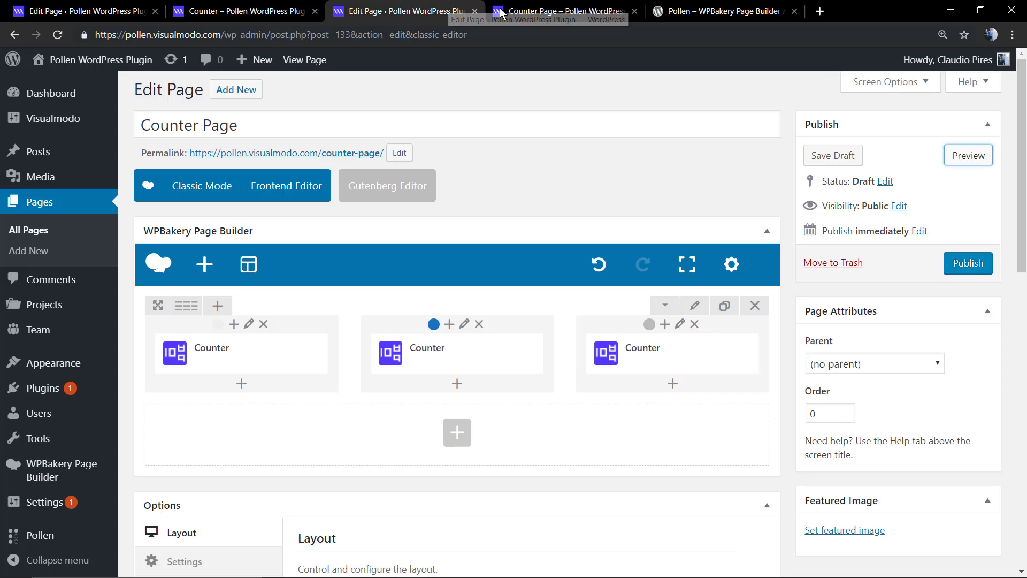
Step: Choose a columns gap in Row Settings so the three coloured blocks are separated
left_click(694, 306)
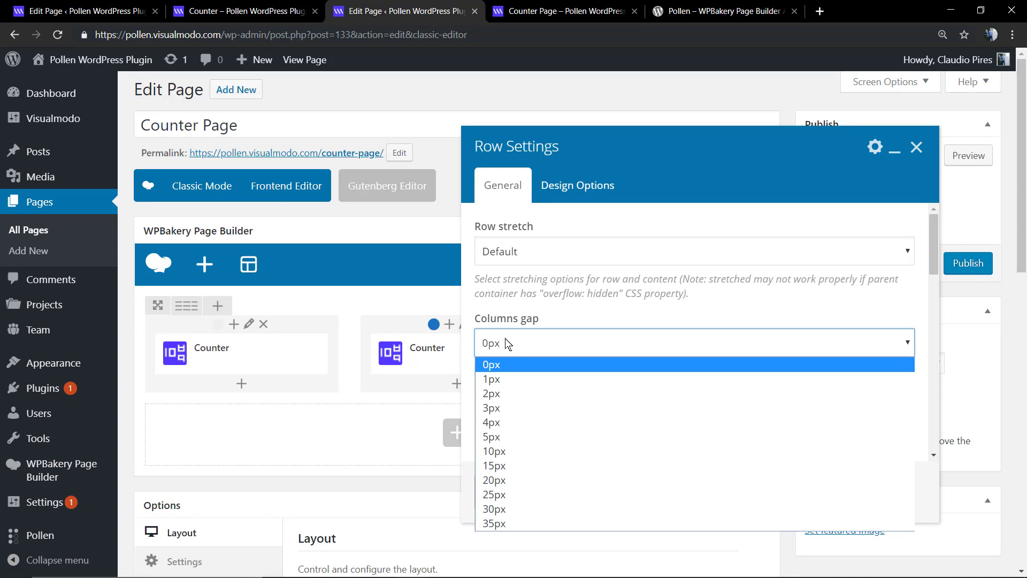
left_click(493, 479)
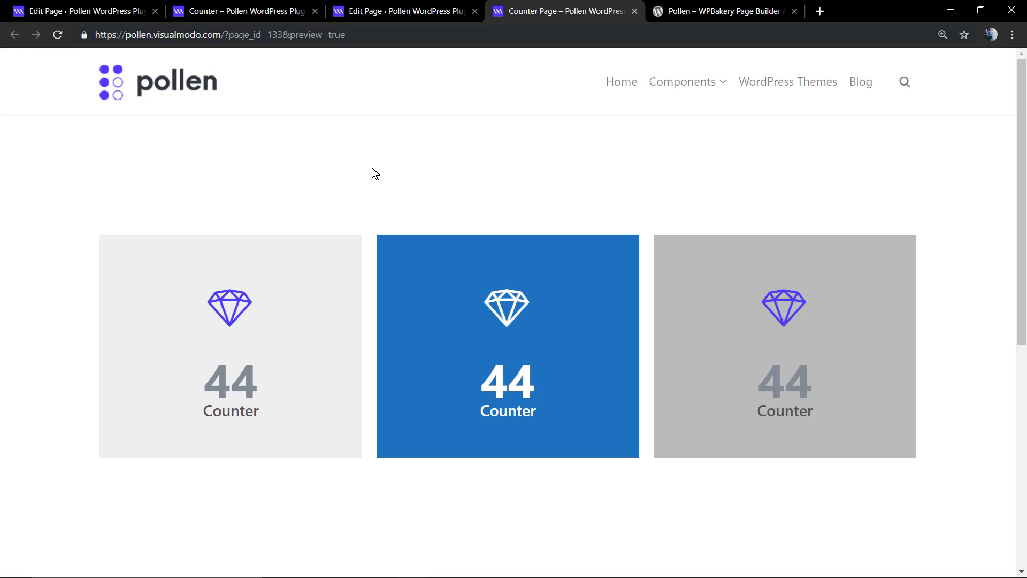
left_click(399, 10)
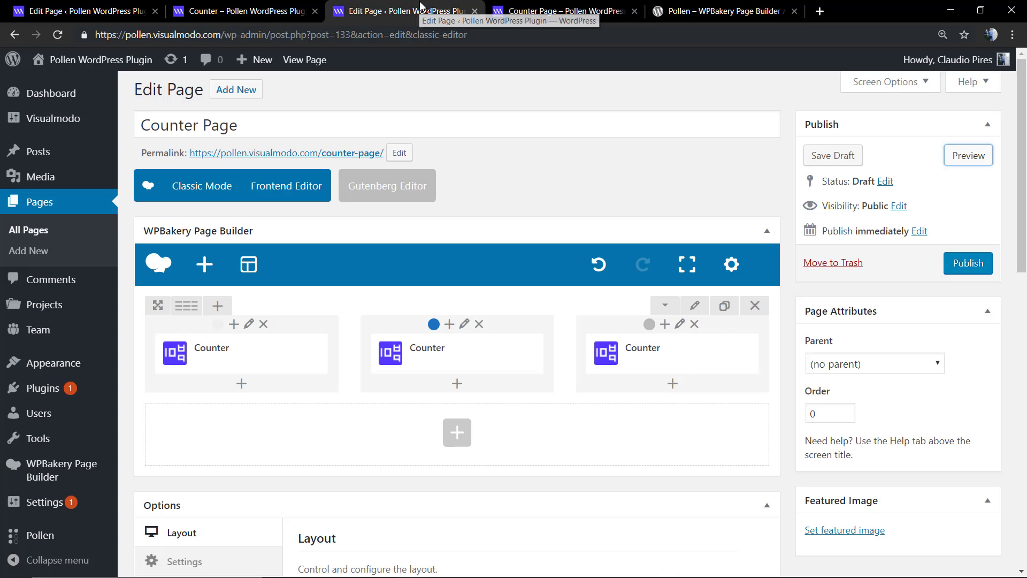
mouse_move(241, 354)
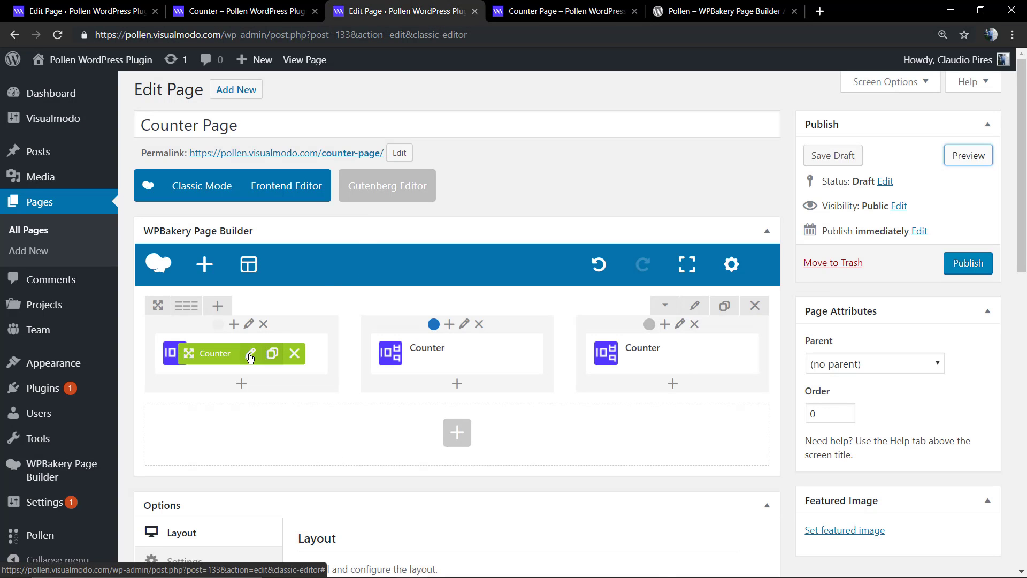
Step: Review the first counter's settings, then switch to the WordPress.org Pollen plugin tab
left_click(251, 356)
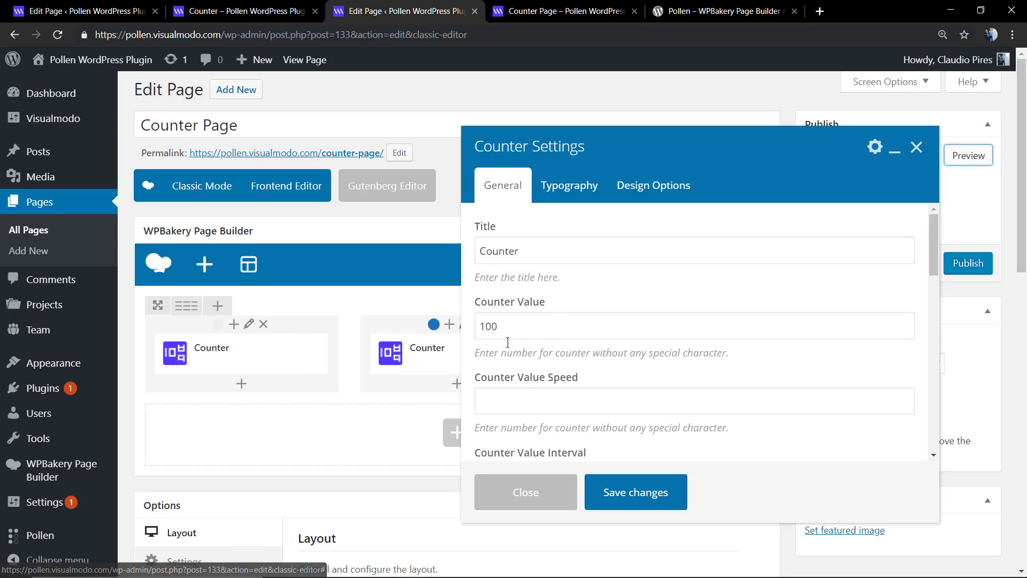
mouse_move(605, 255)
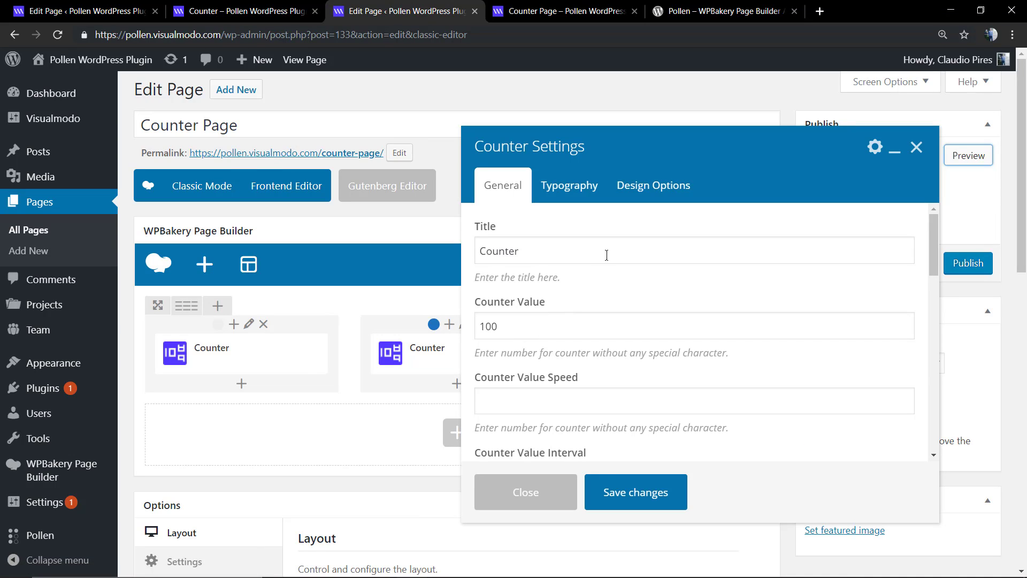
mouse_move(617, 275)
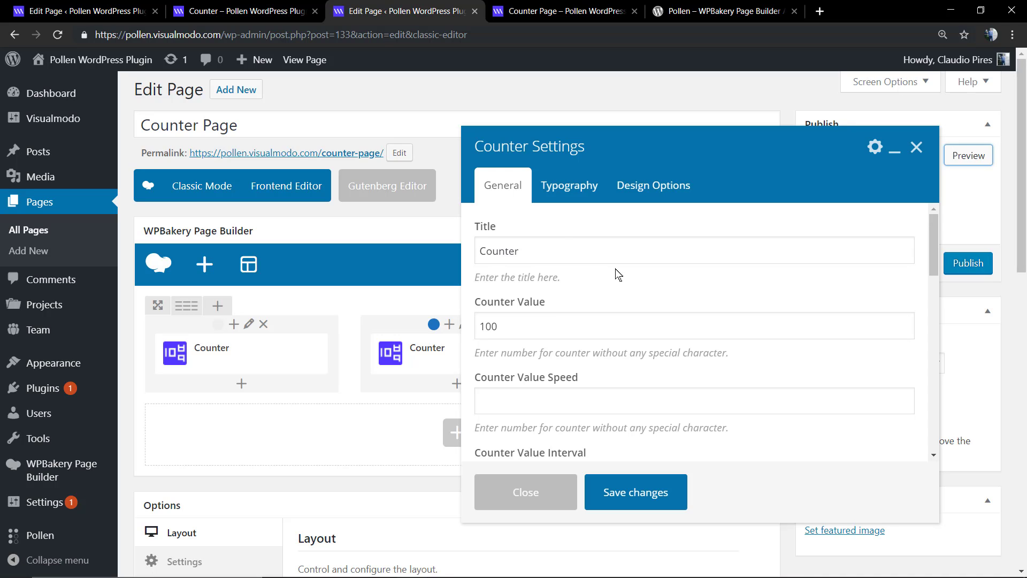
left_click(725, 11)
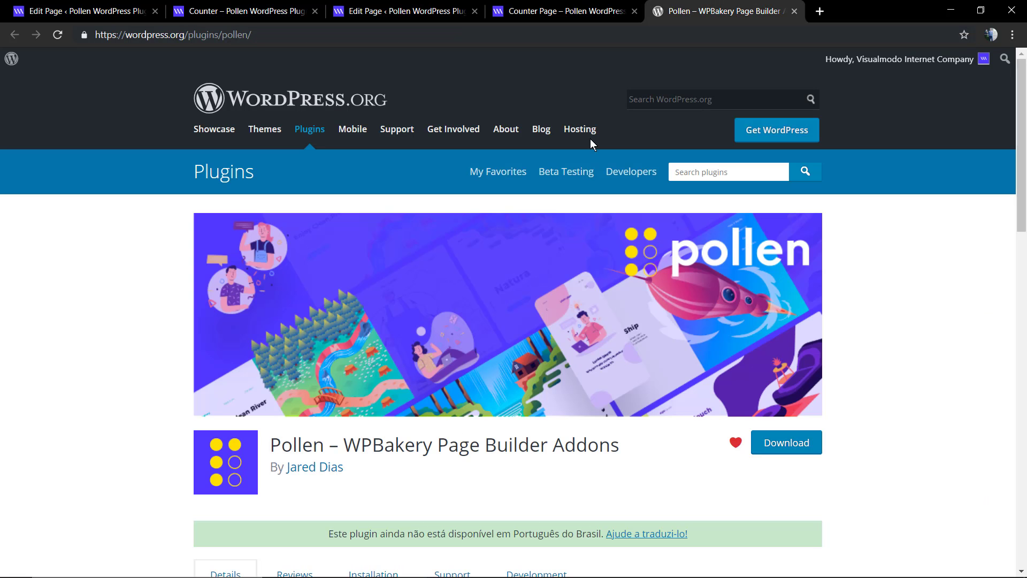
mouse_move(472, 272)
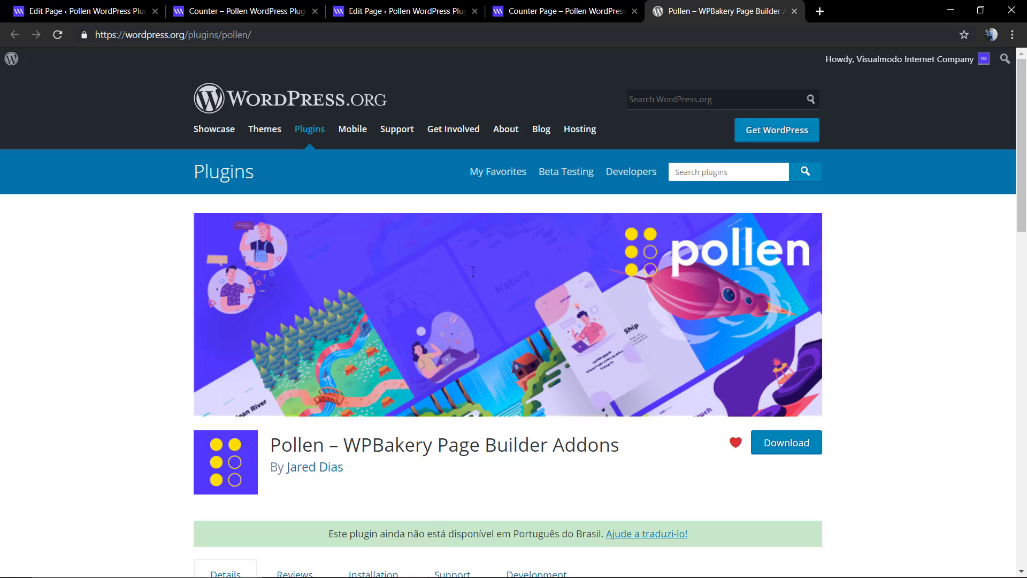